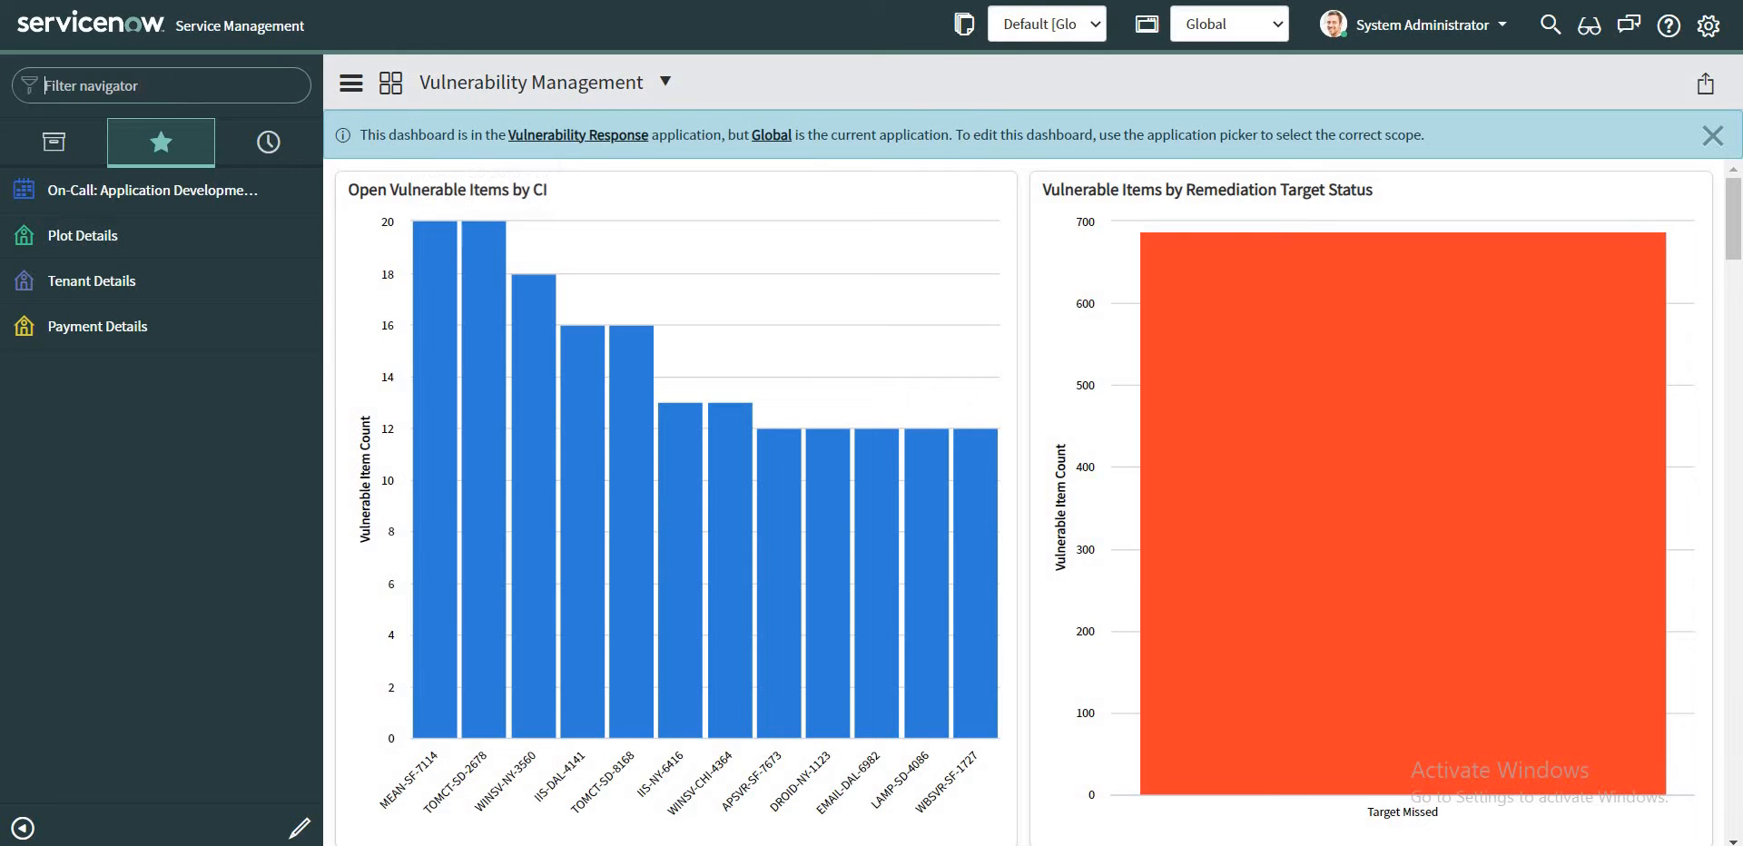
# - Enter sys_user.list in the Filter navigator to bring up the Users list
pyautogui.write('sys_user.list')
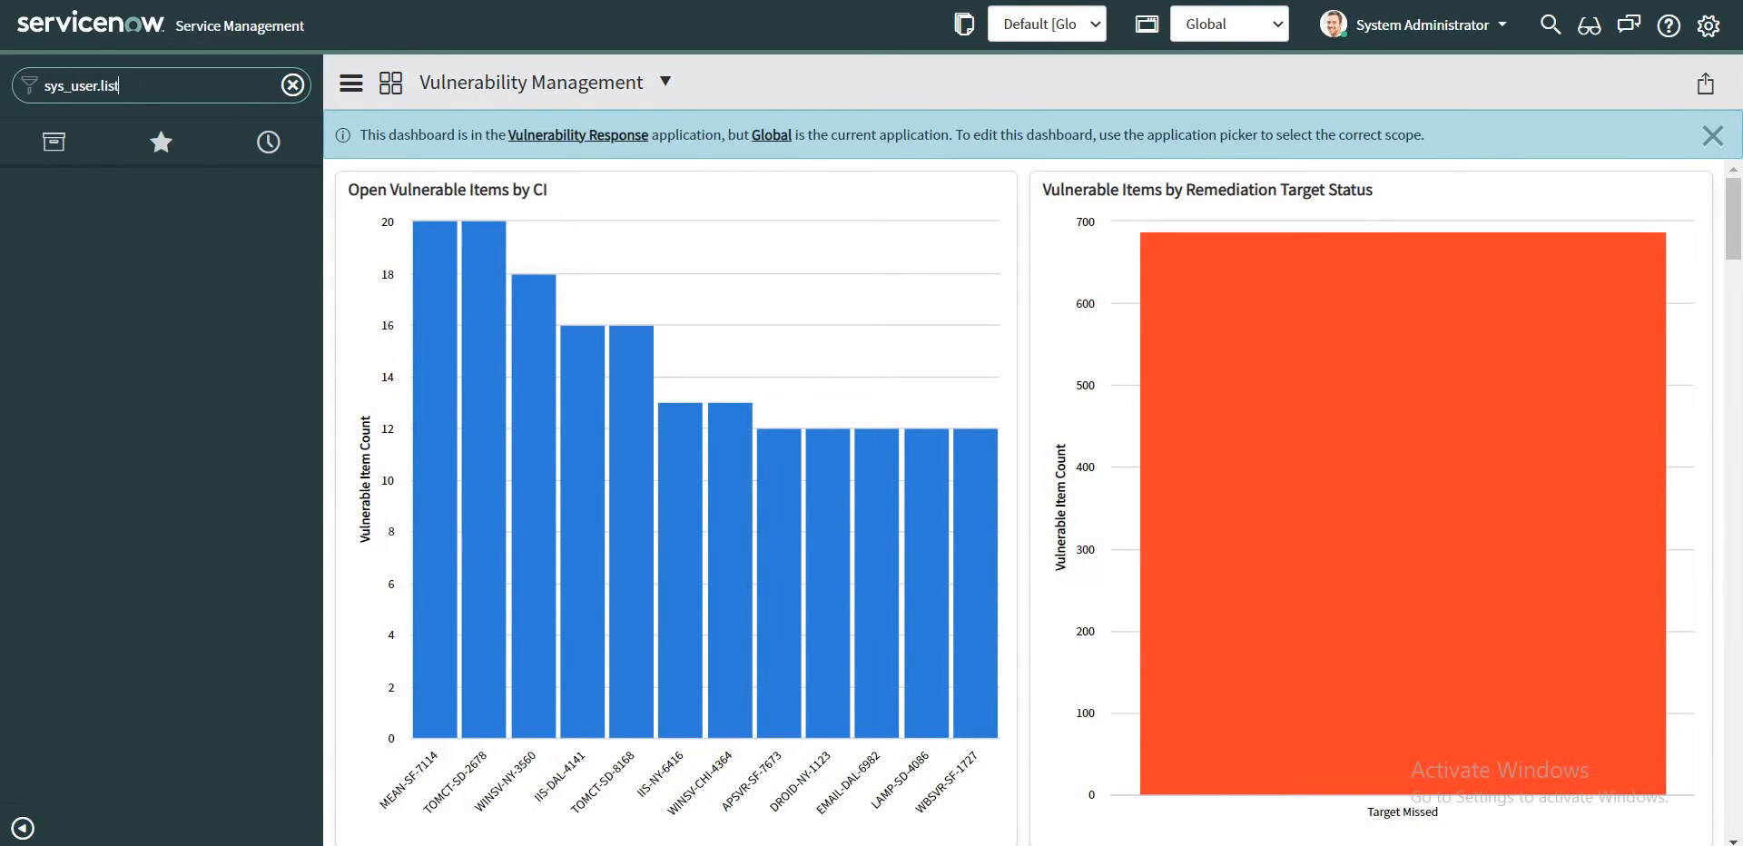
pyautogui.click(161, 141)
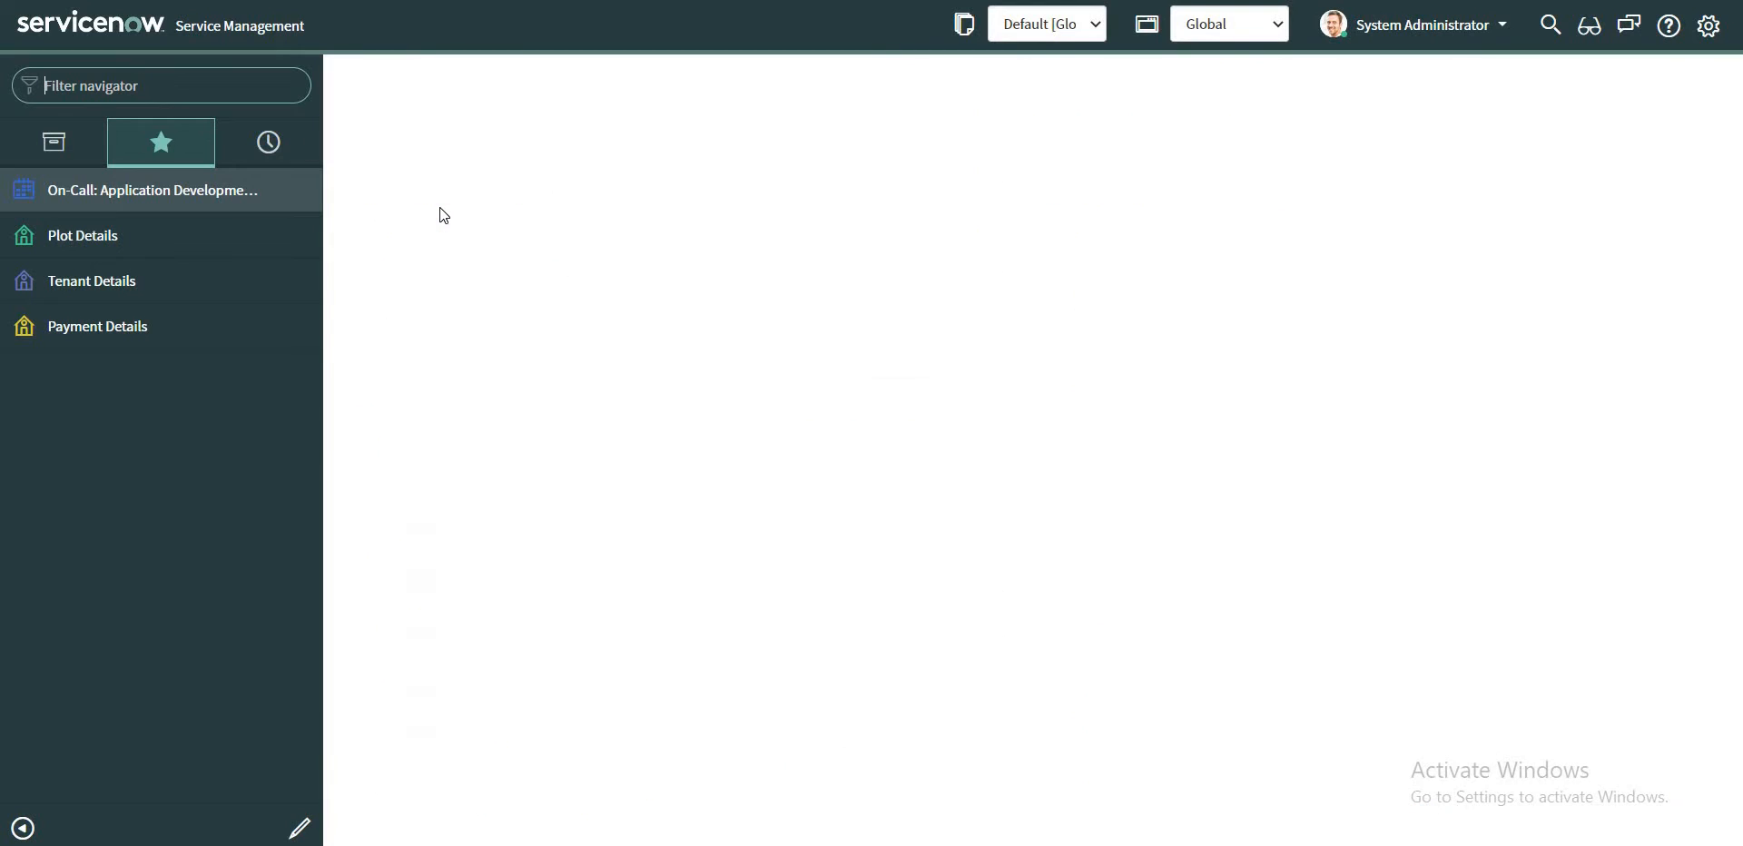
pyautogui.moveTo(506, 127)
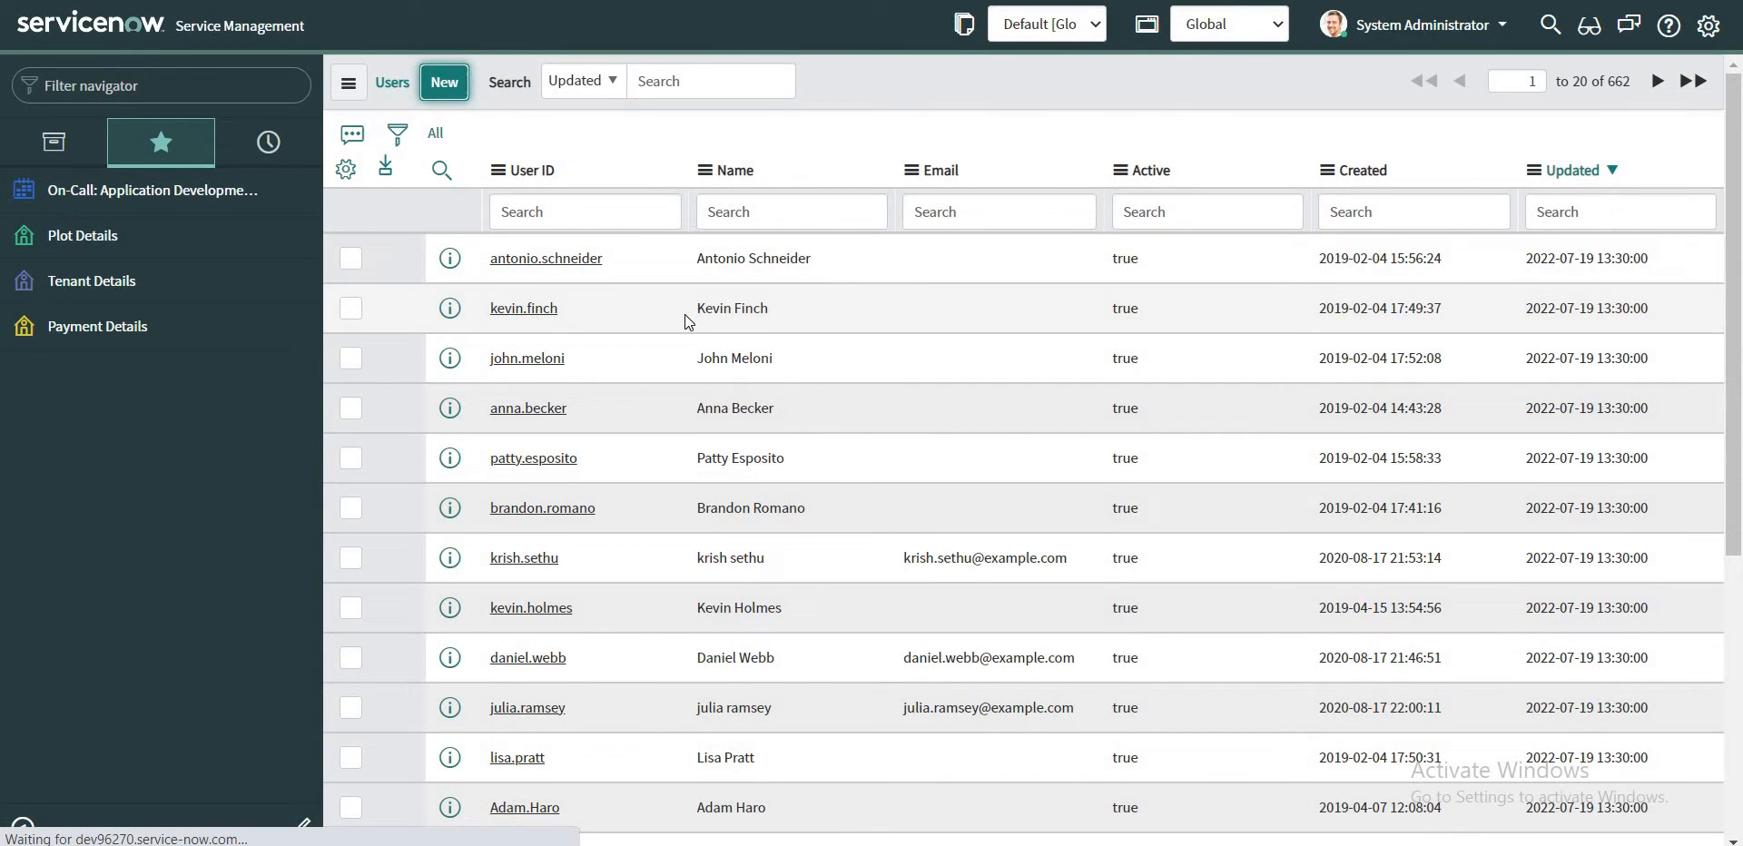
# - Create and submit a new user test_end, named test end
pyautogui.click(444, 82)
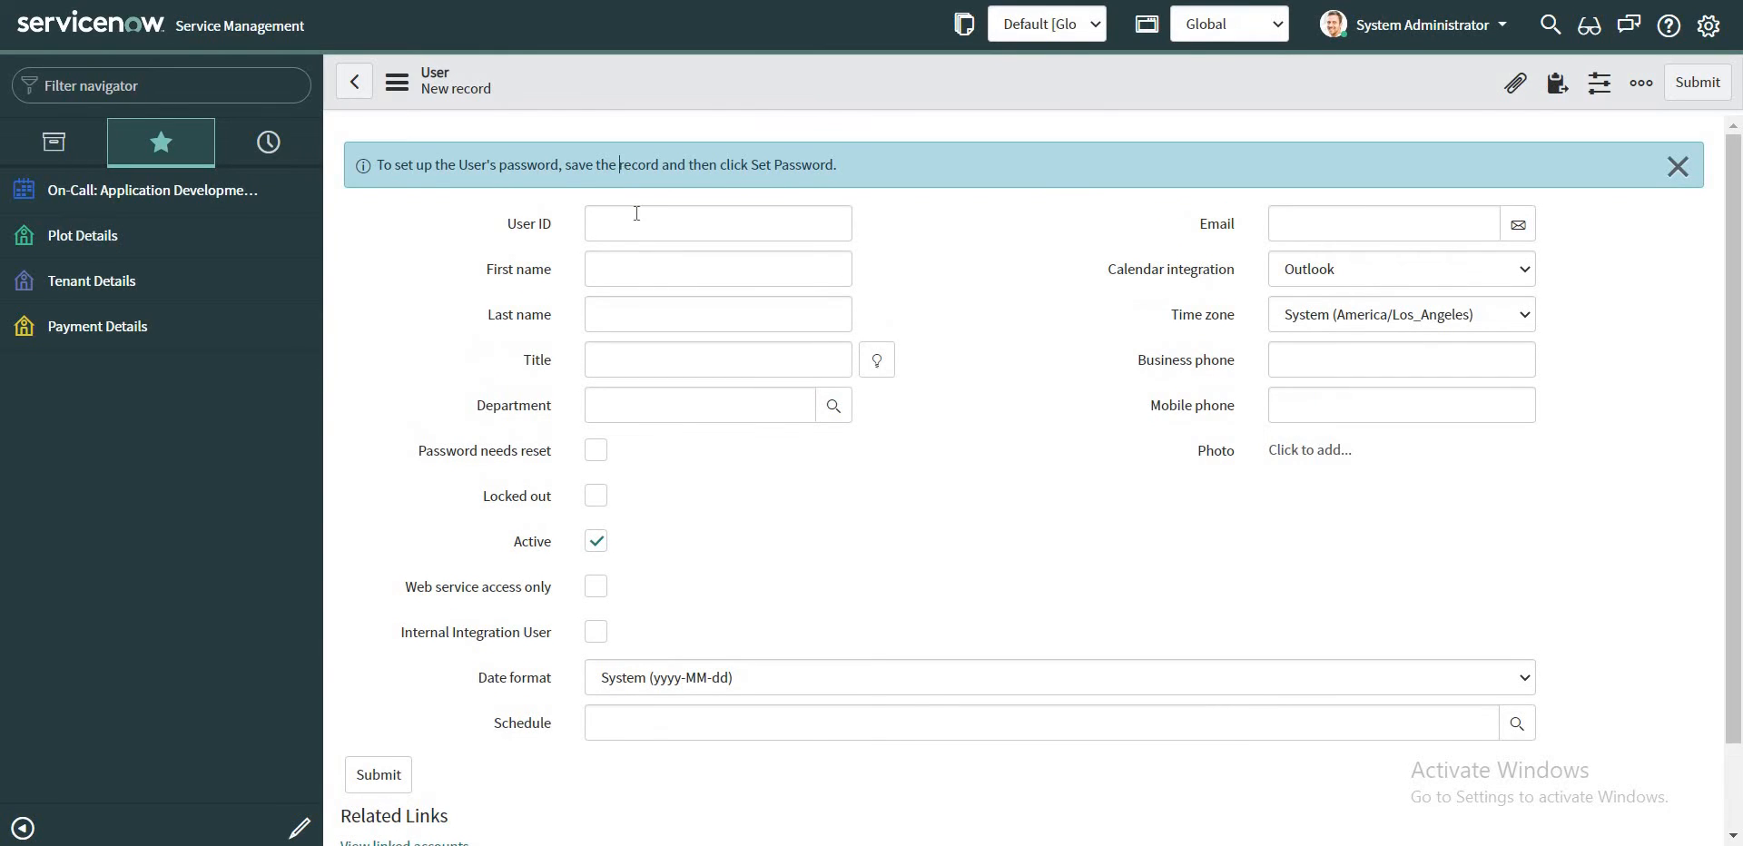
pyautogui.write('test')
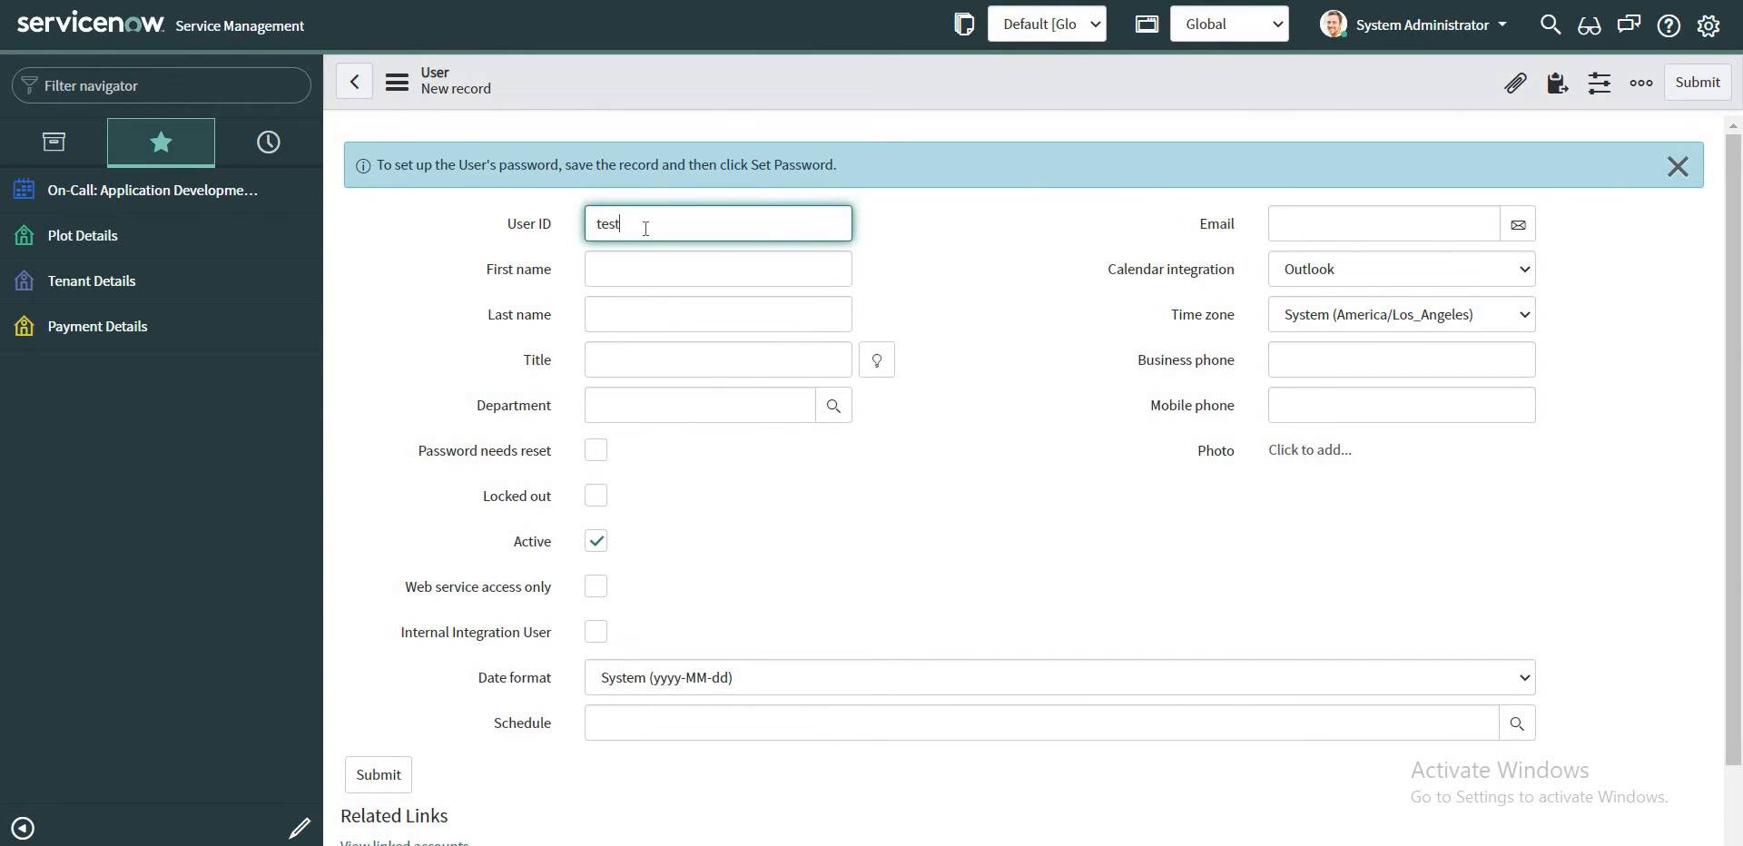
pyautogui.write('_')
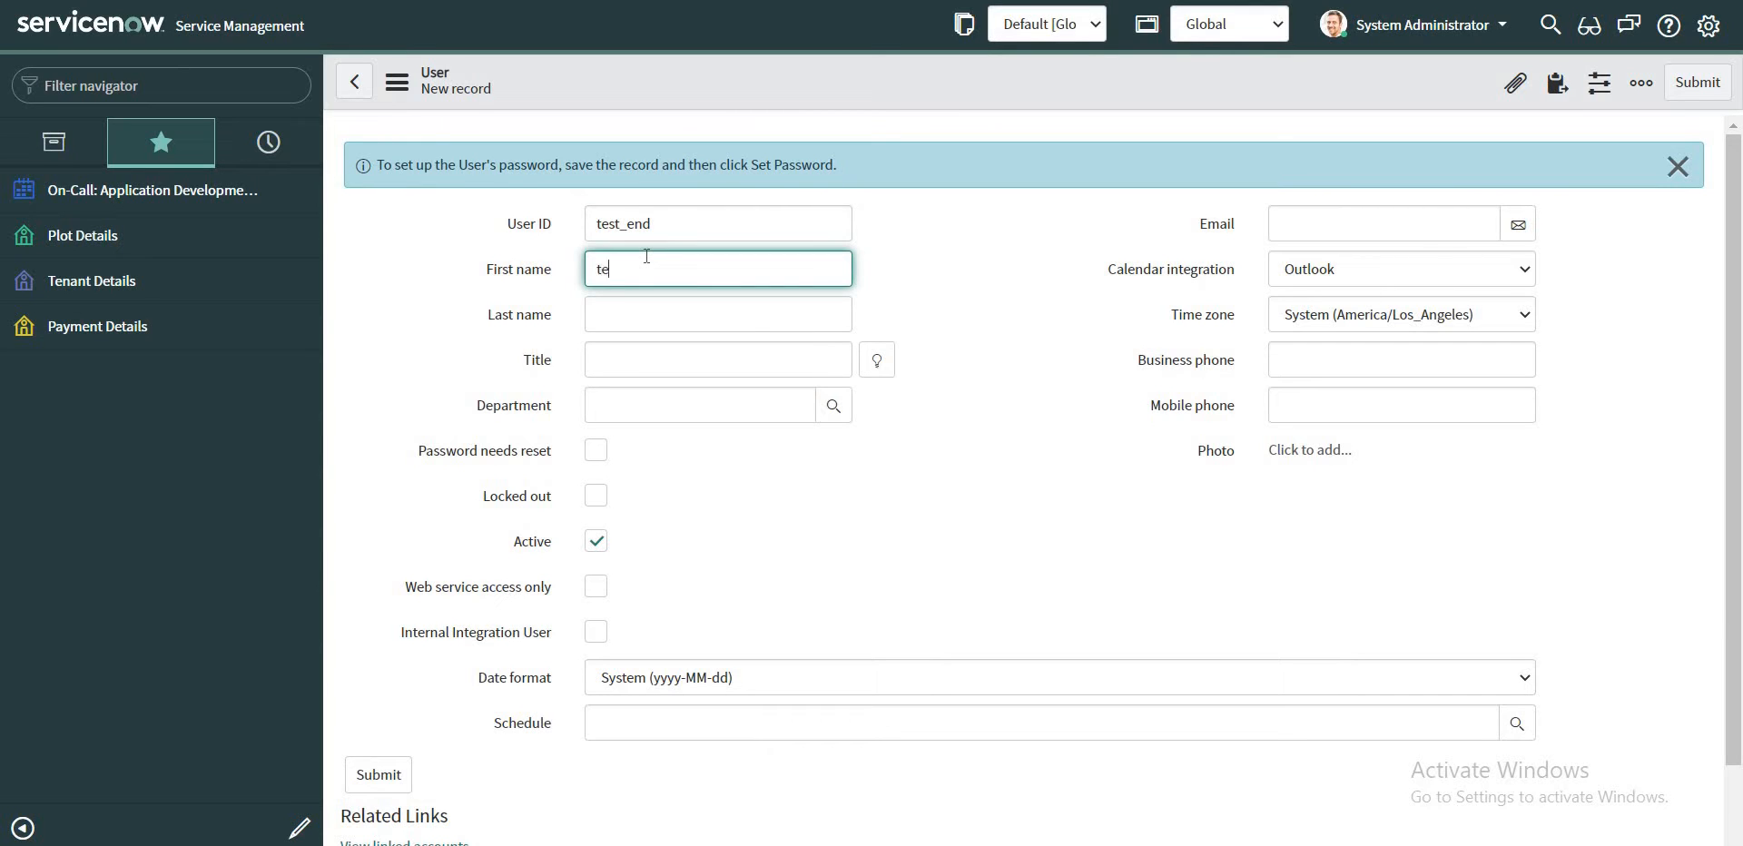
pyautogui.write('end')
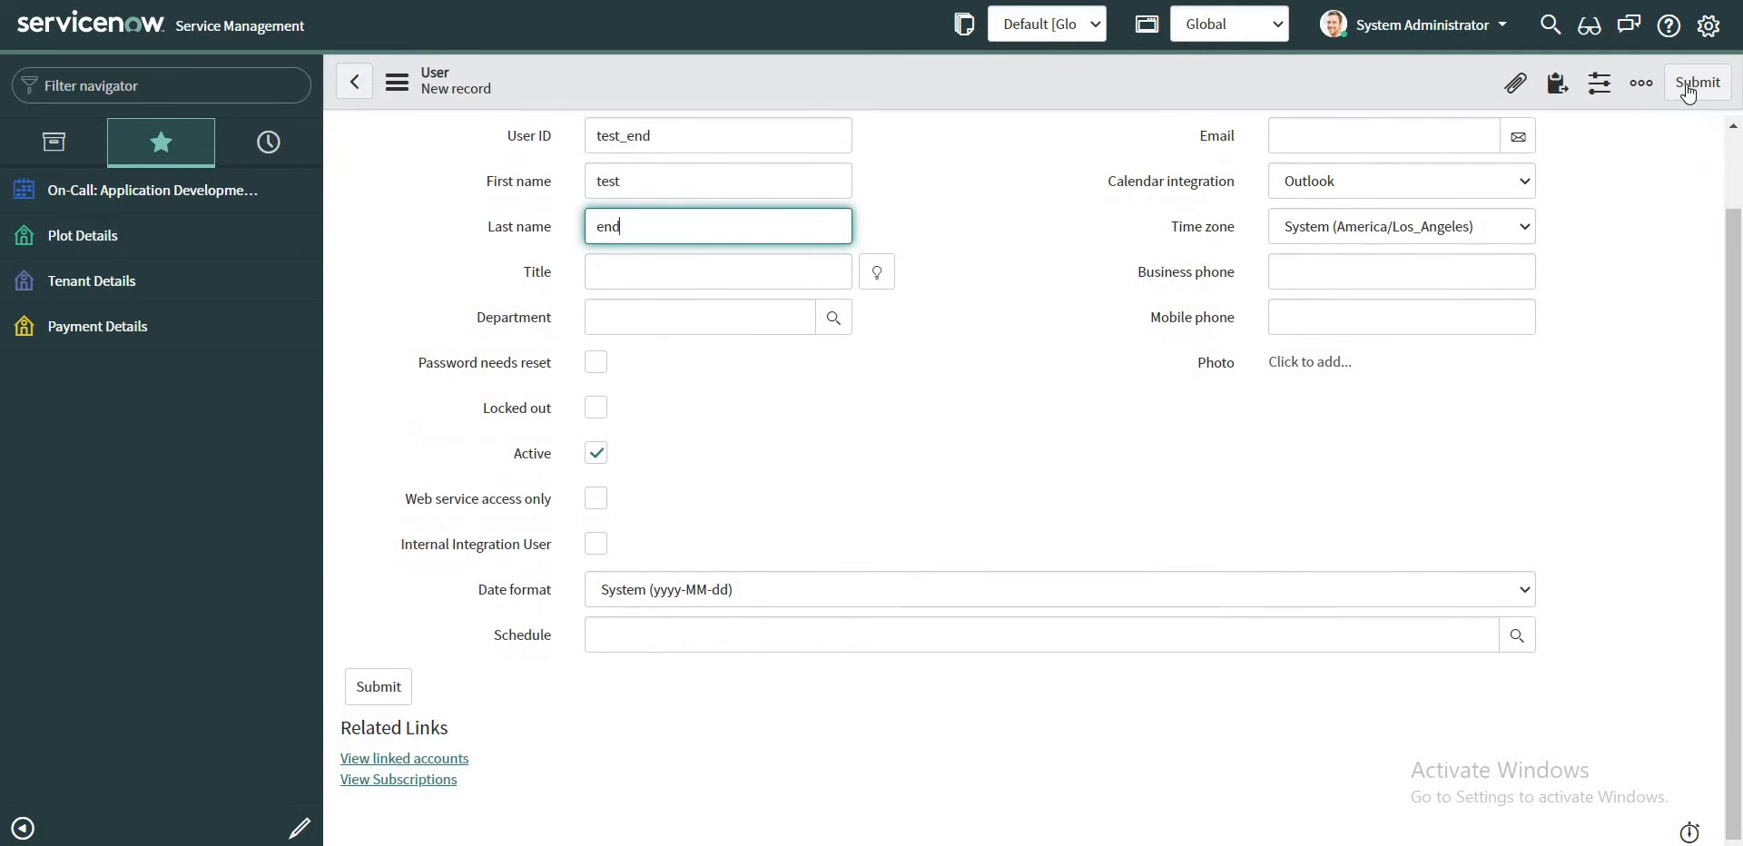
pyautogui.click(1698, 82)
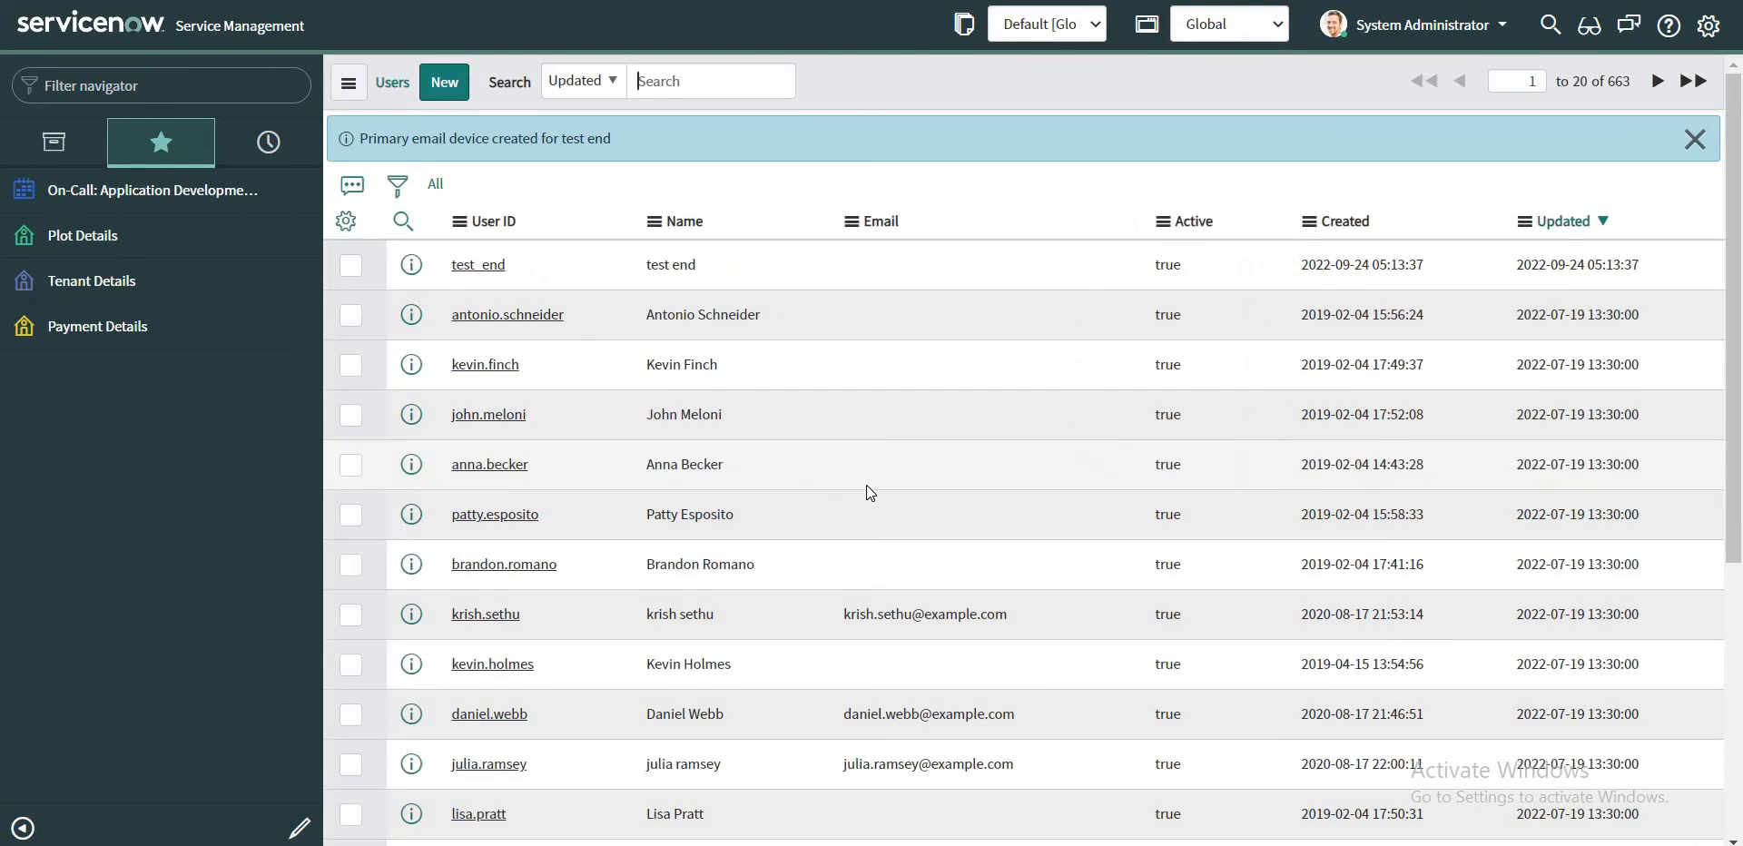
# - Impersonate test end from Recent Impersonations to see their self-service home page
pyautogui.click(402, 222)
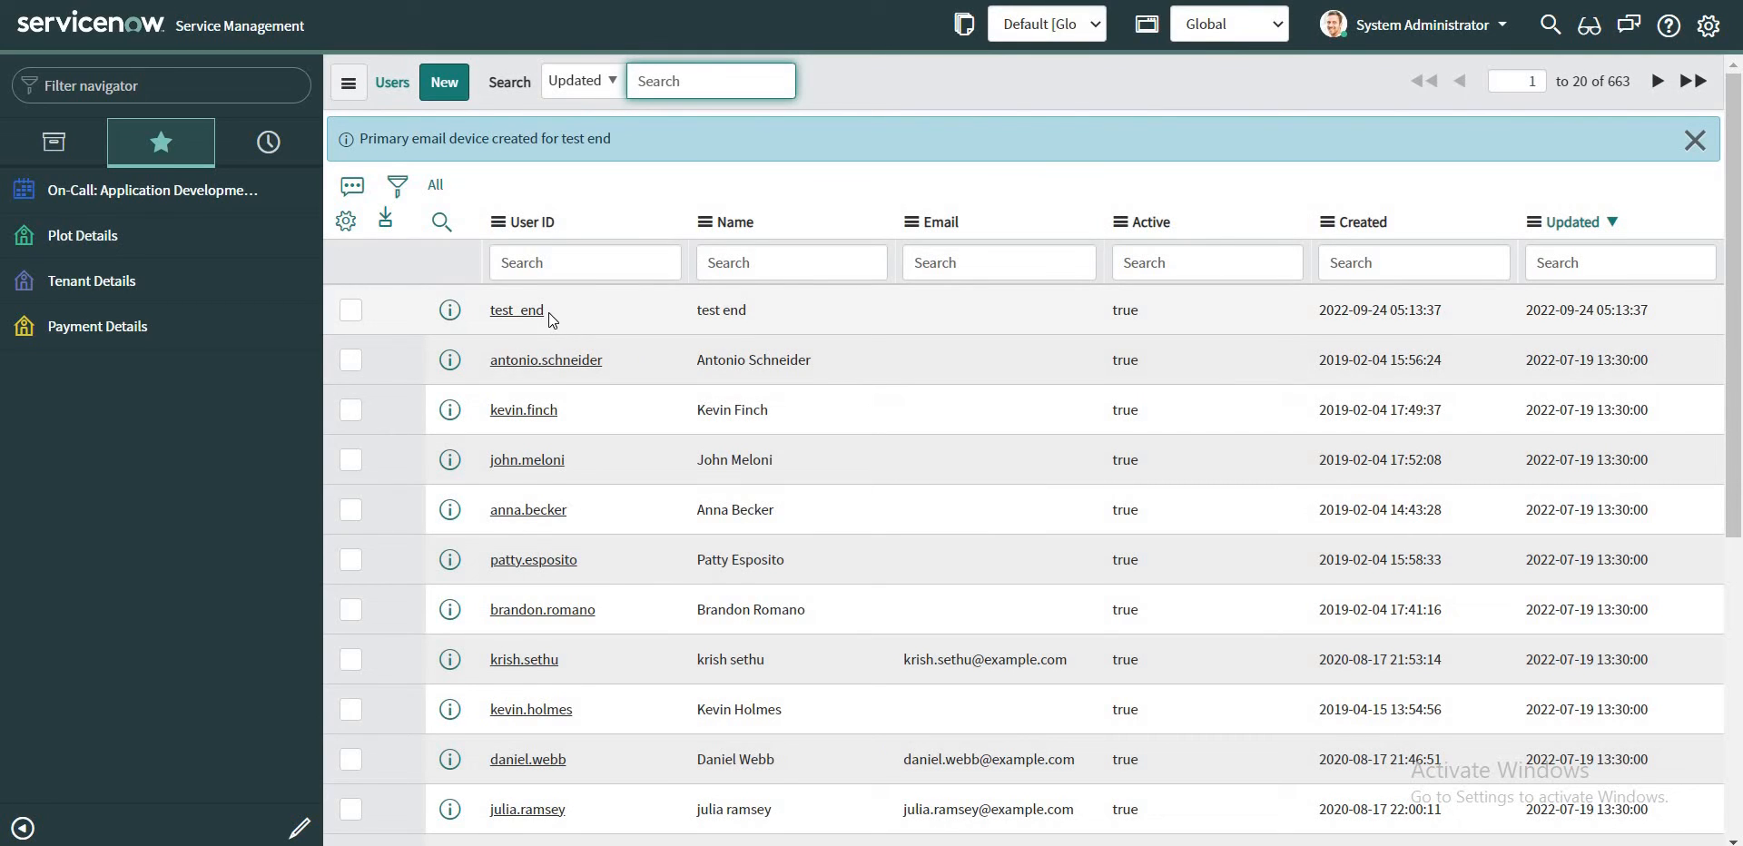
pyautogui.click(584, 263)
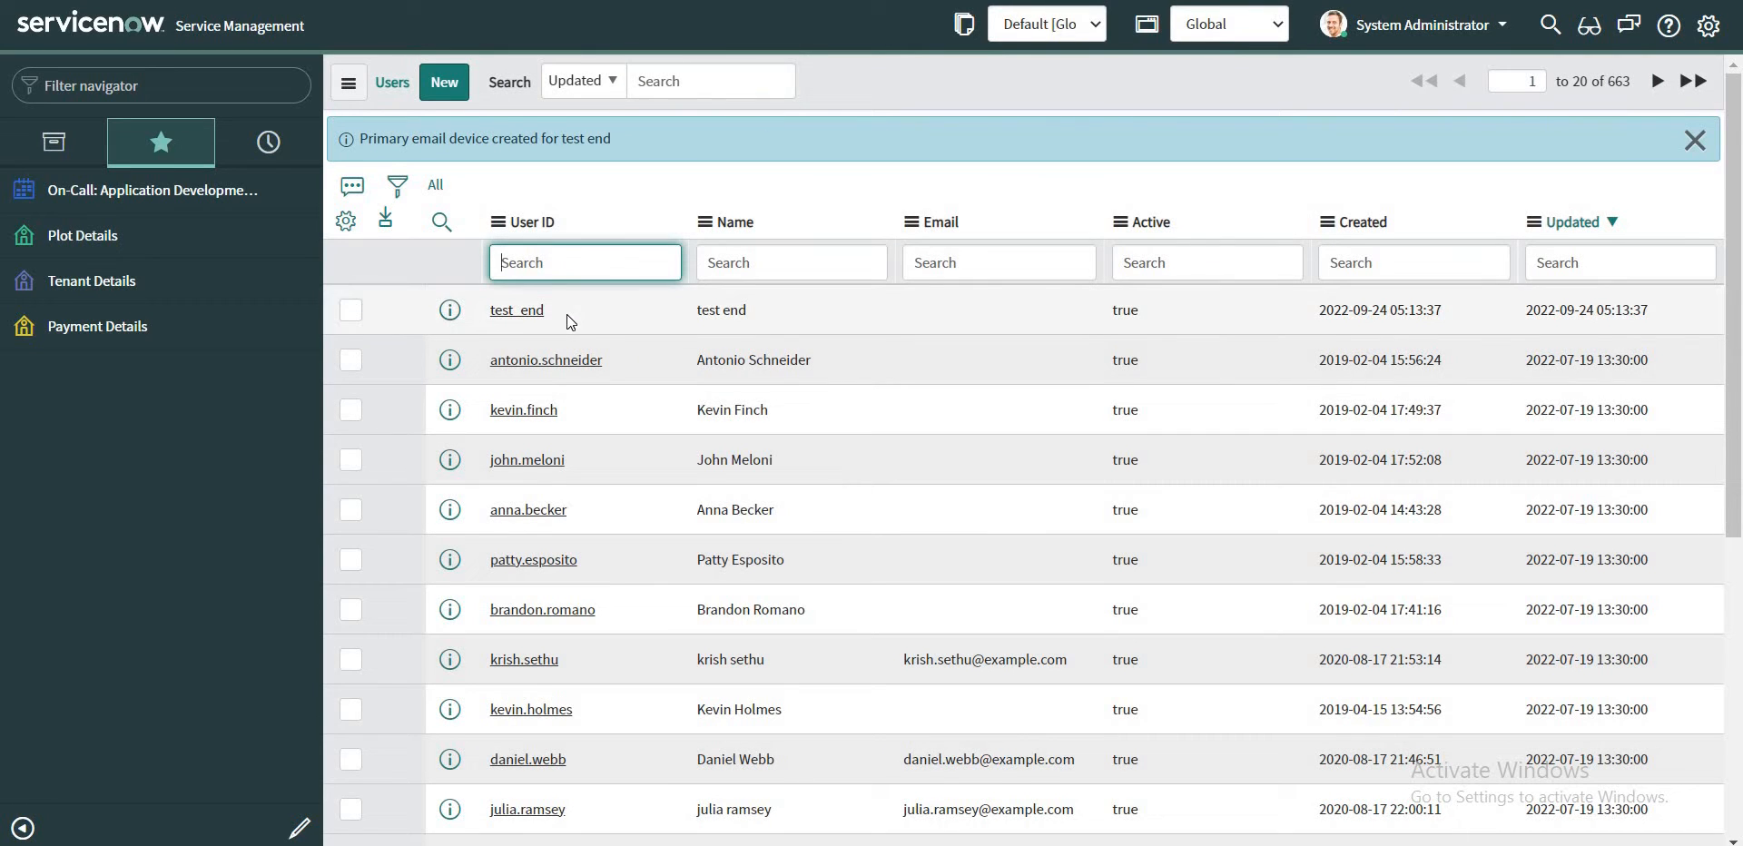
pyautogui.moveTo(1450, 25)
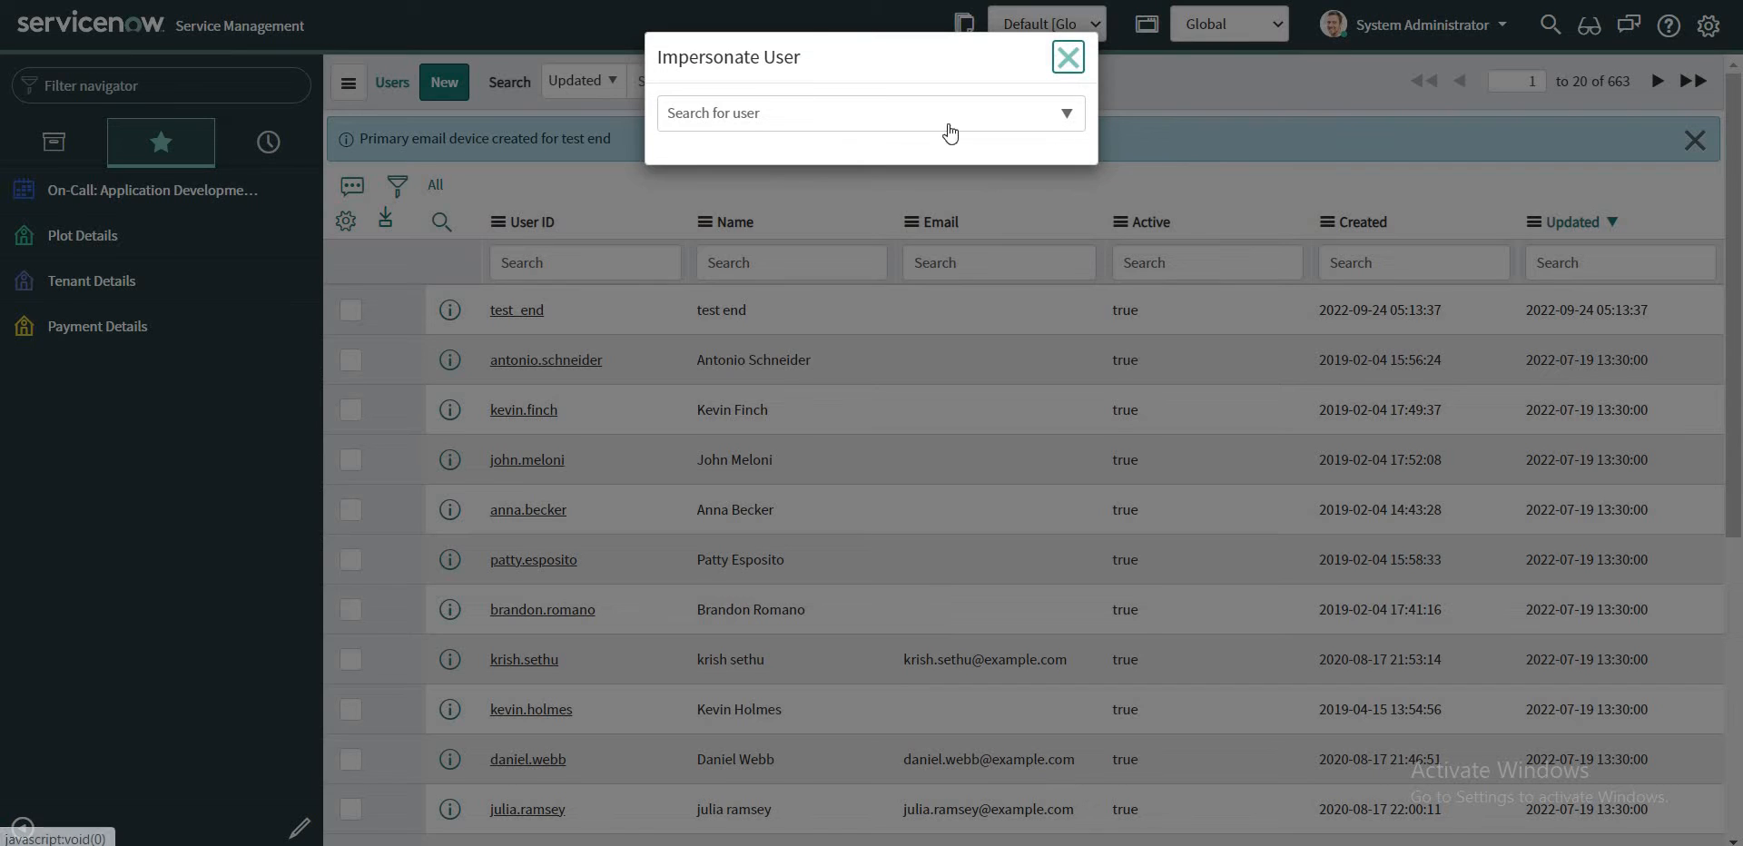
pyautogui.click(869, 112)
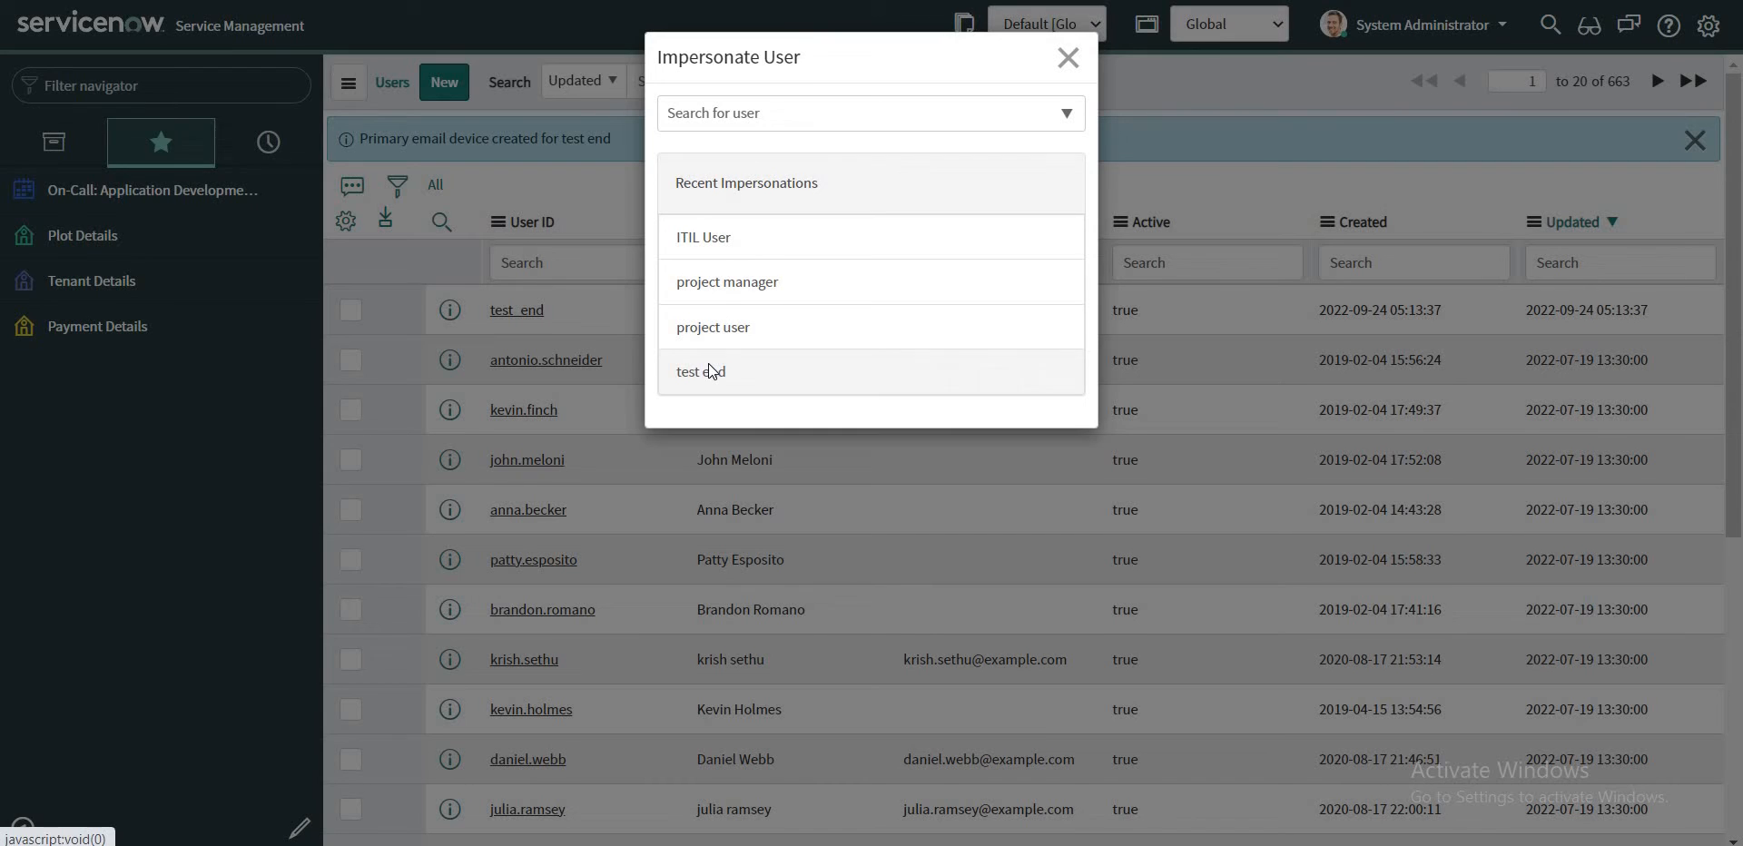
pyautogui.click(701, 371)
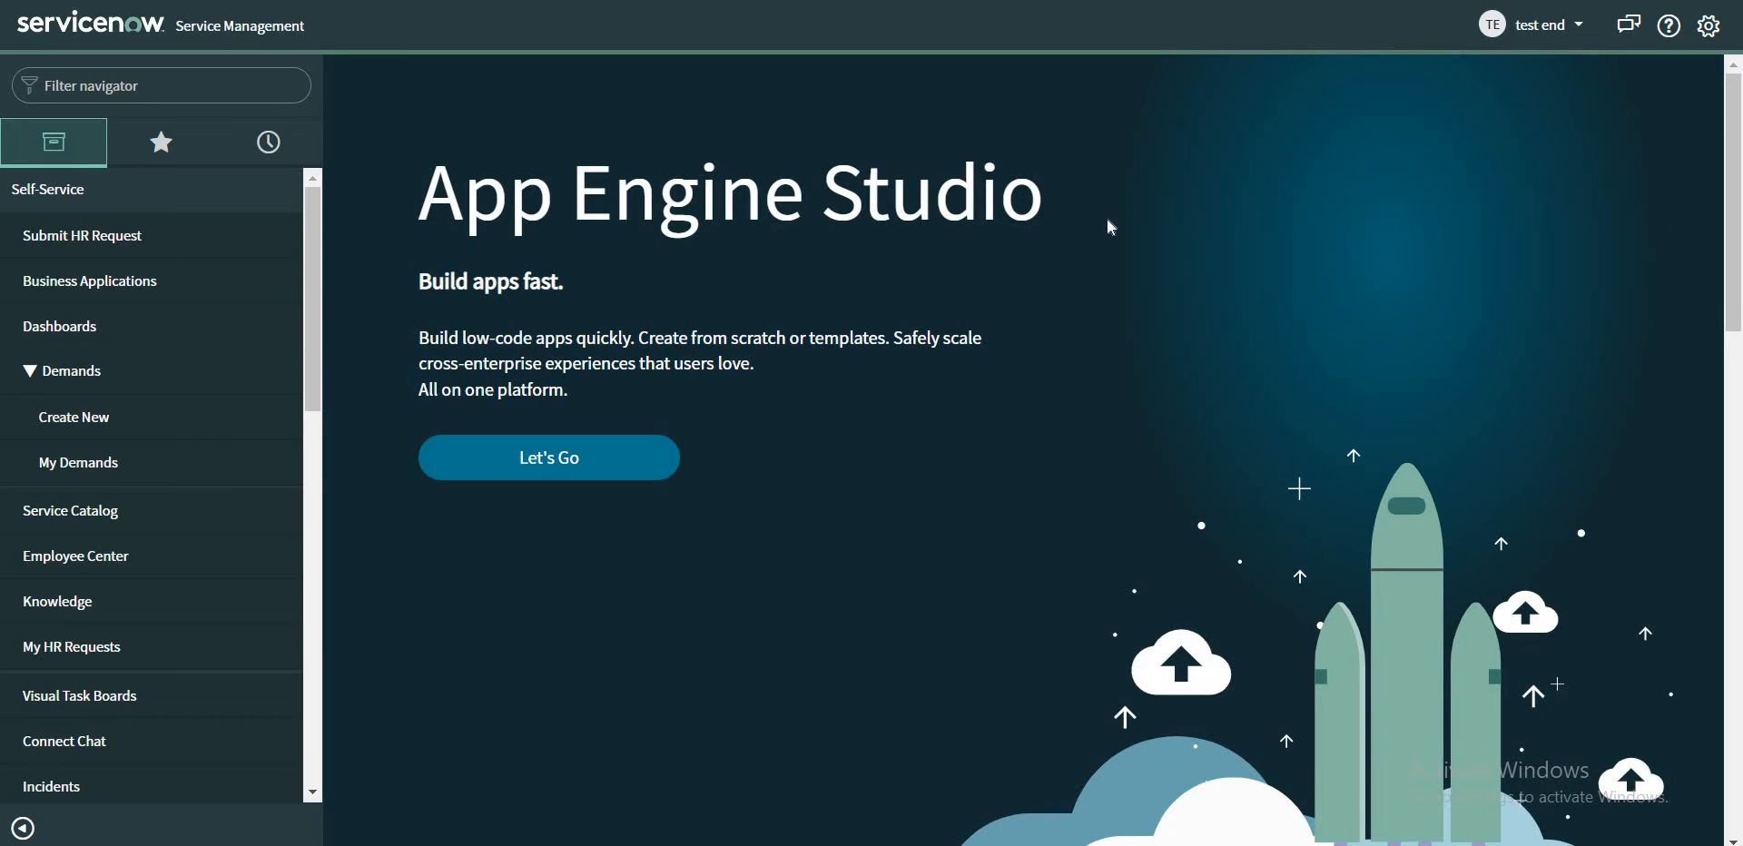
pyautogui.moveTo(543, 353)
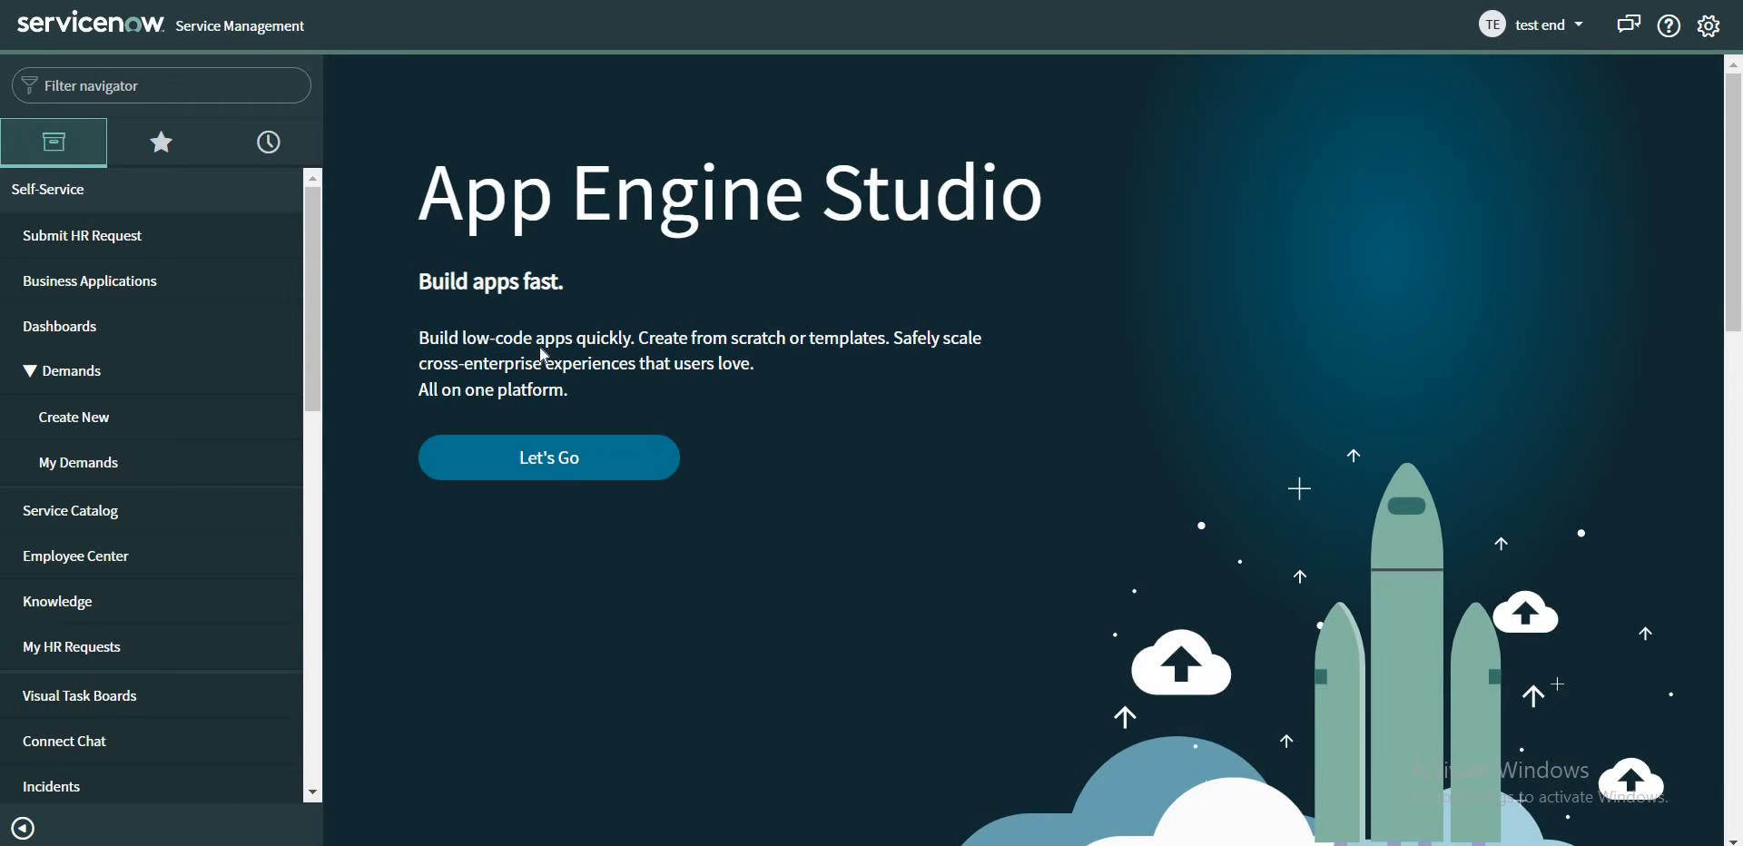
pyautogui.moveTo(72, 205)
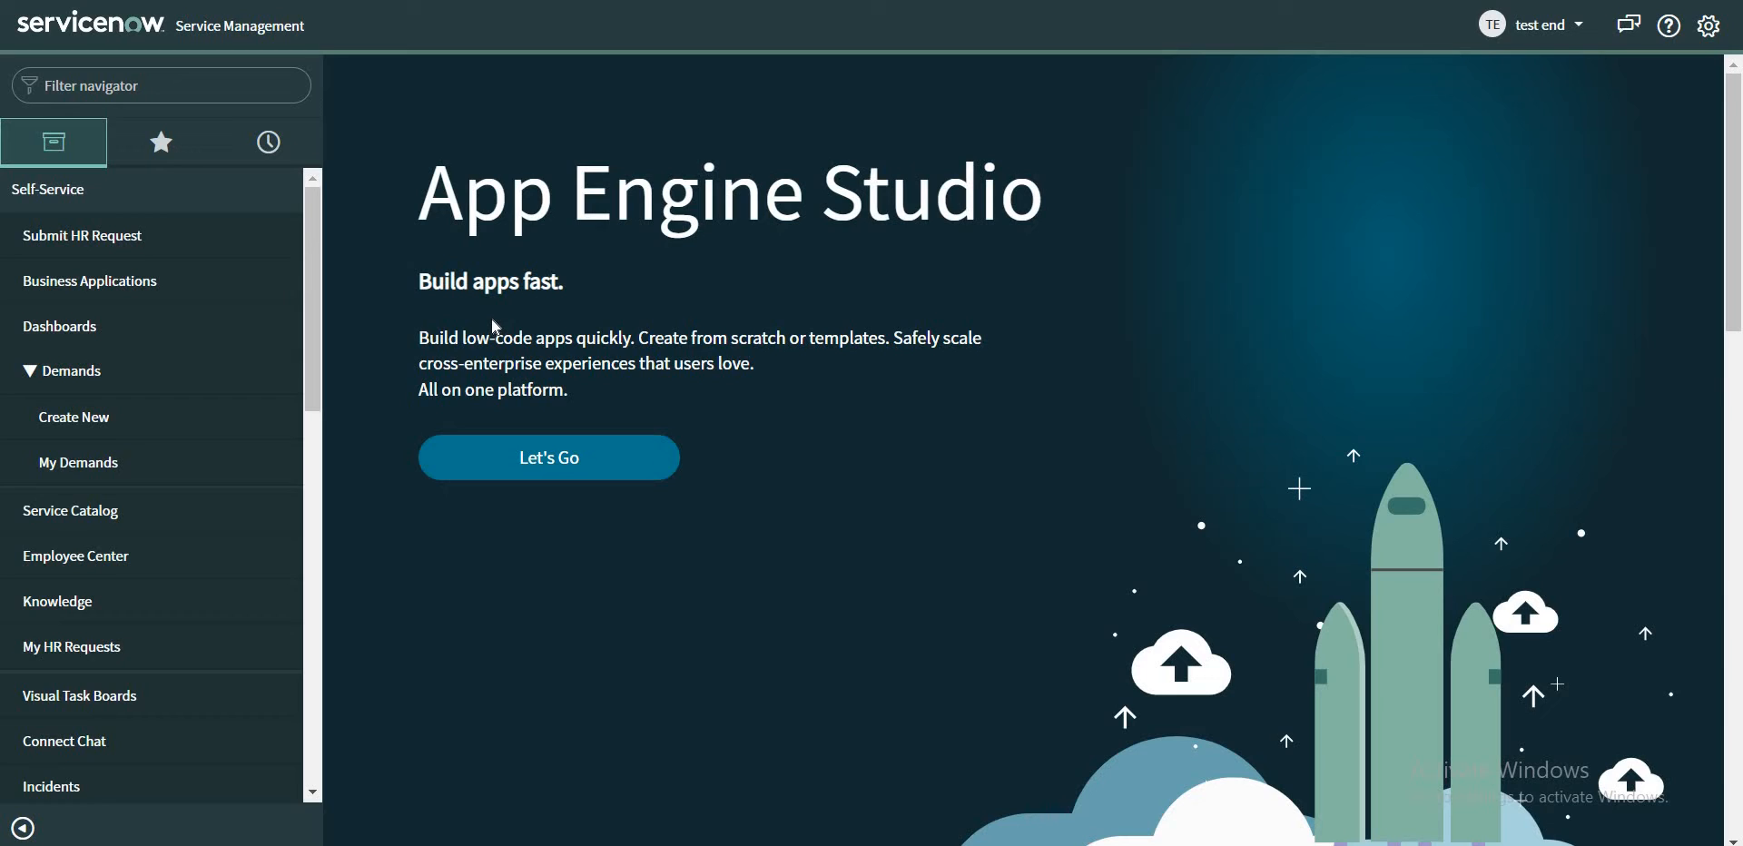
pyautogui.moveTo(839, 322)
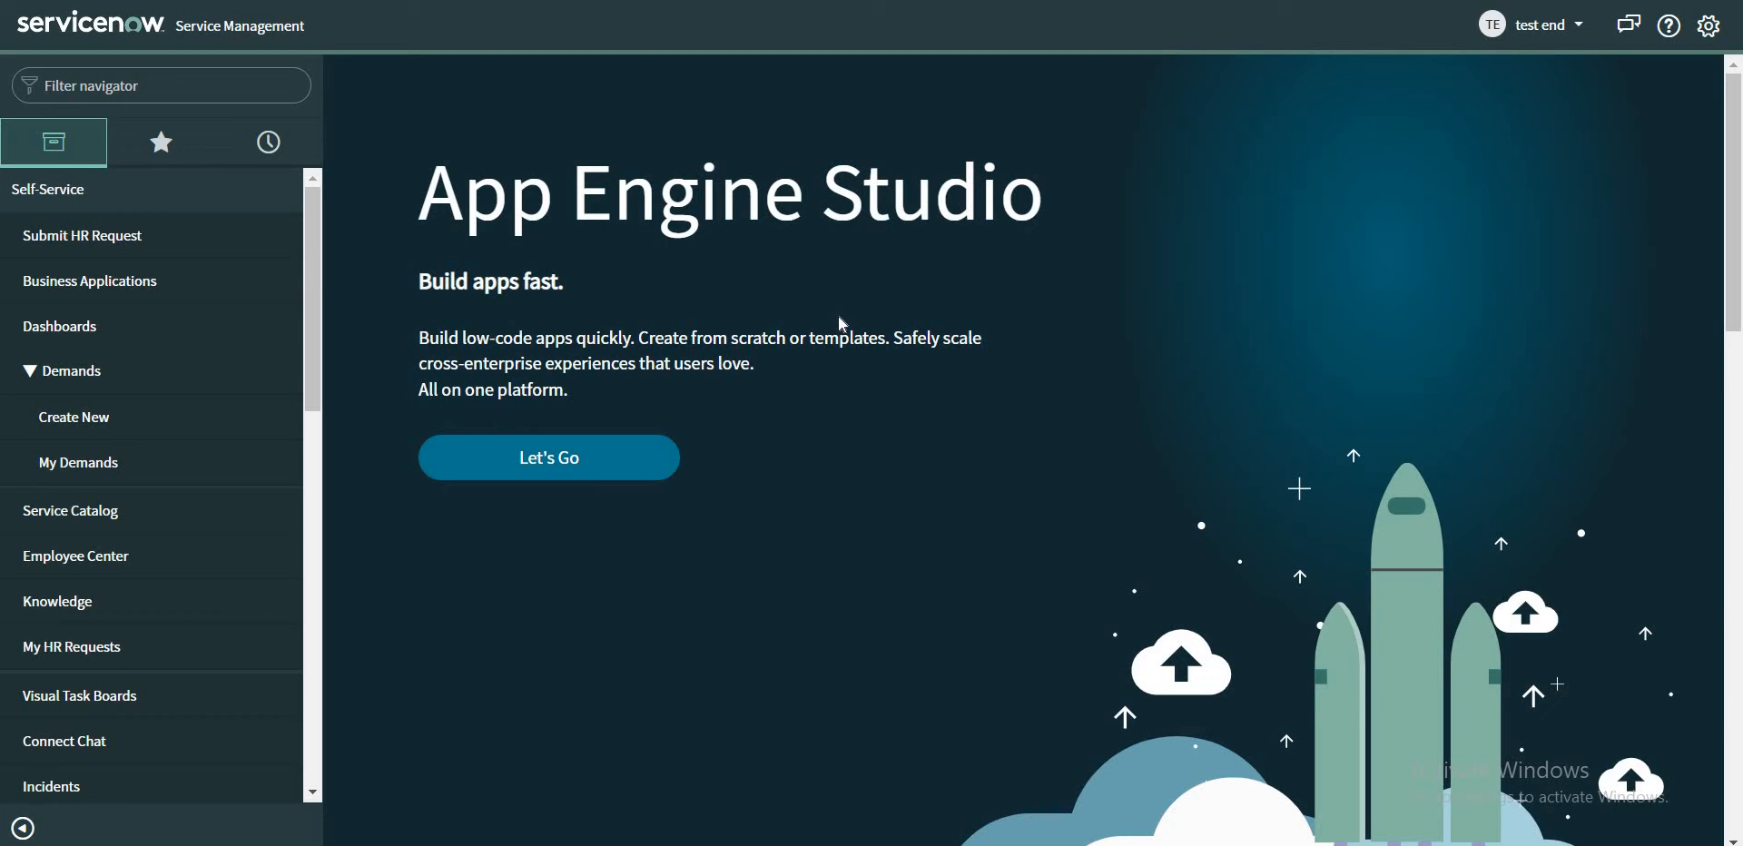
# - End the test end impersonation to return as System Administrator
pyautogui.click(1540, 25)
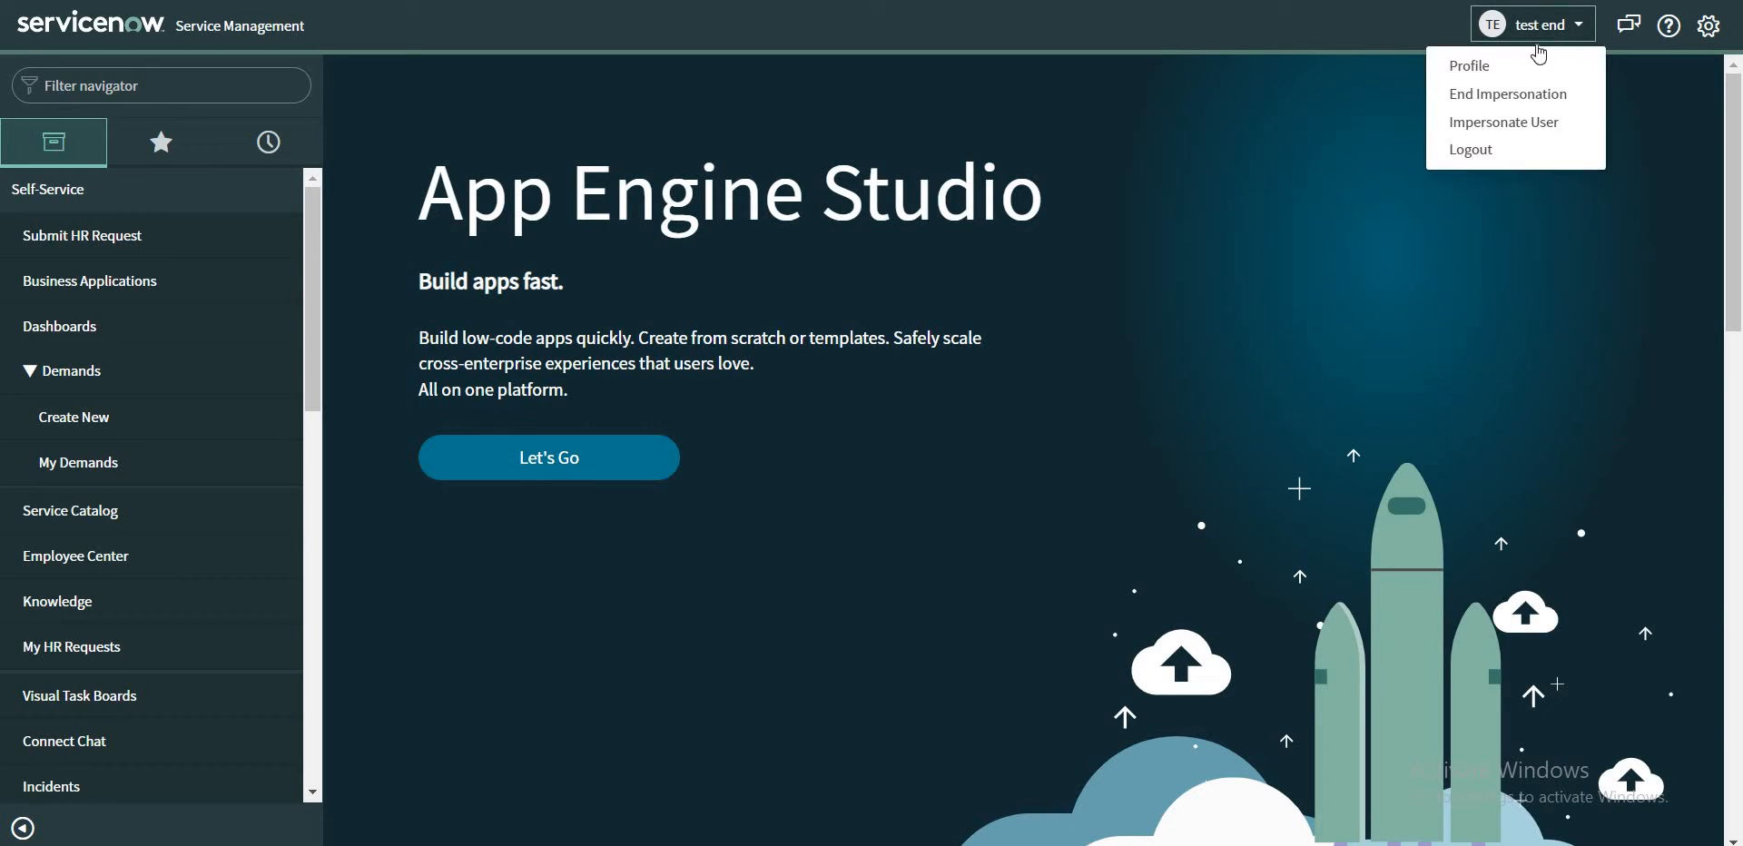
pyautogui.click(935, 288)
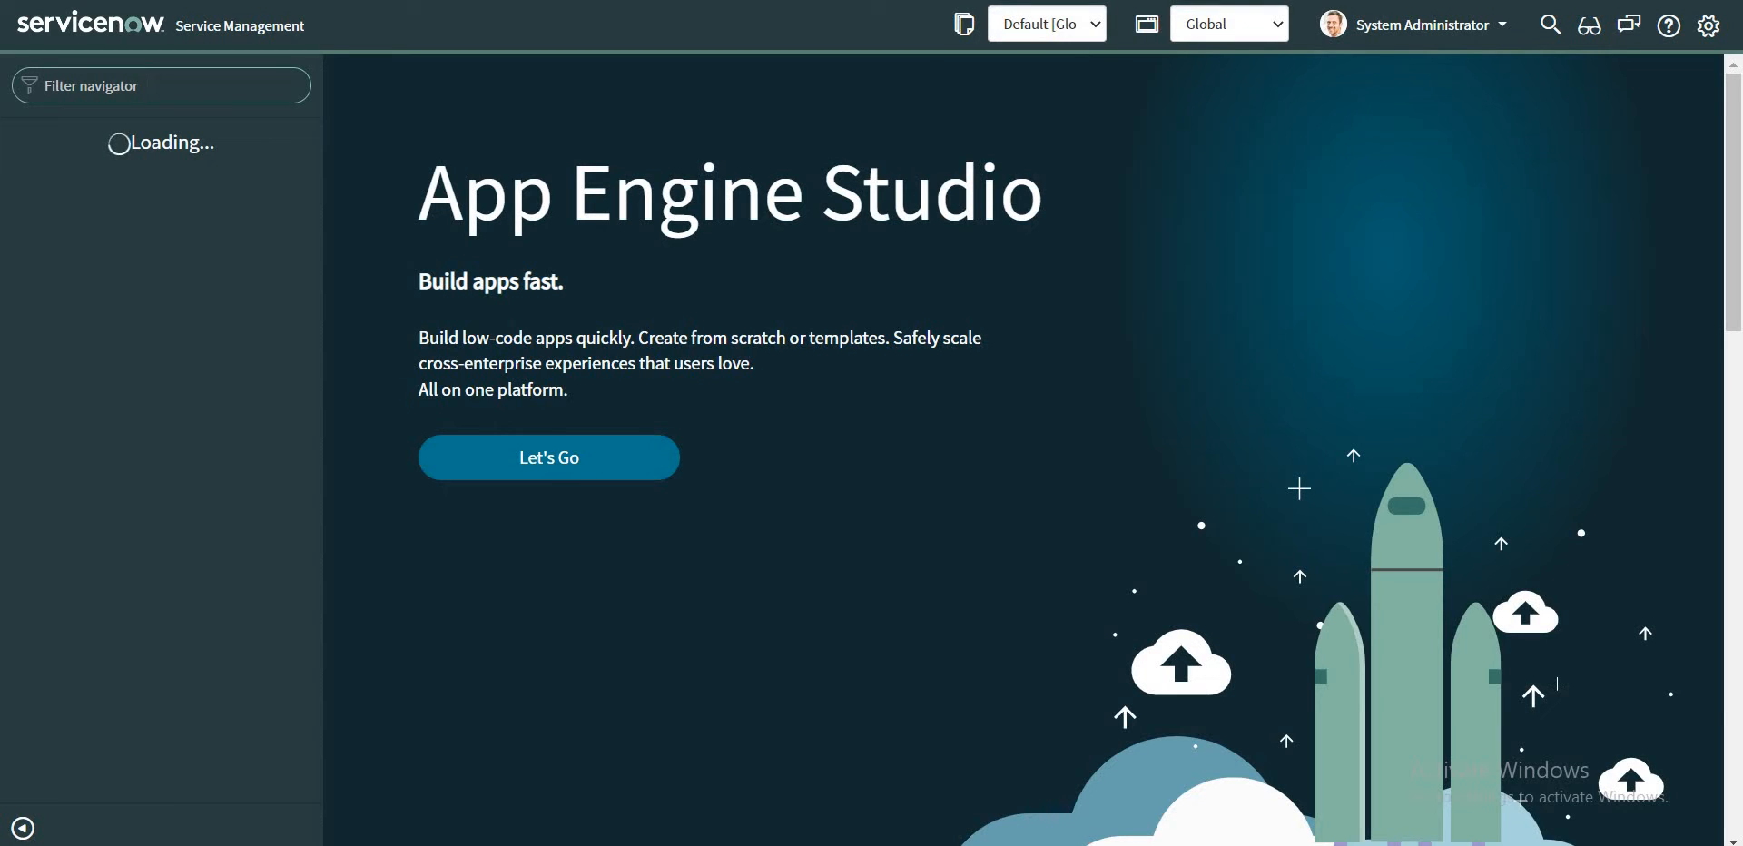
pyautogui.write('sys_properties.li')
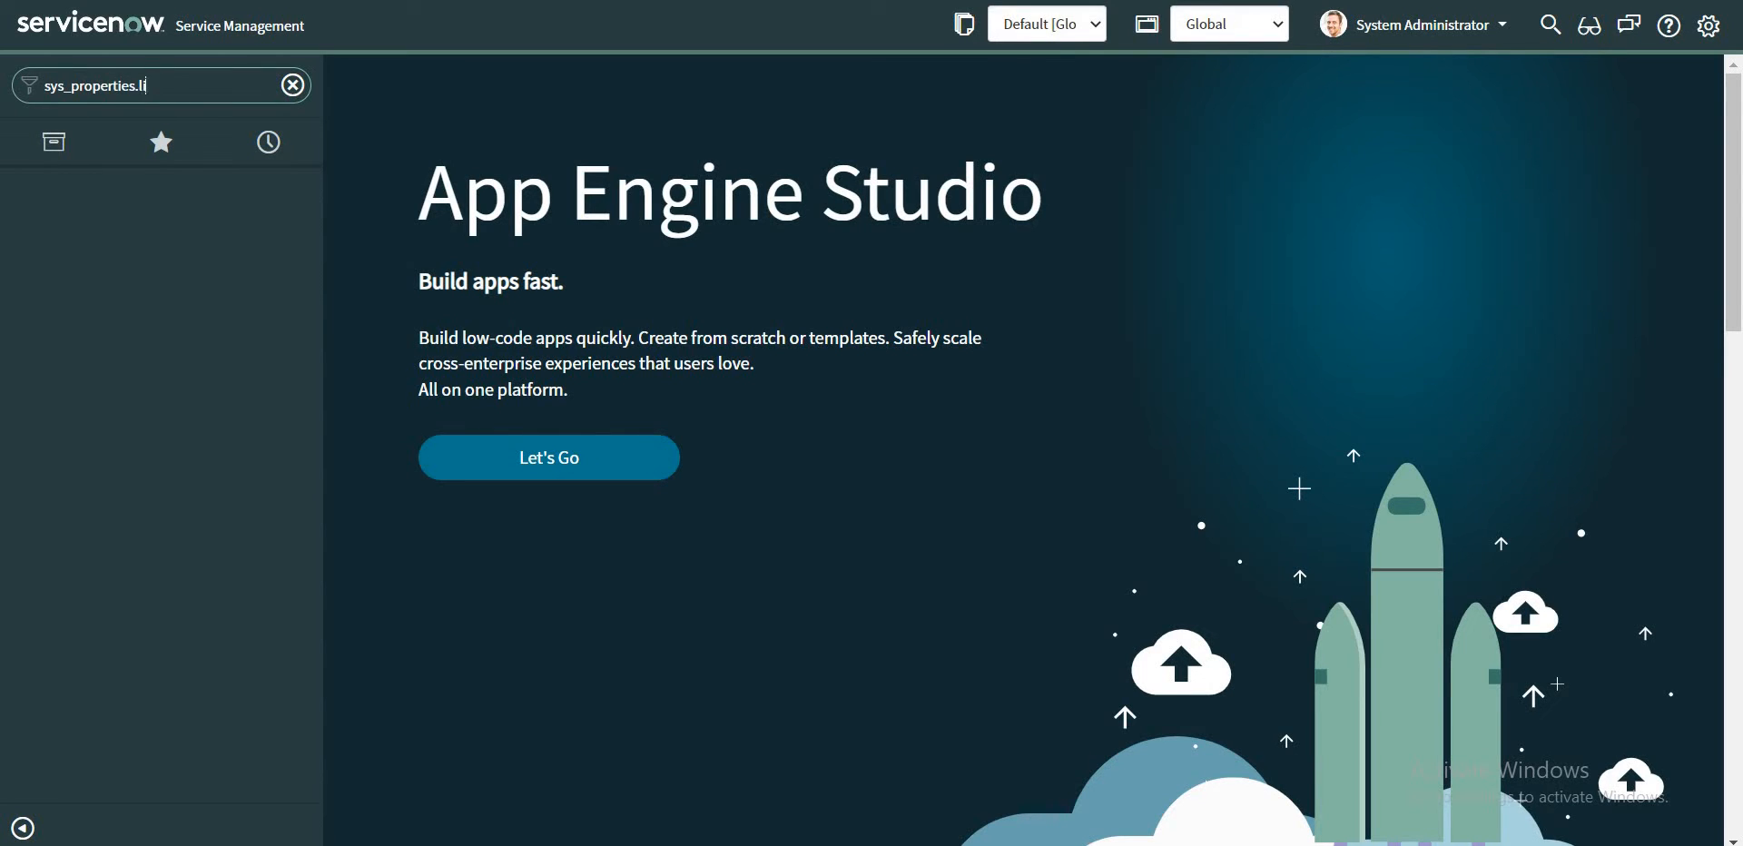
# - Filter System Properties for *glide.entry.first, find no matches, and start a new property
pyautogui.press('Enter')
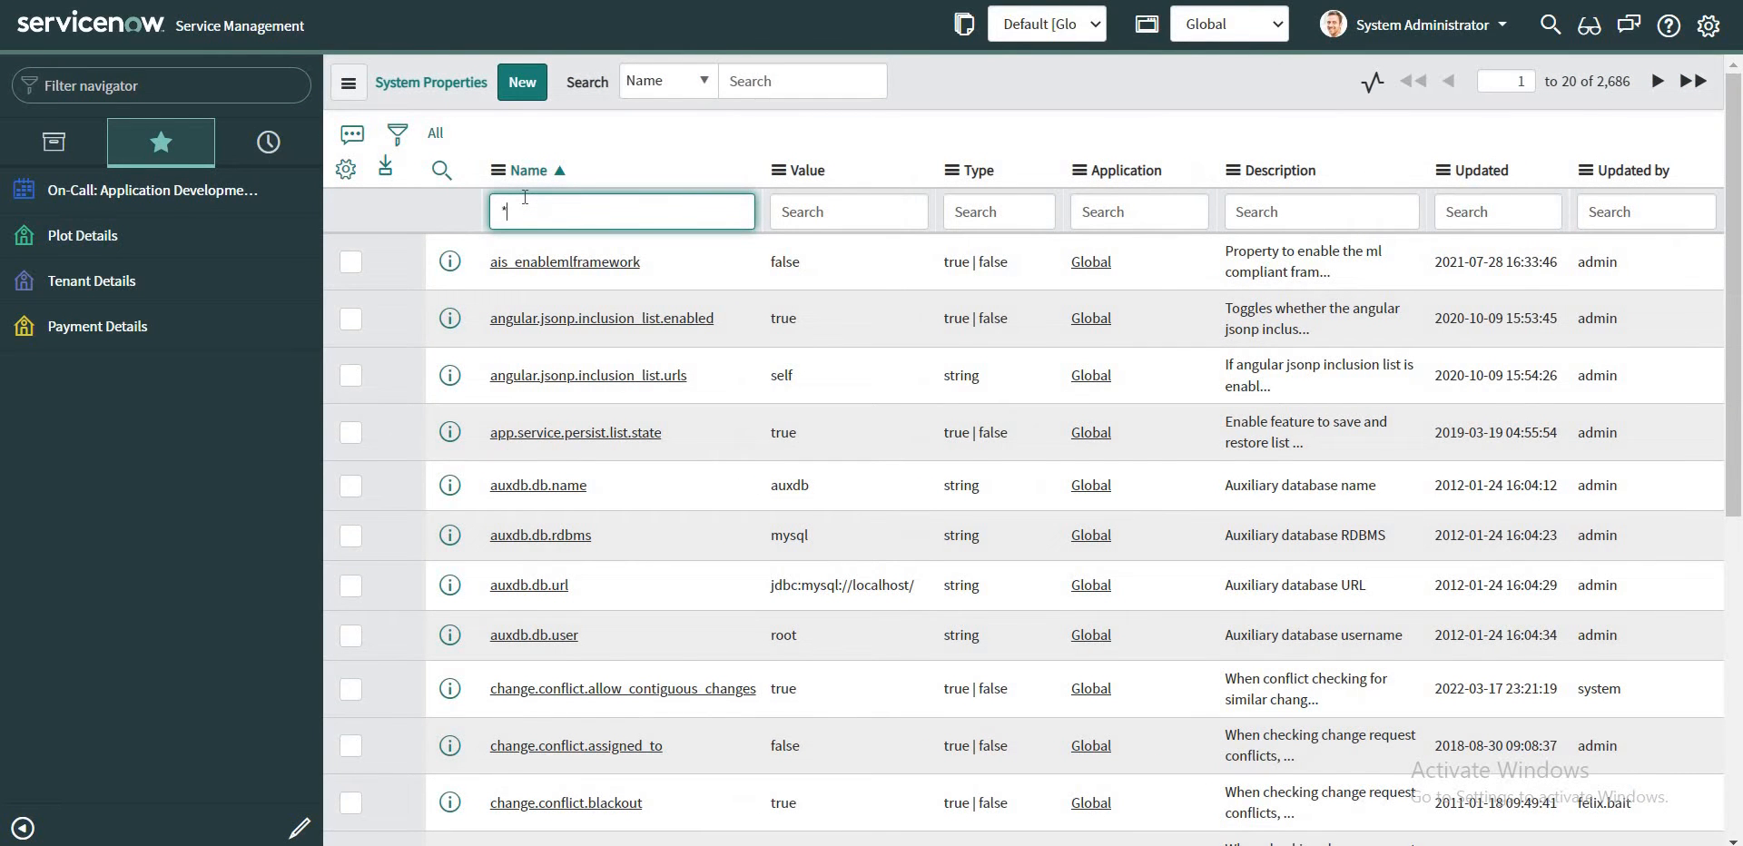
pyautogui.write('glide.lo')
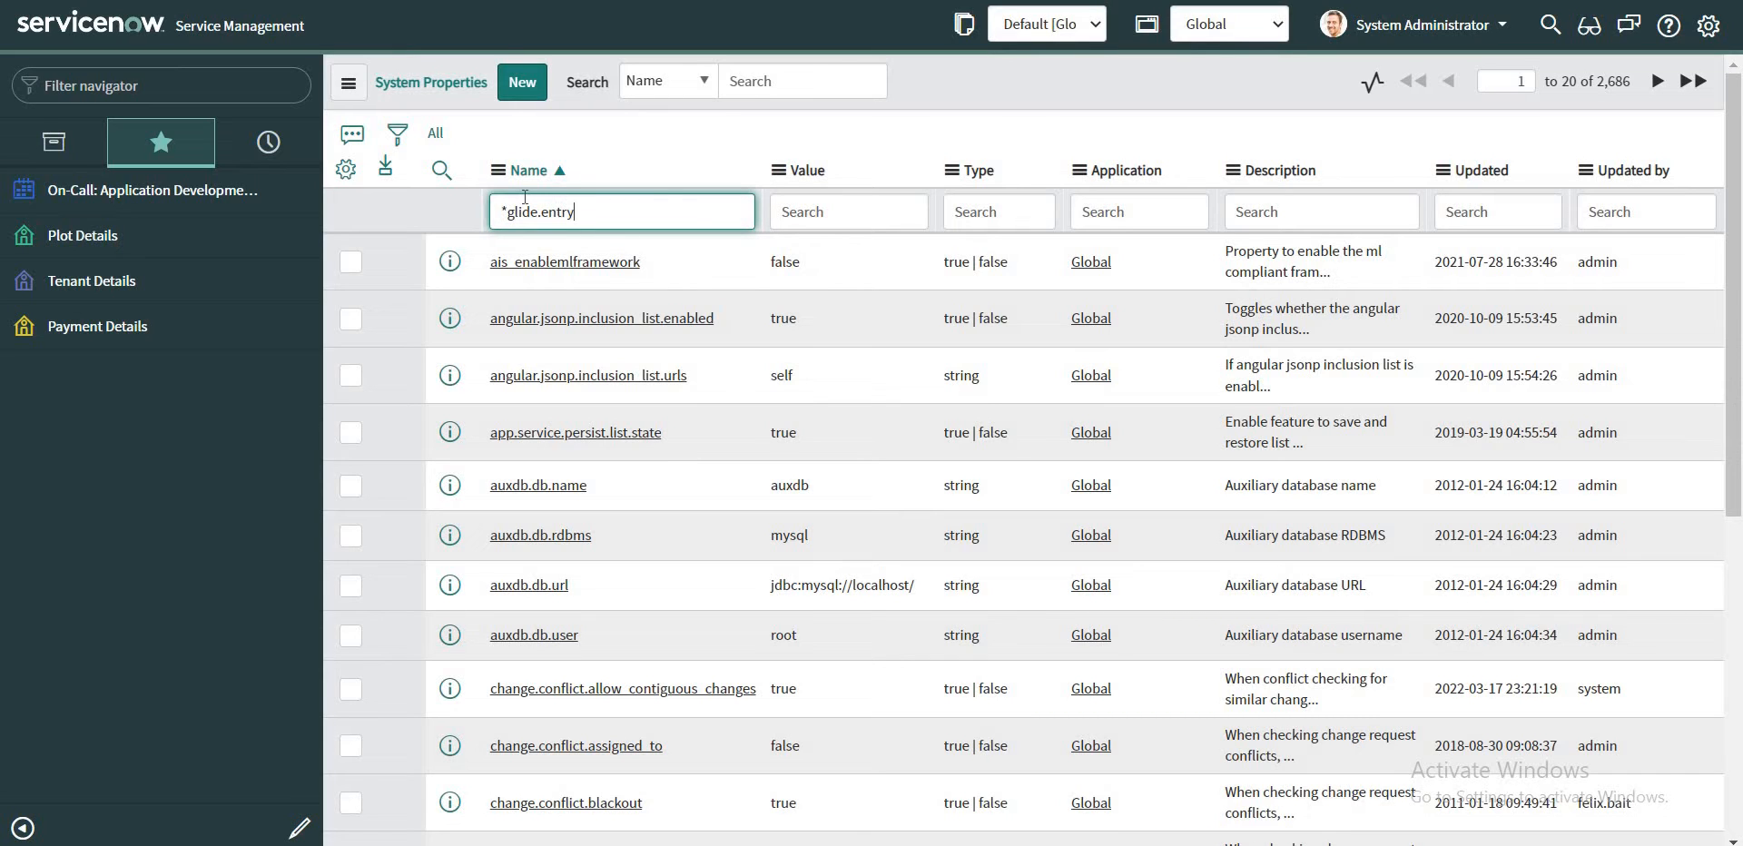
pyautogui.write('fi')
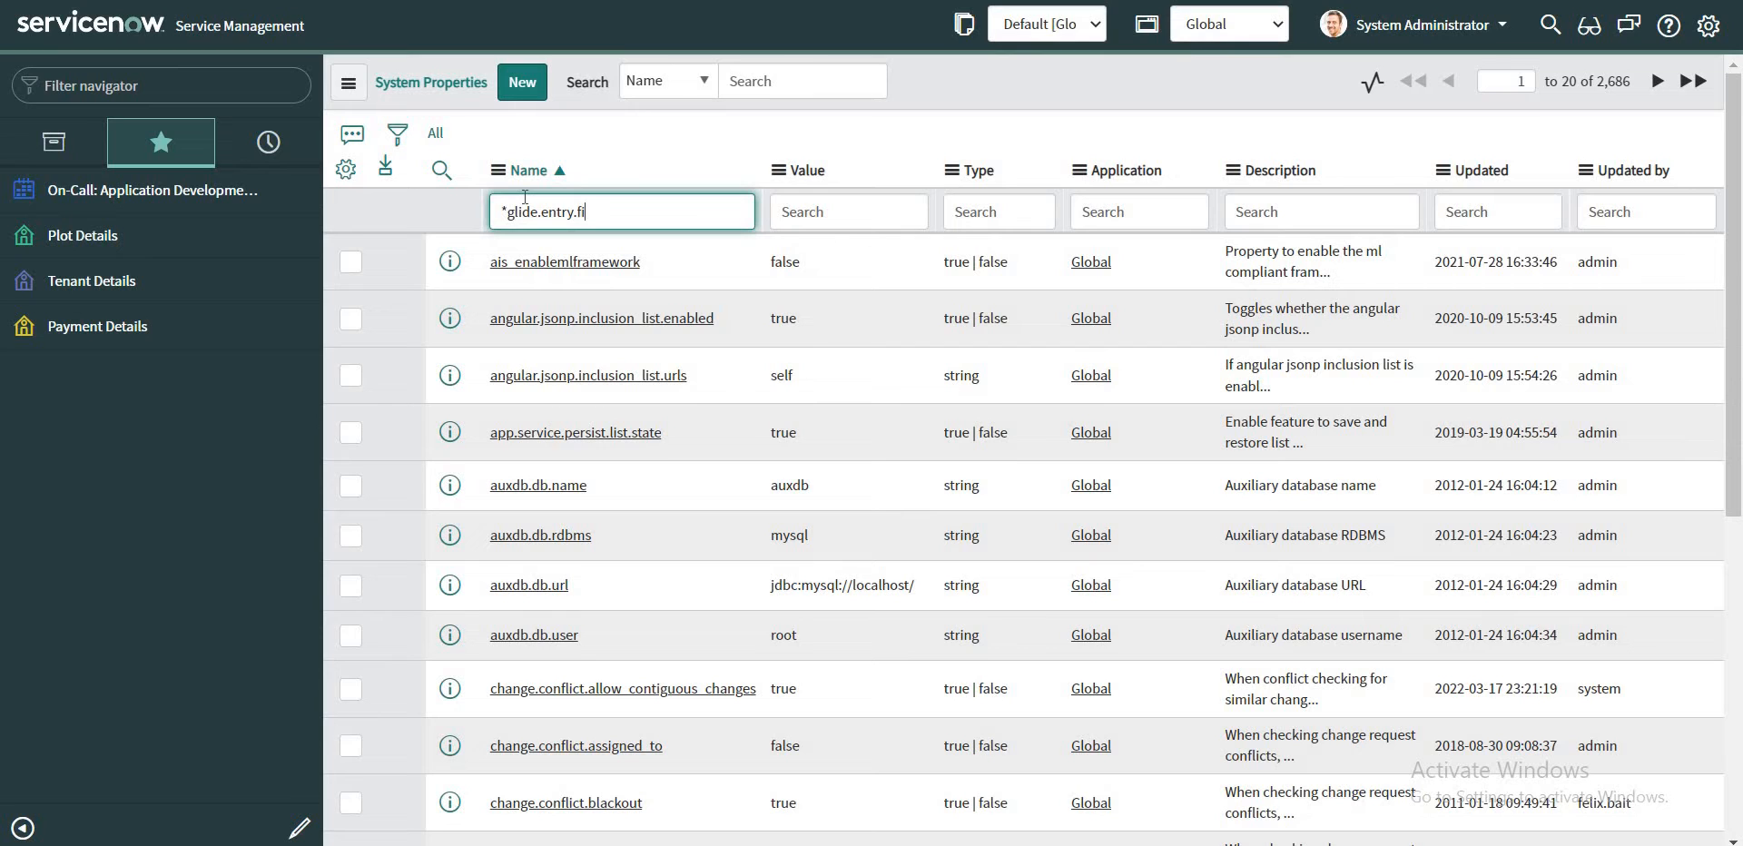
pyautogui.press('Enter')
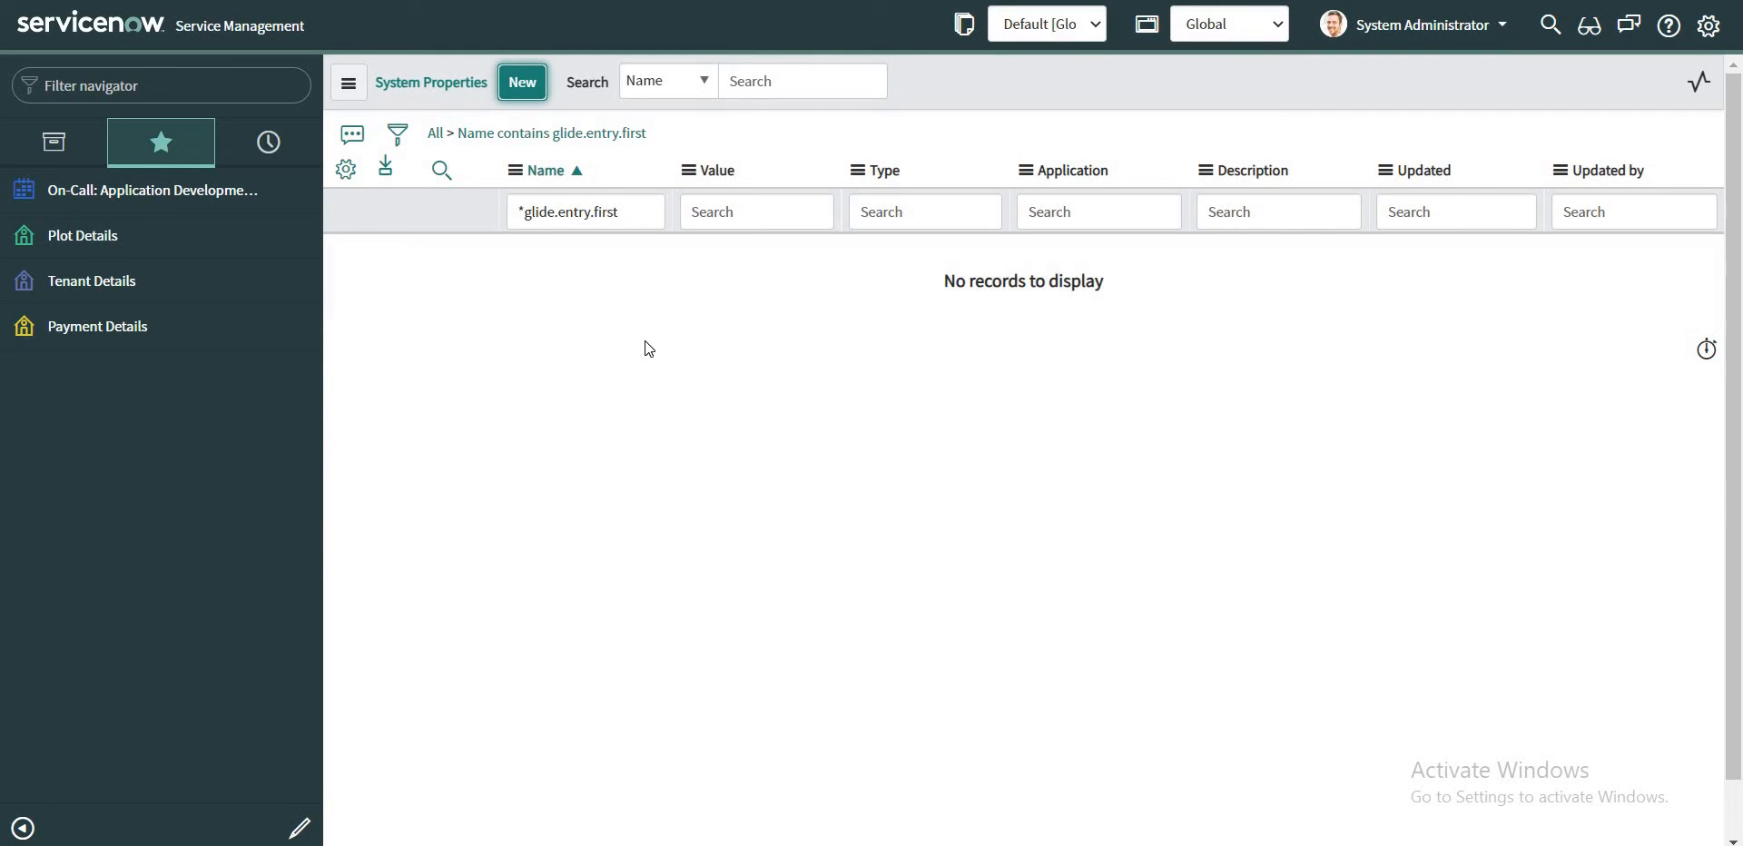
pyautogui.click(522, 80)
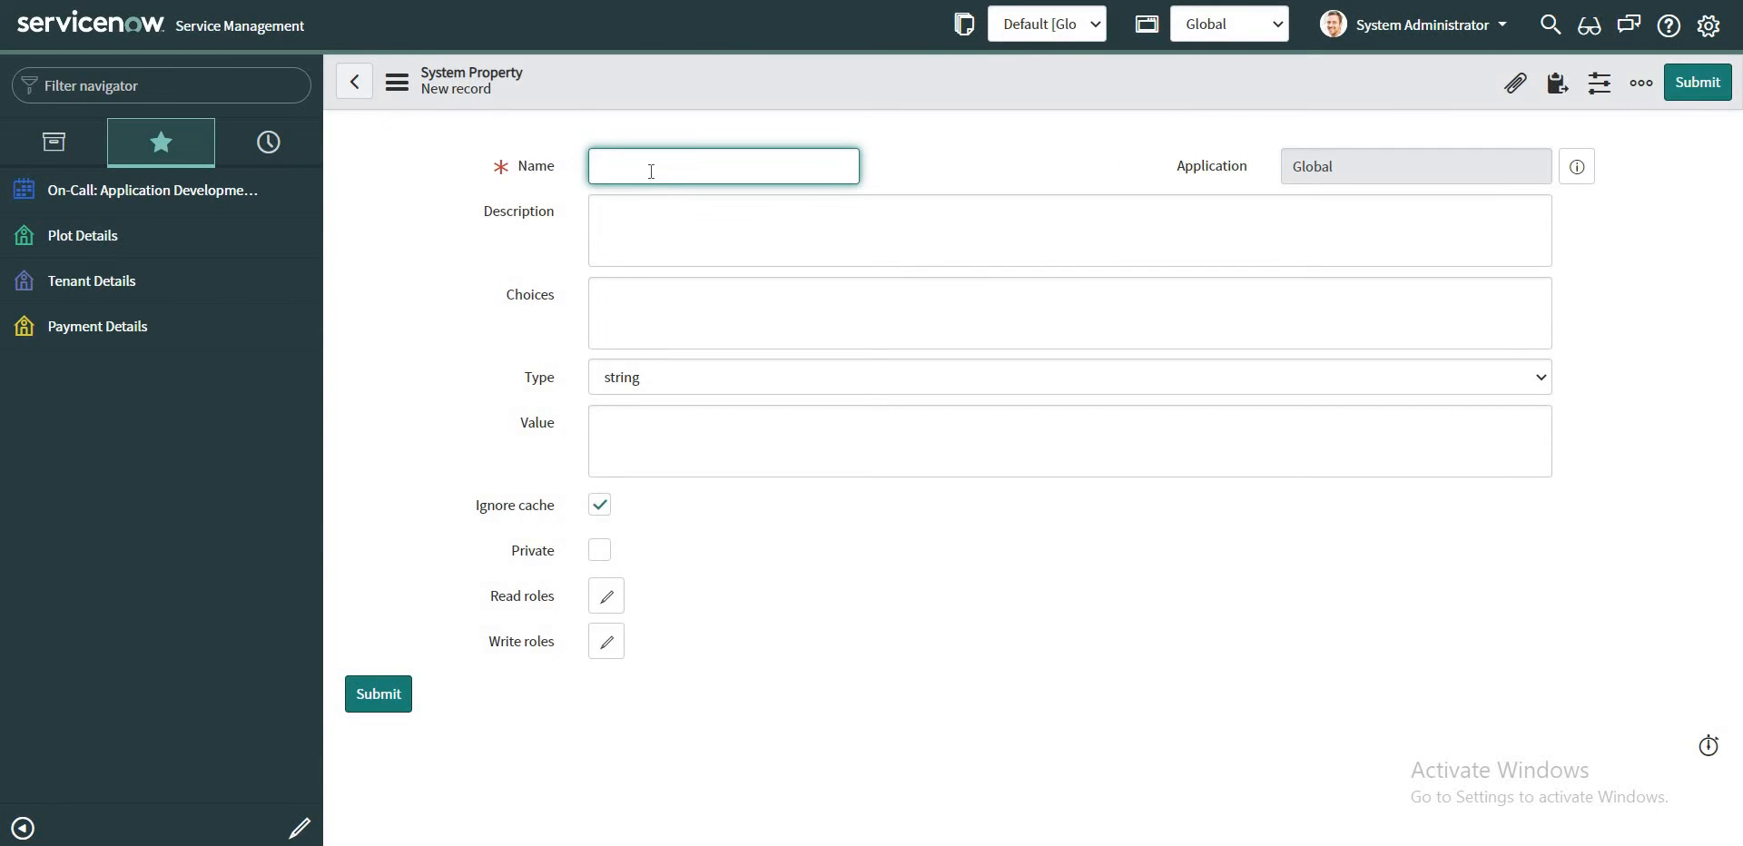
# - Name the new system property glide.entry.first.page.script
pyautogui.write('glide.entry.firs')
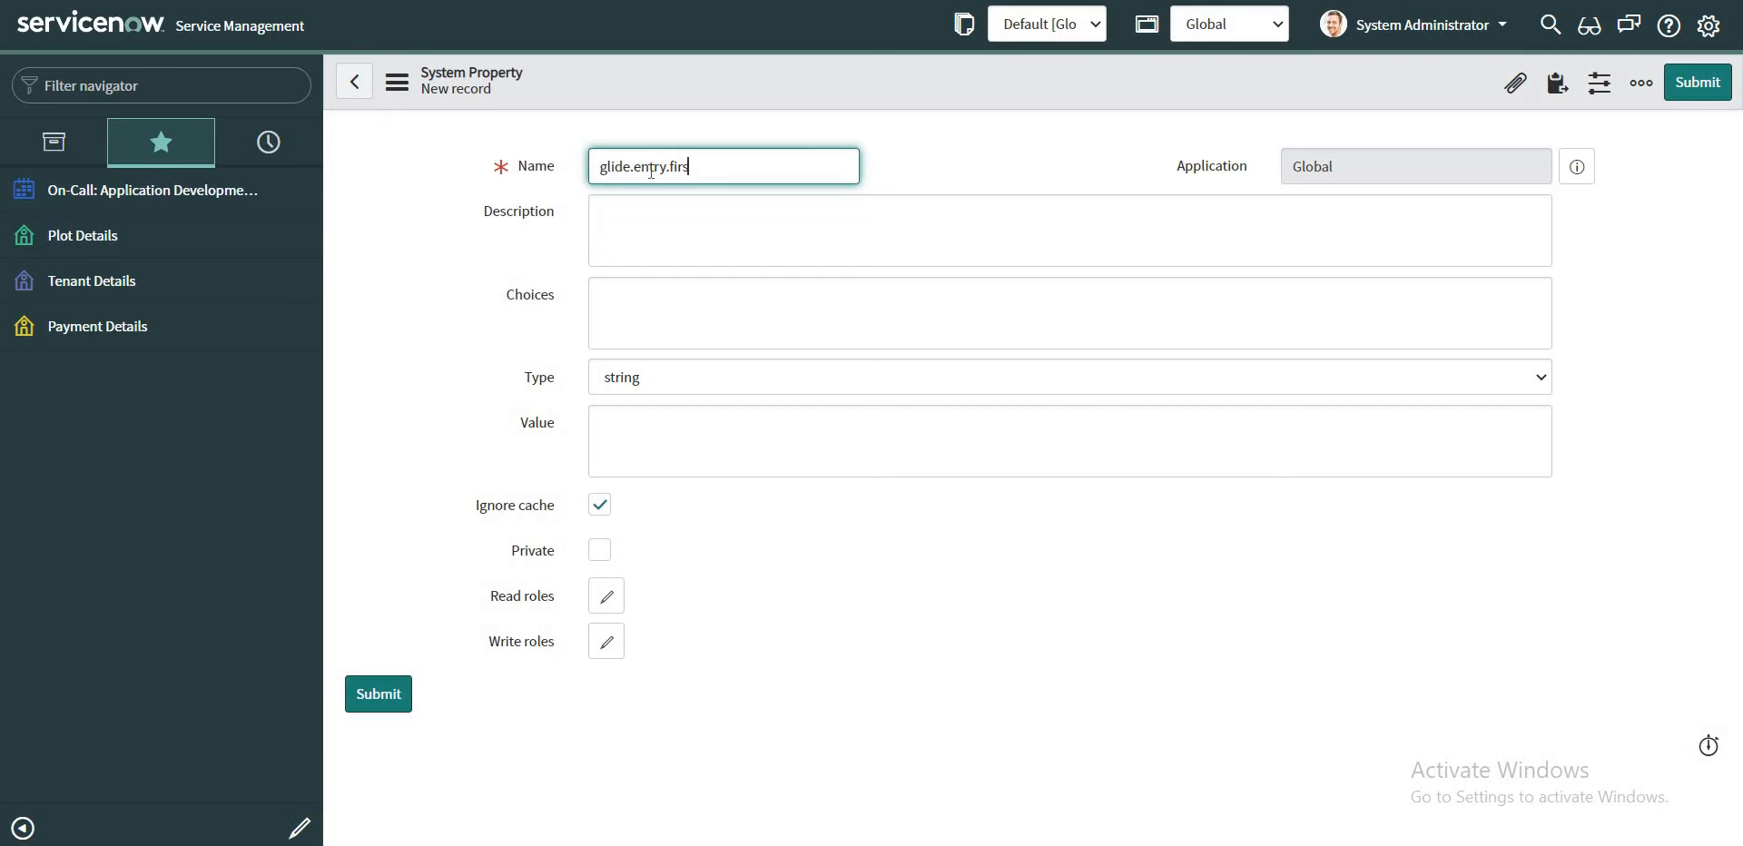
pyautogui.write('t.page')
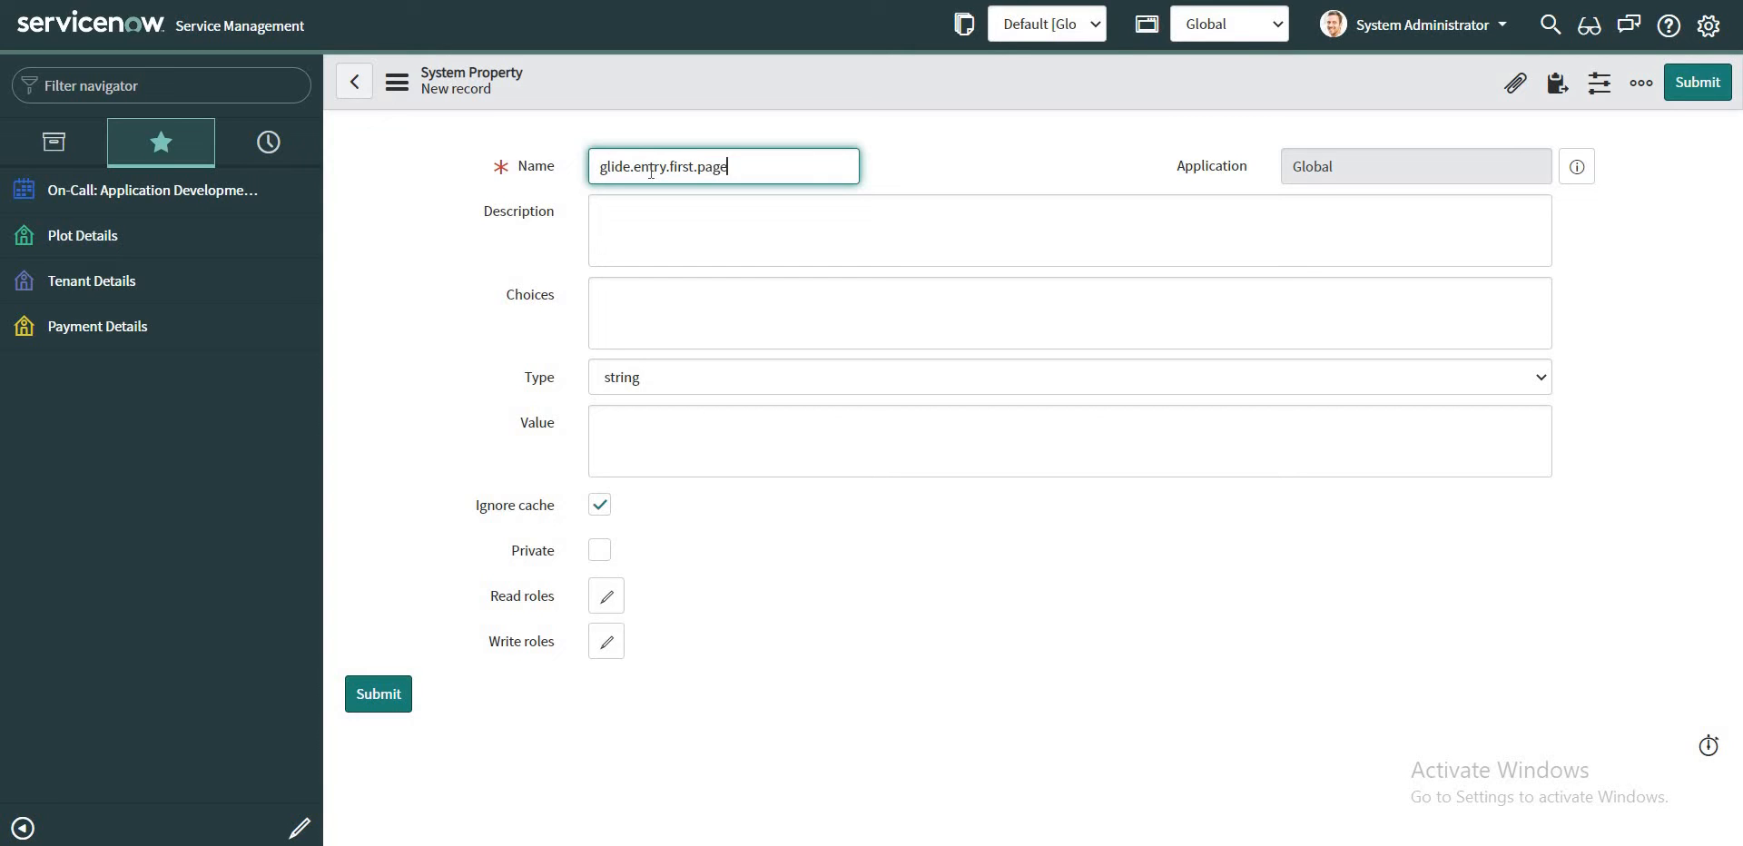
pyautogui.write('.script')
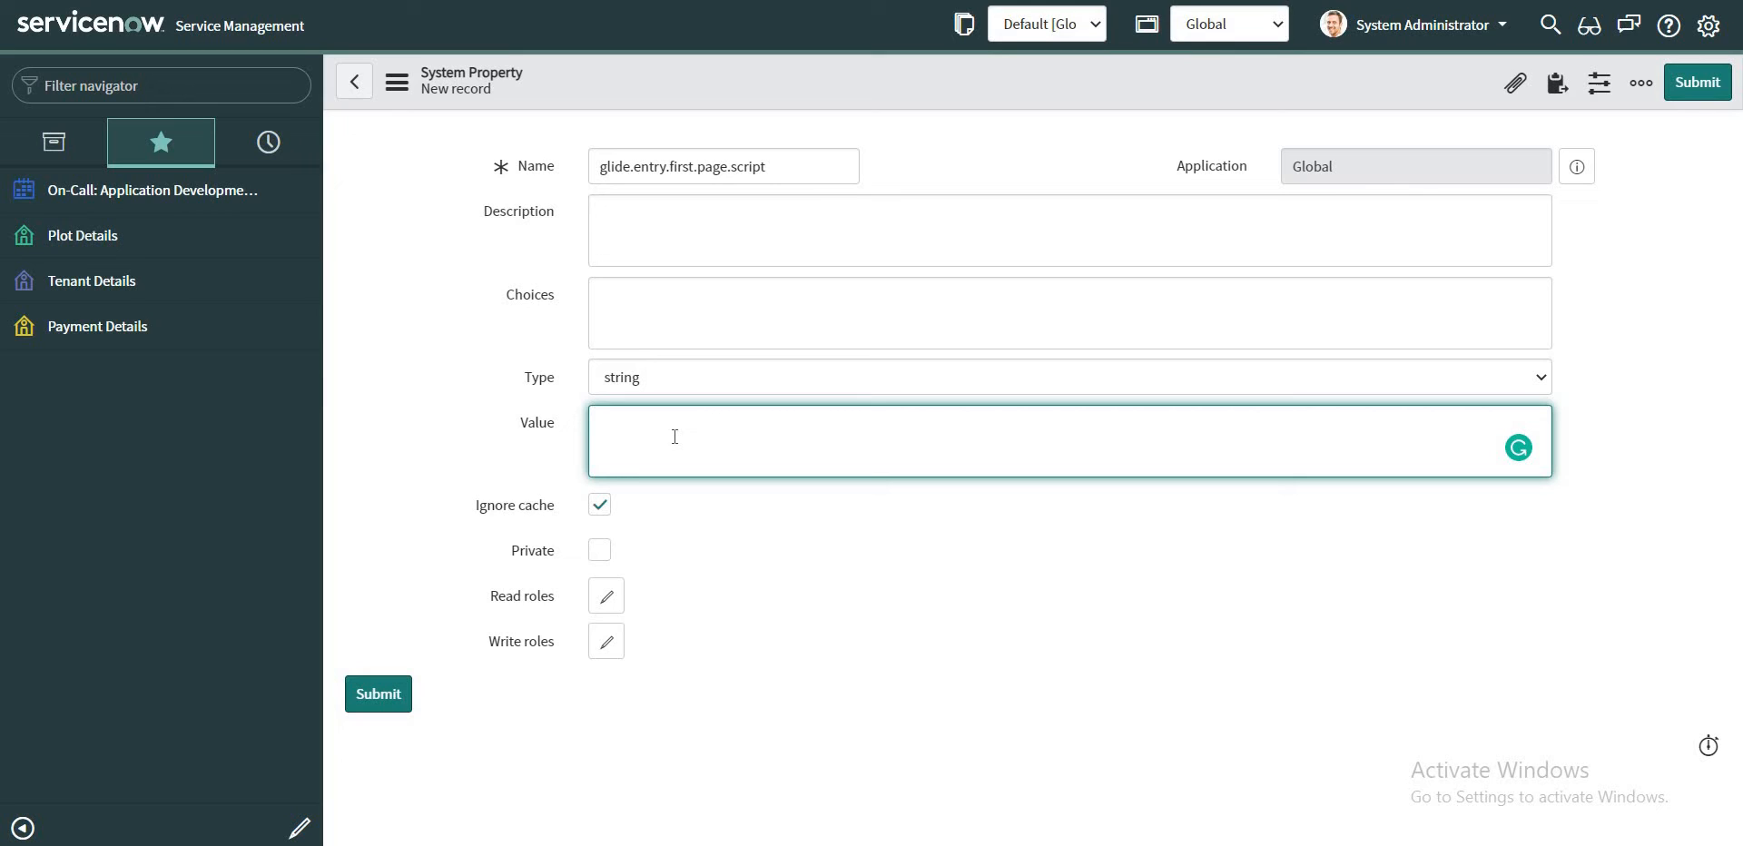
# - Set the property value to new SPEntryPage().getFirstPageURL() and submit it
pyautogui.write('new SP')
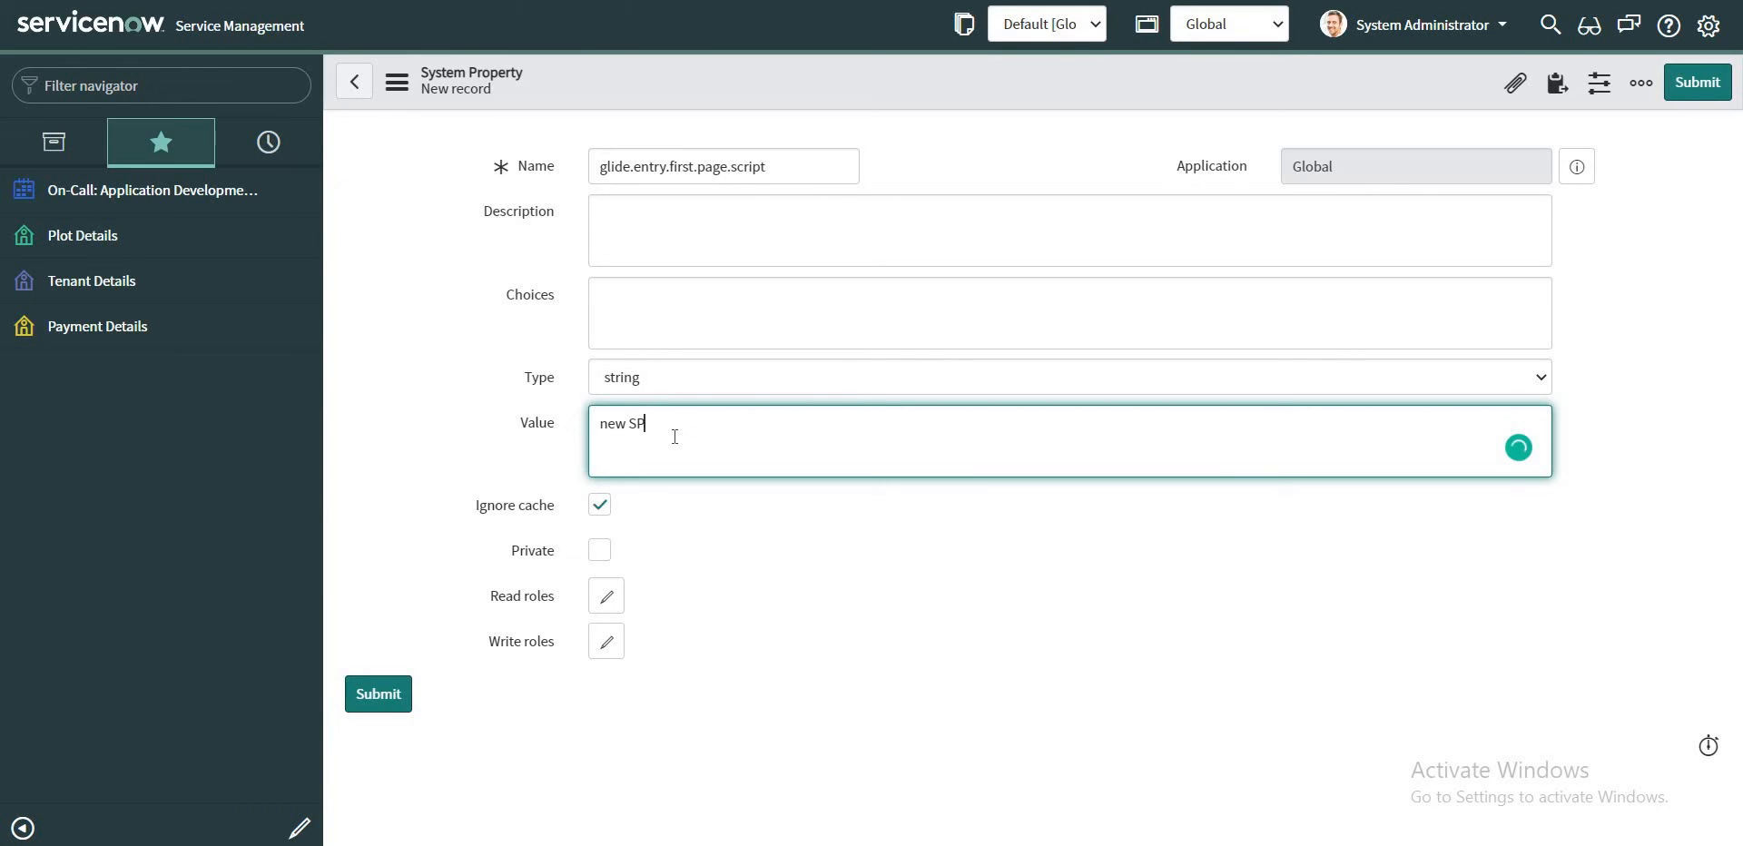
pyautogui.write('Entry')
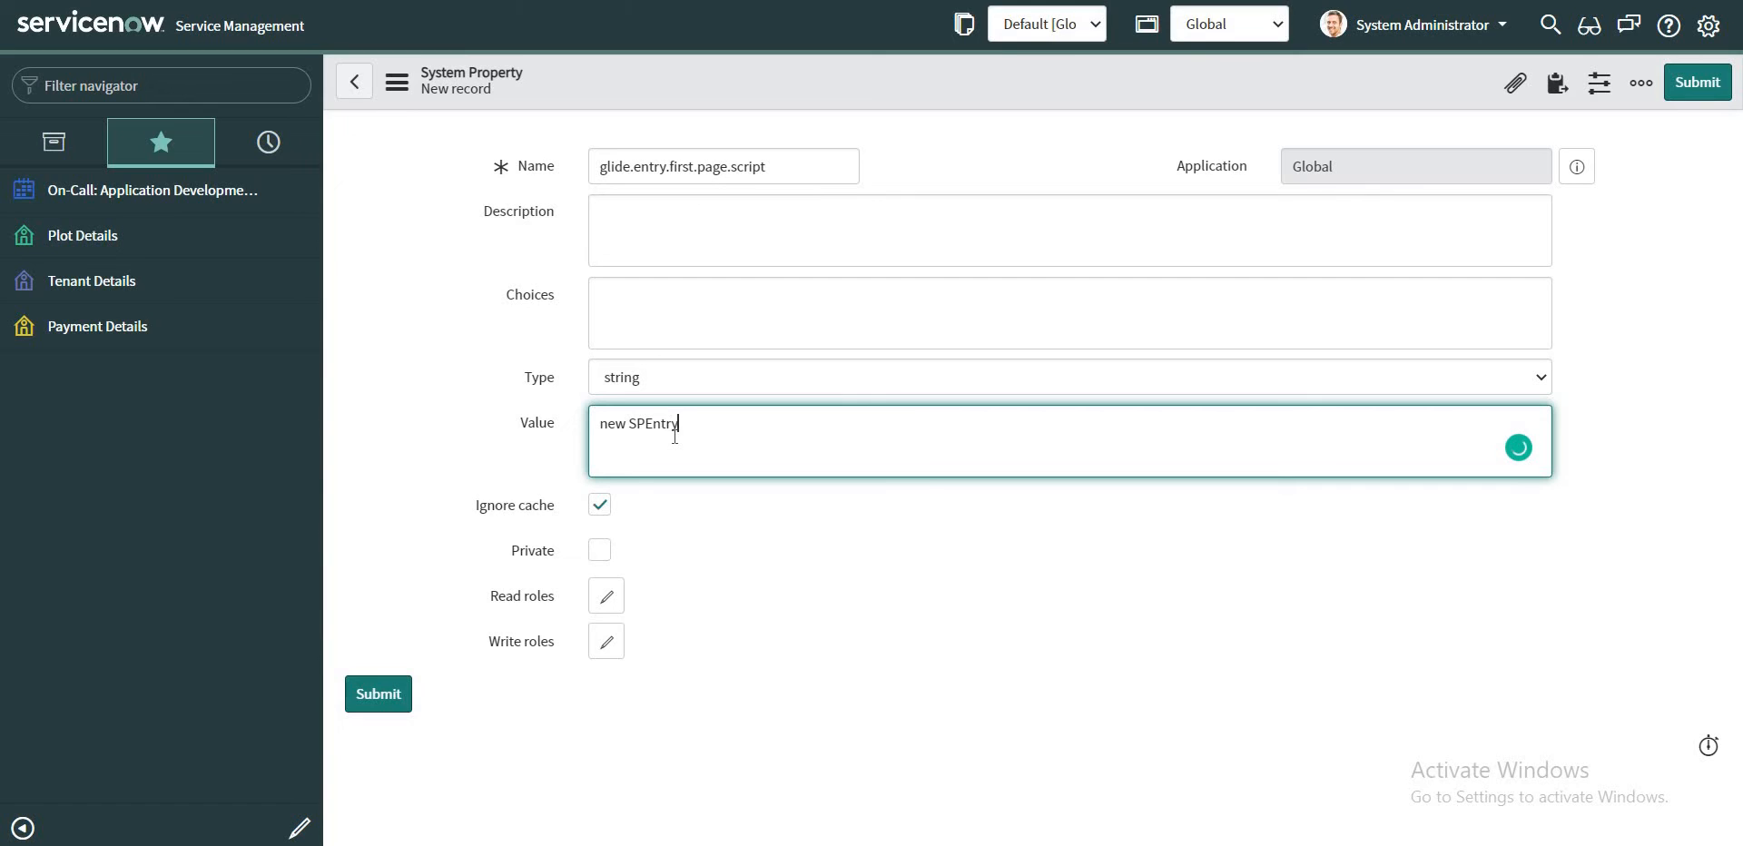
pyautogui.write('Page')
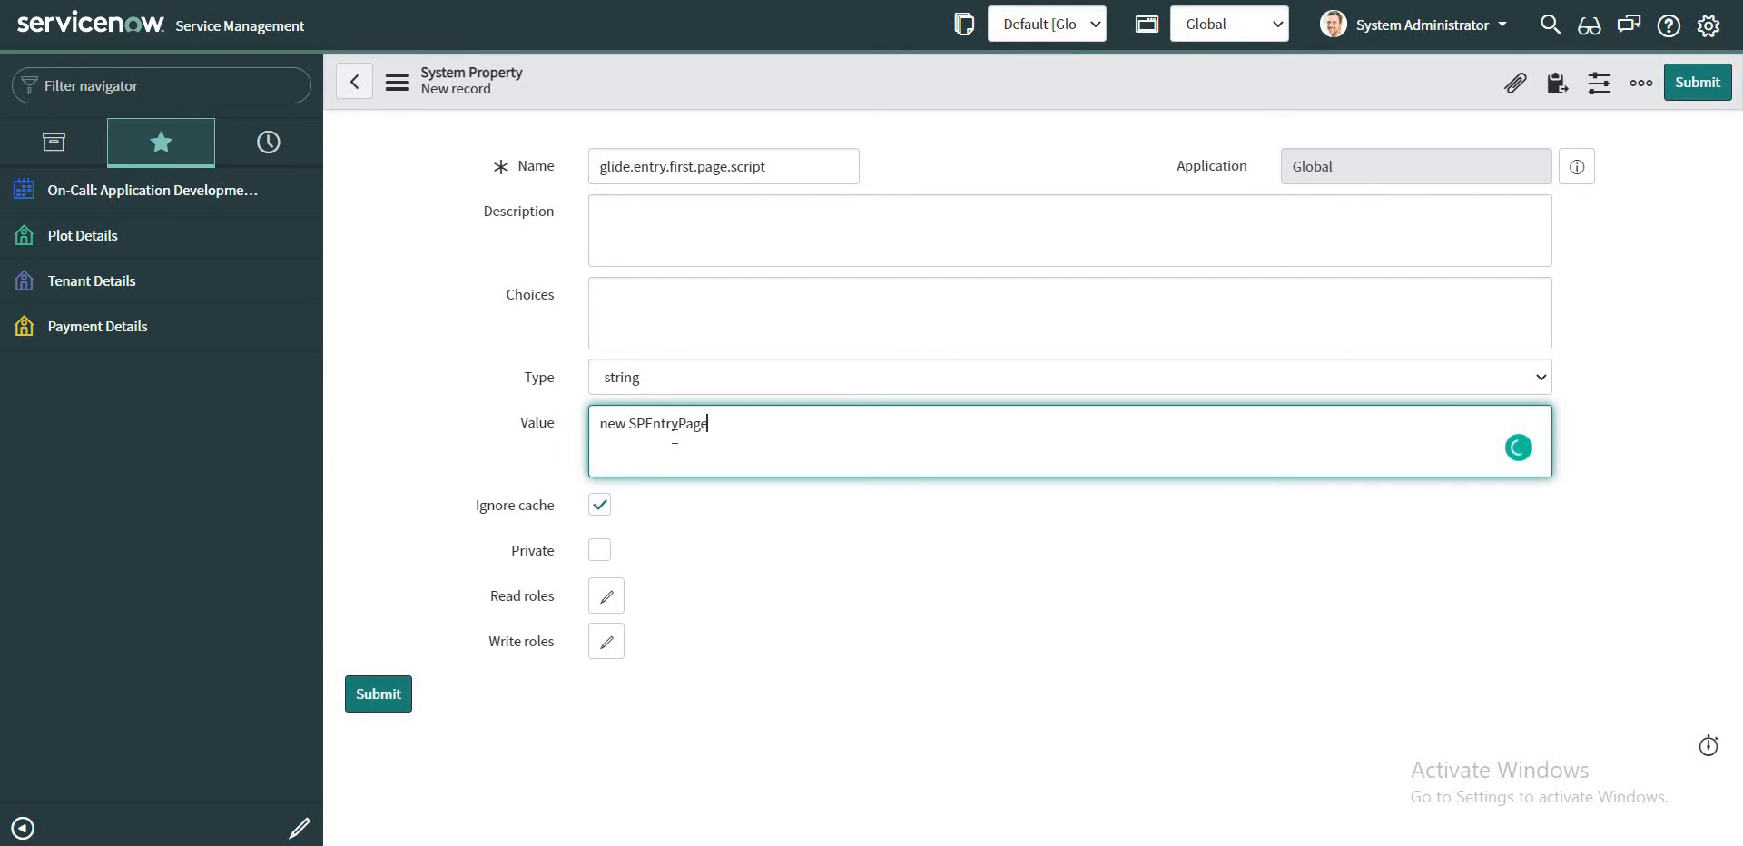
pyautogui.write('()')
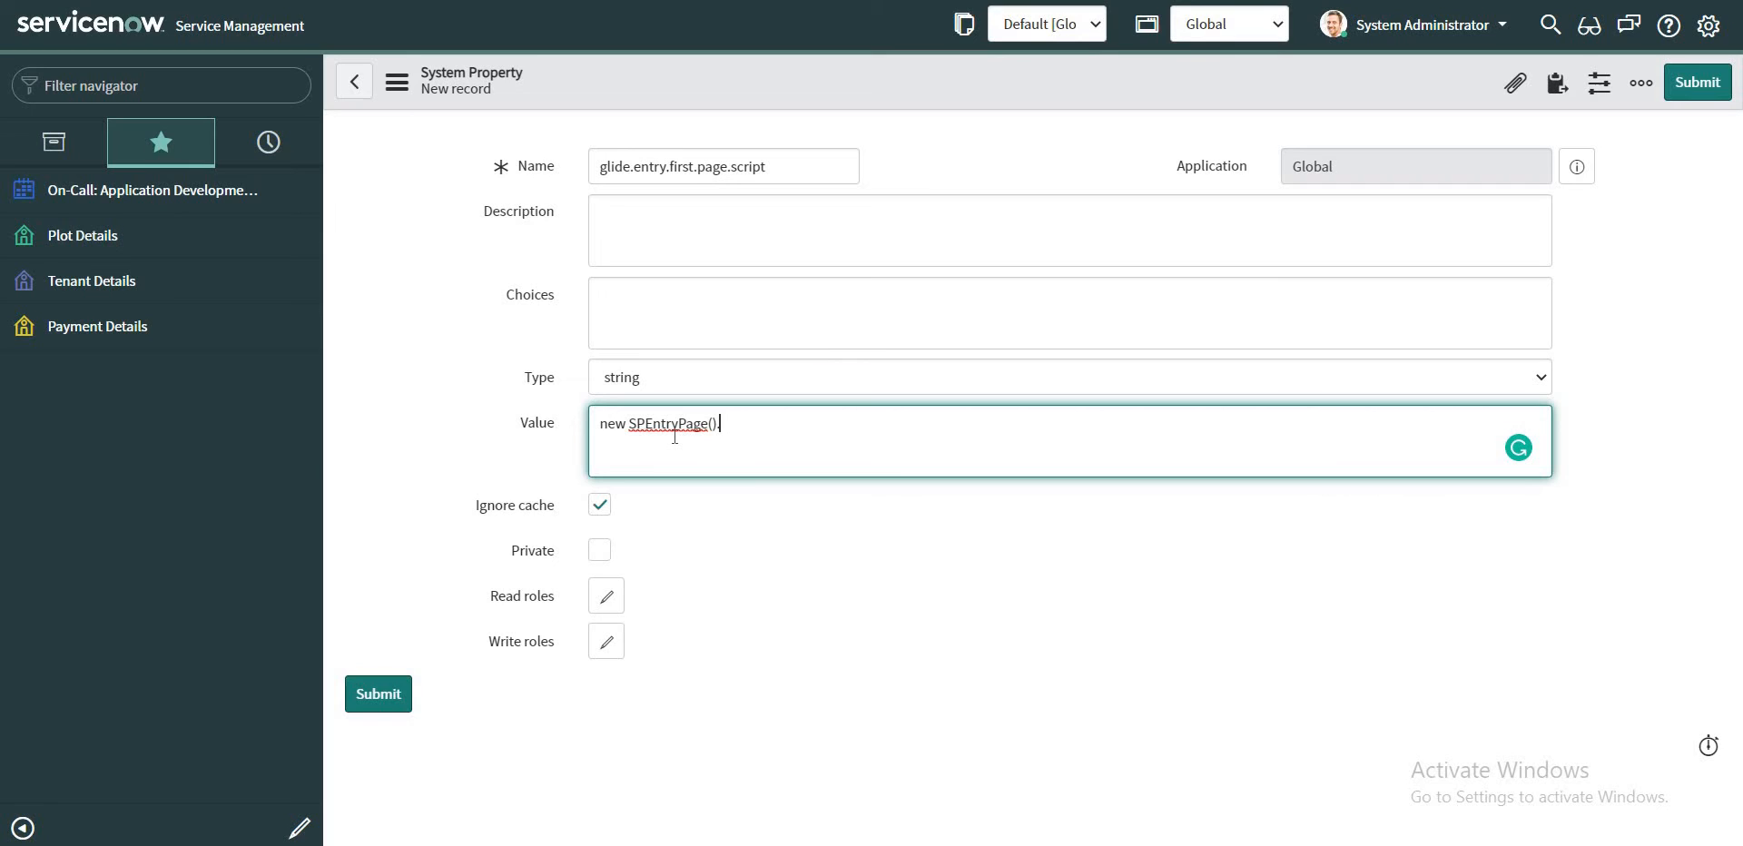
pyautogui.write('.get')
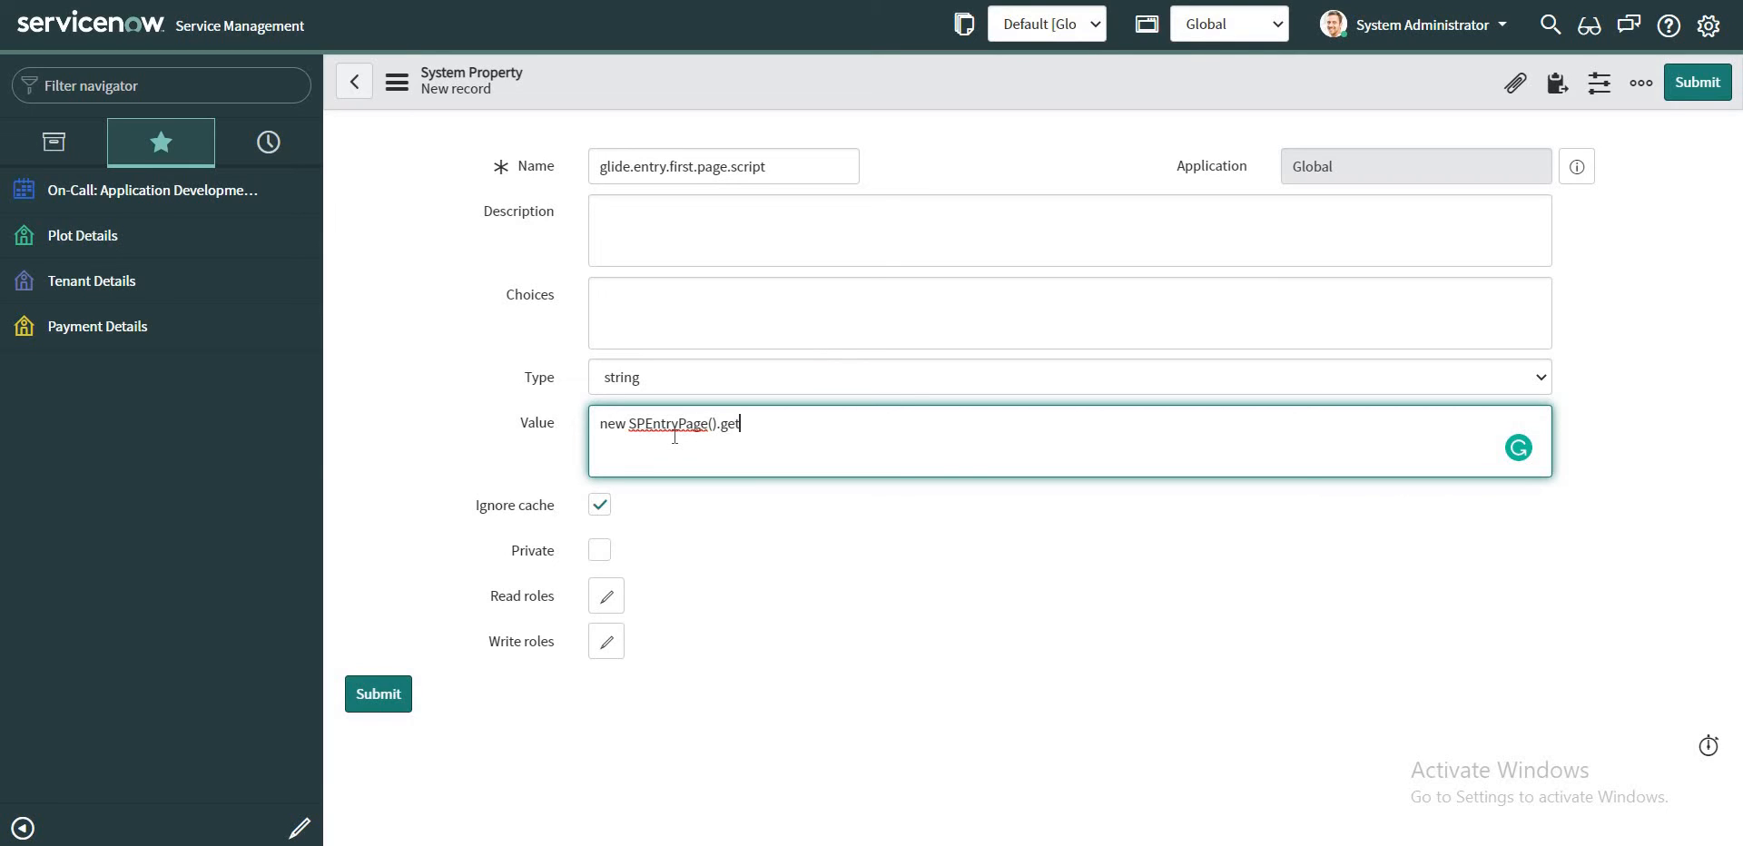
pyautogui.write('Fir')
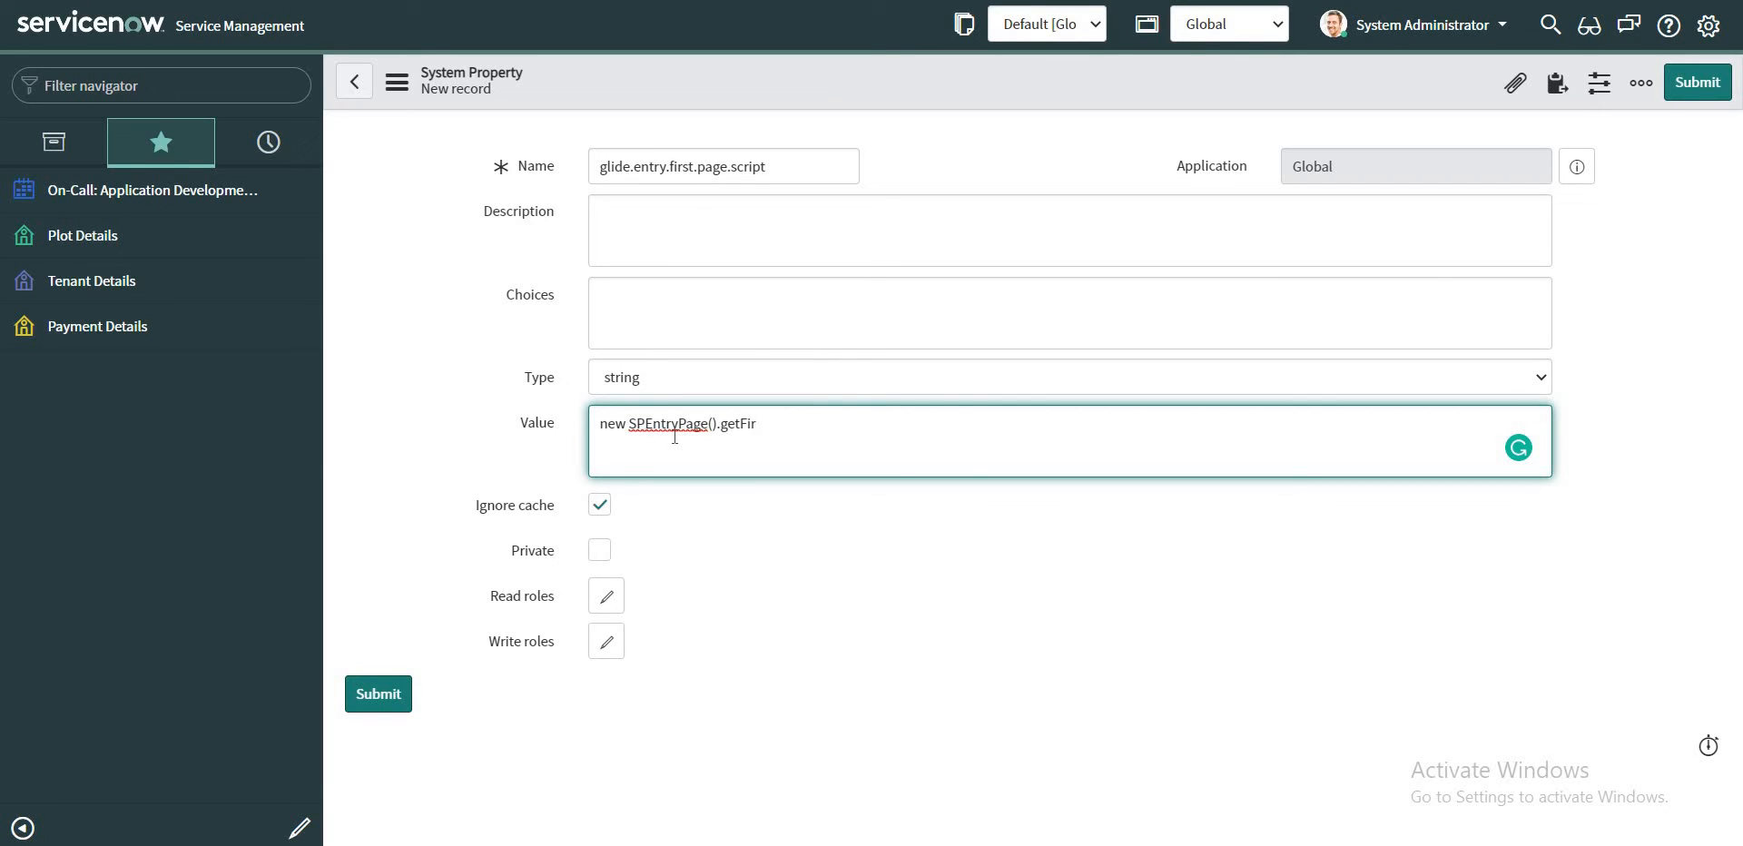
pyautogui.write('stPage')
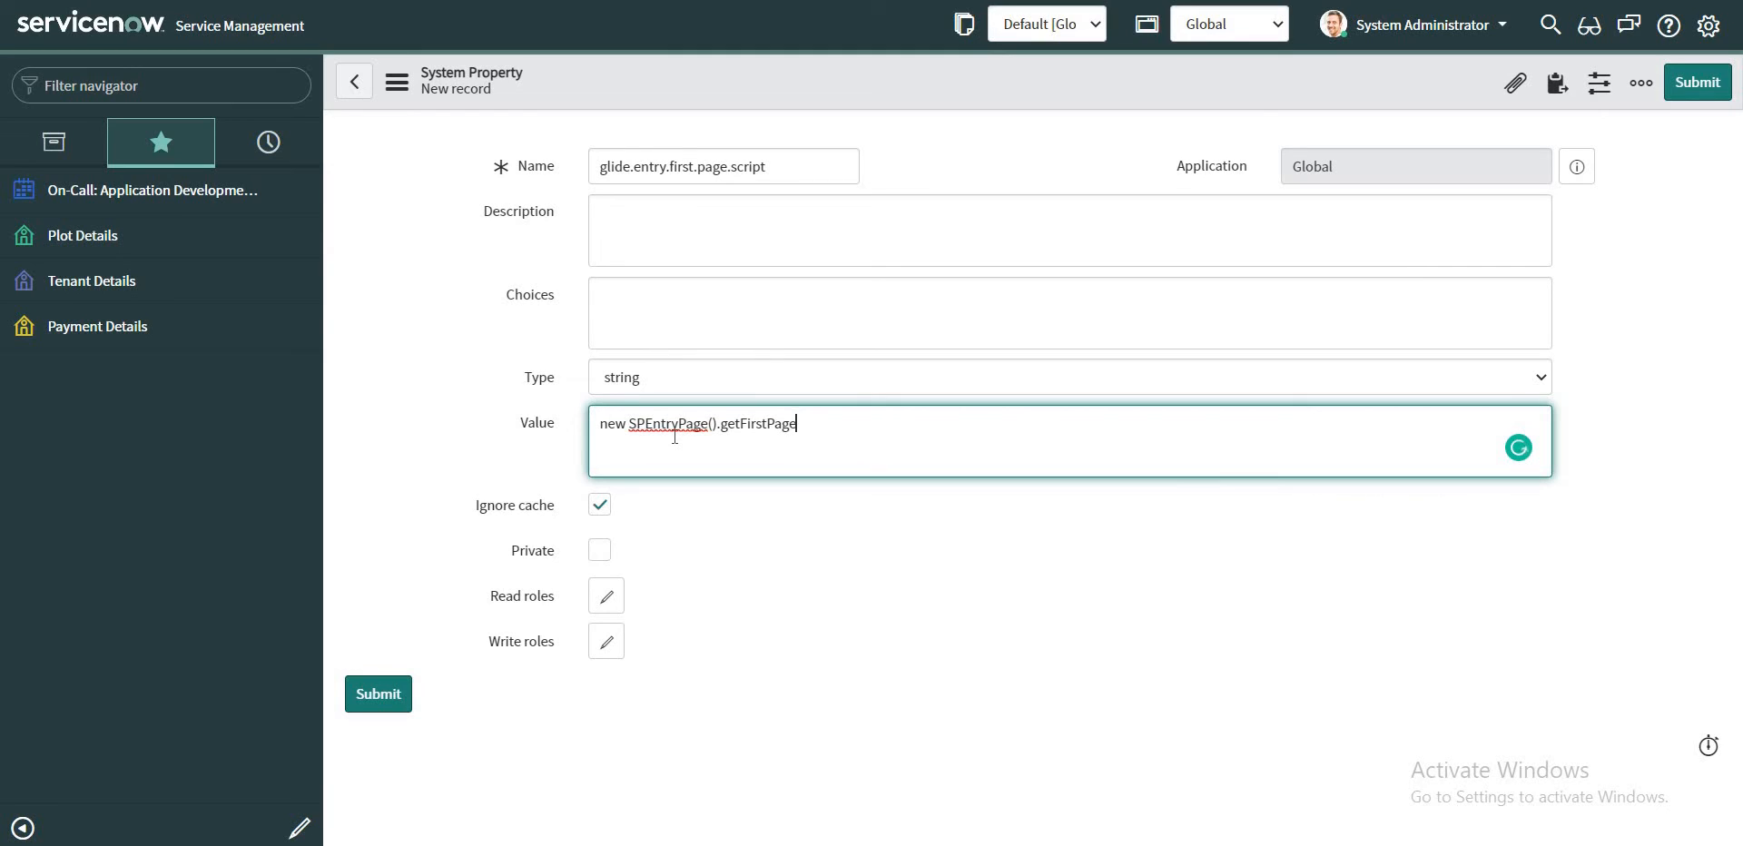
pyautogui.write('URL')
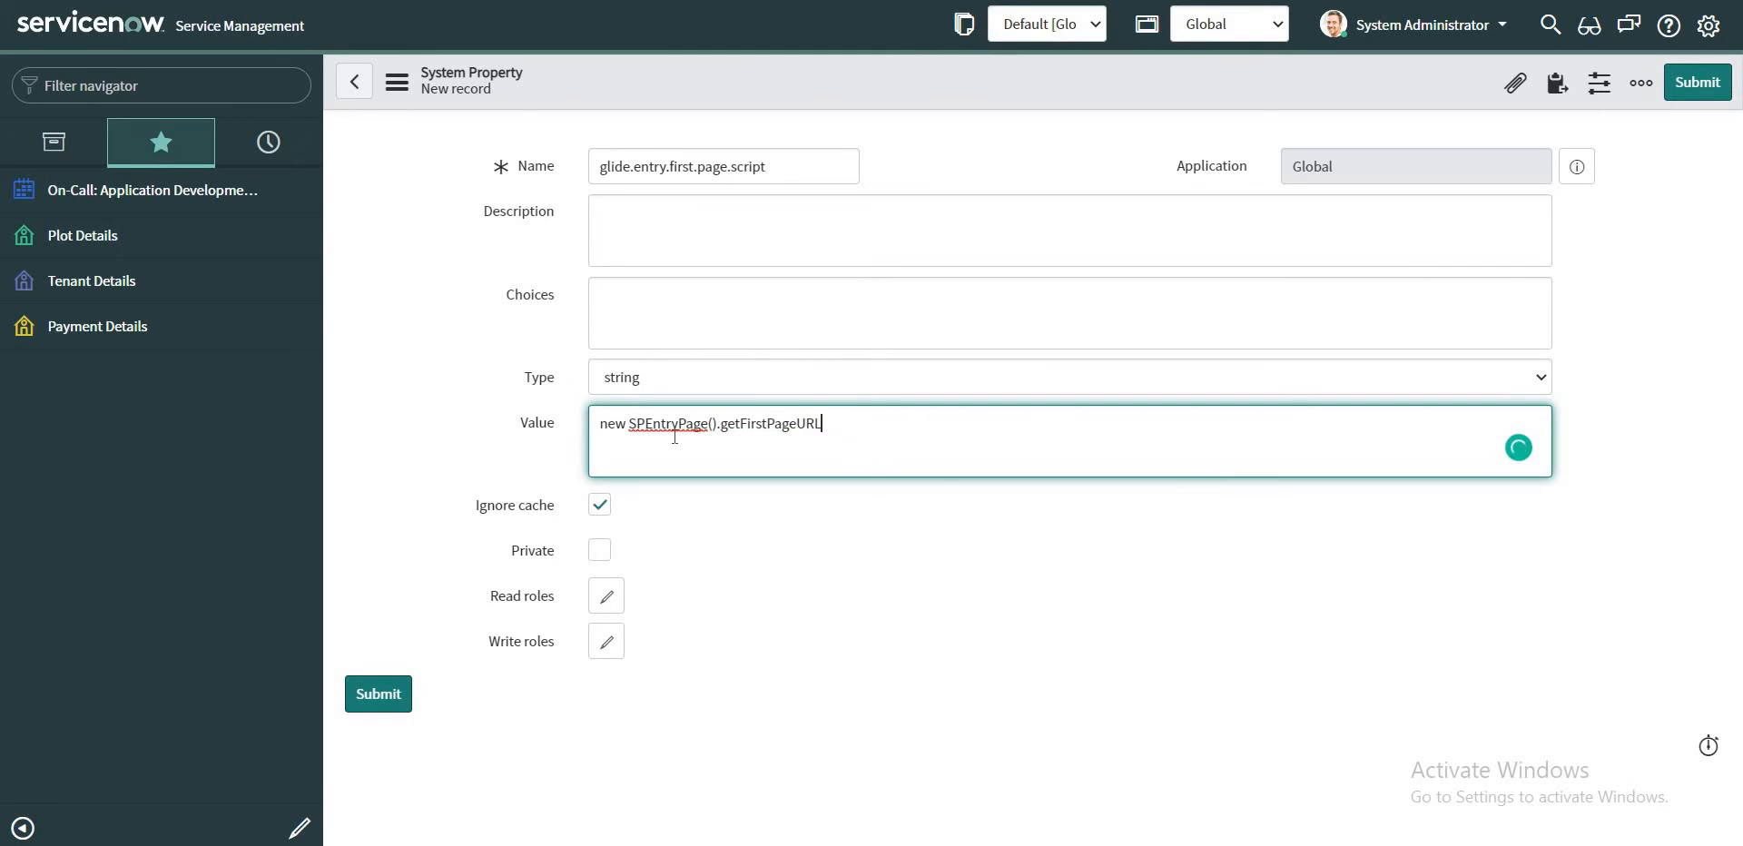
pyautogui.write('()')
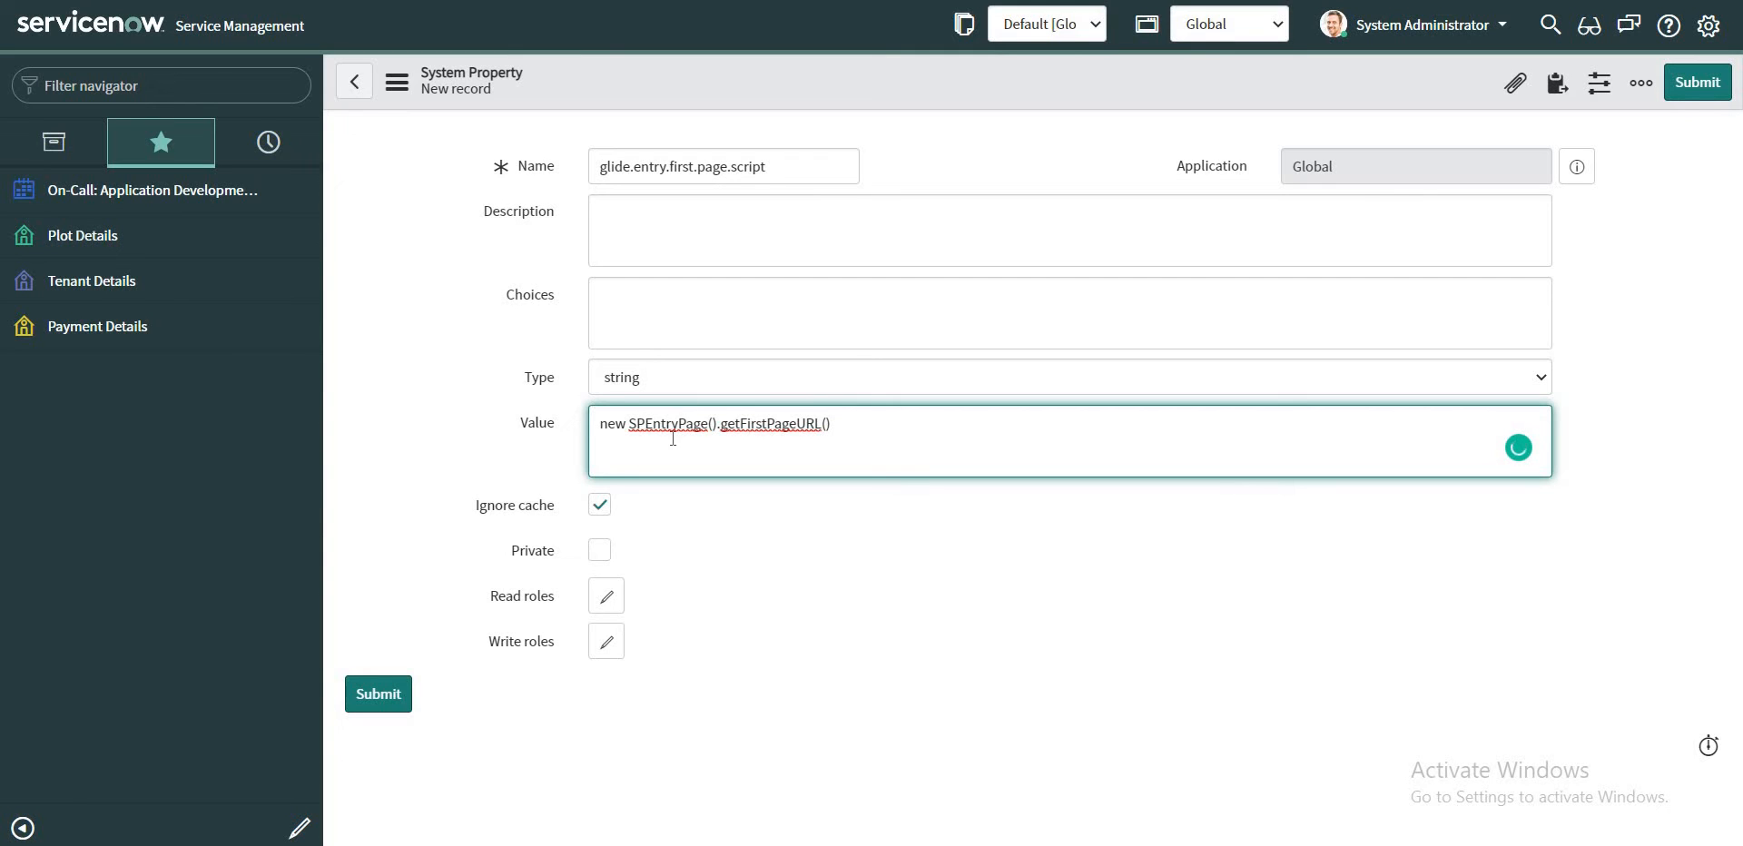
pyautogui.click(378, 694)
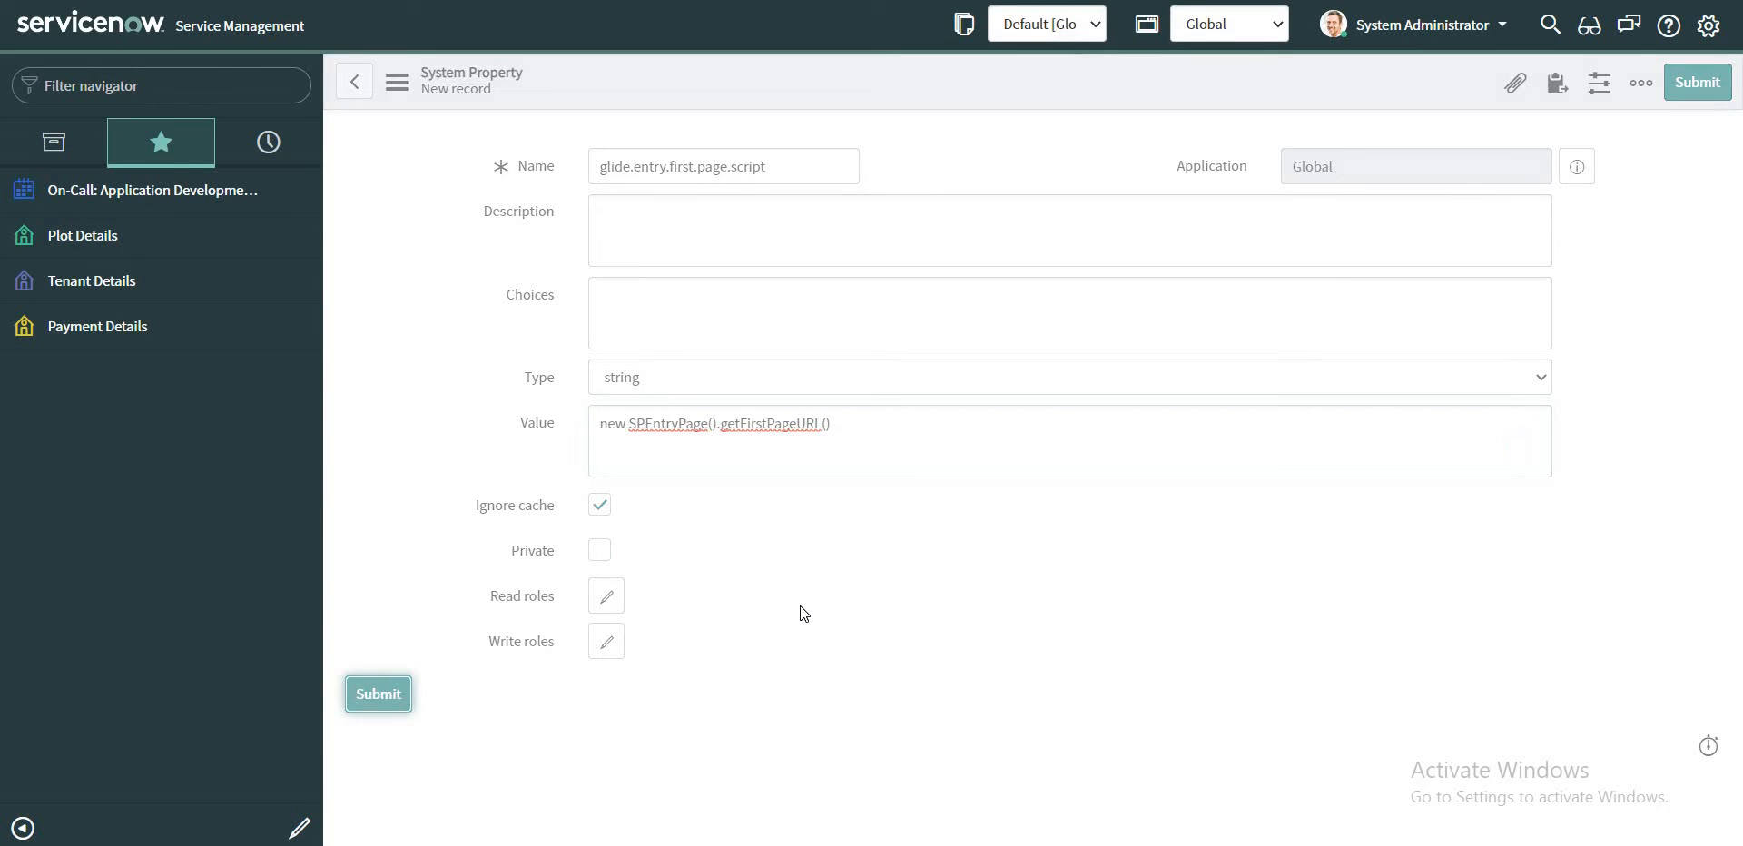
pyautogui.click(378, 694)
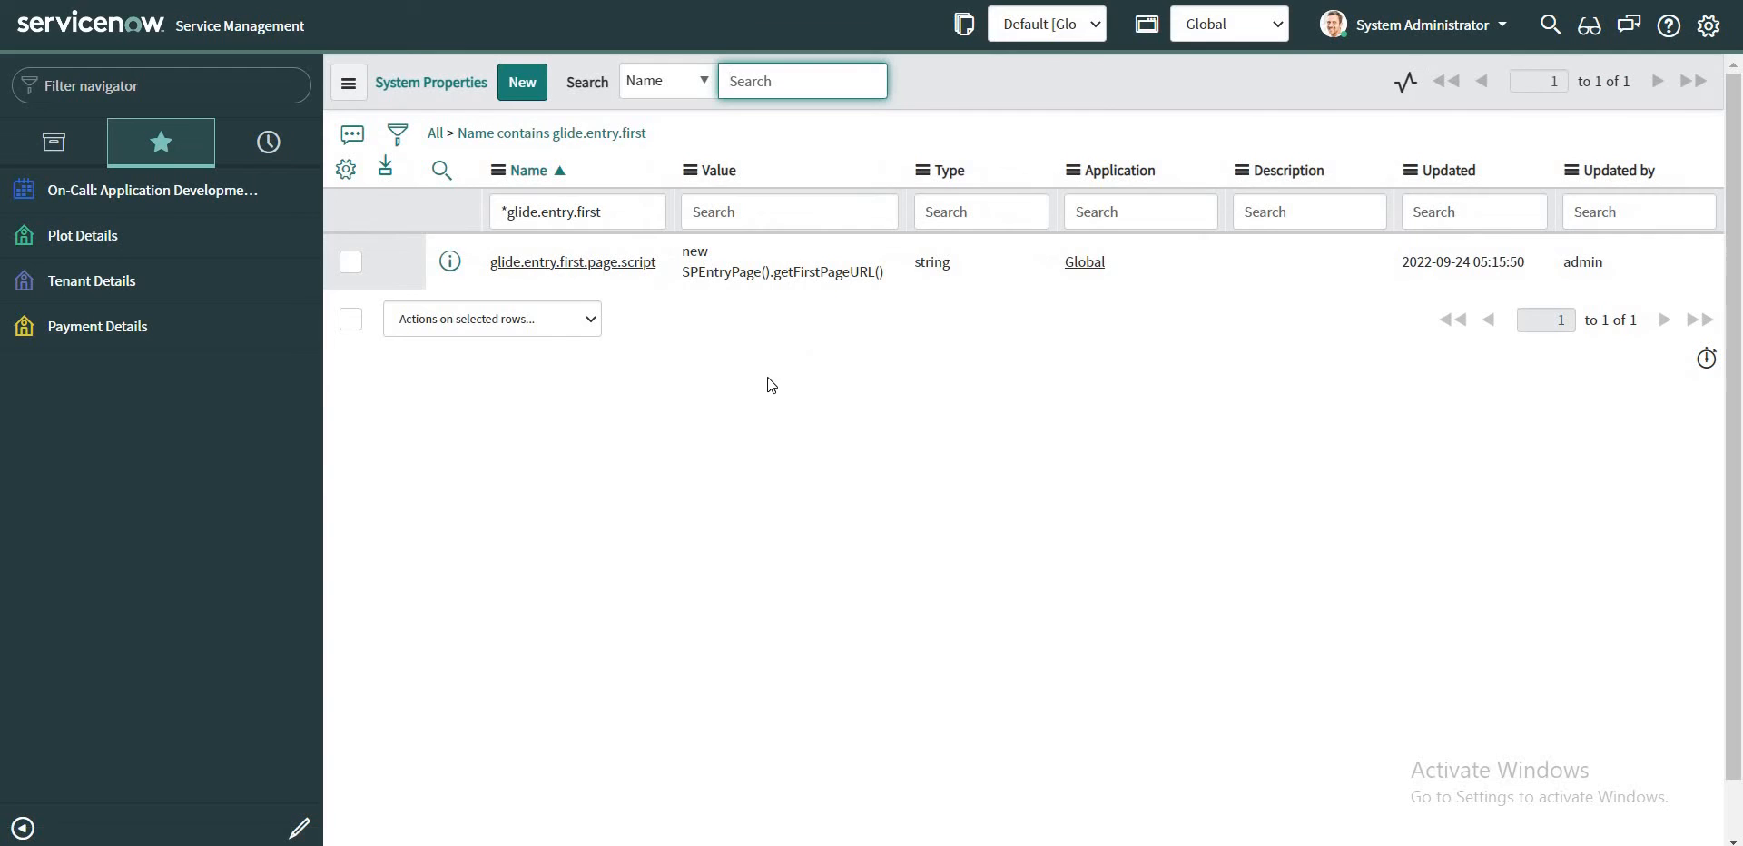
pyautogui.moveTo(558, 274)
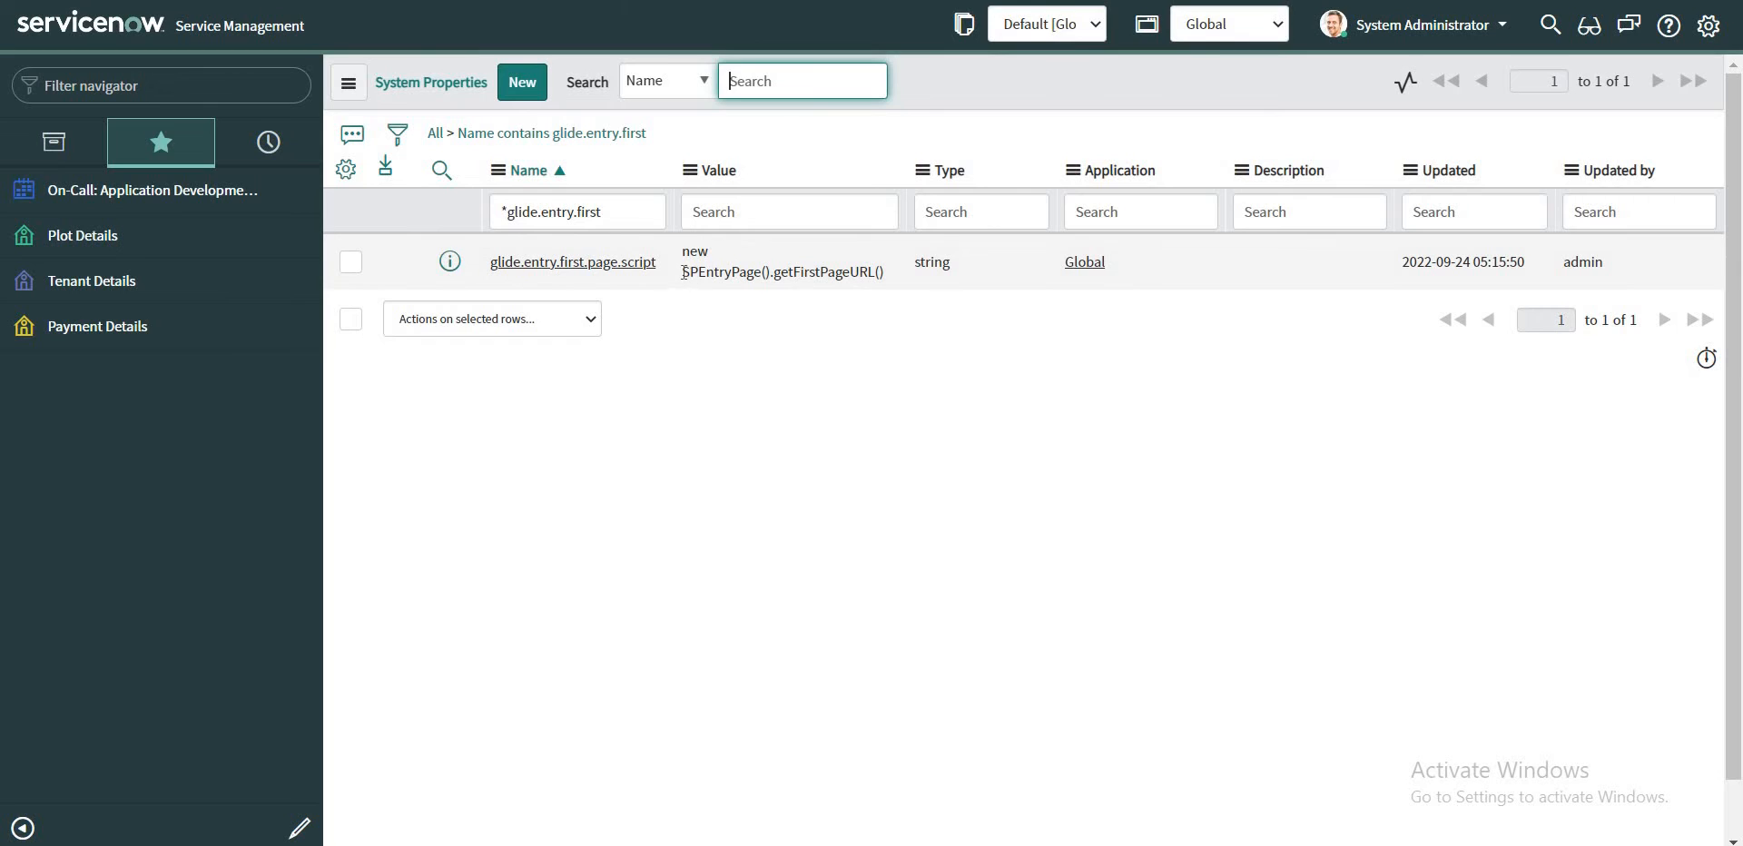
# - Select SPEntryPage in the saved property's value and search the navigator for Script Includes
pyautogui.doubleClick(721, 272)
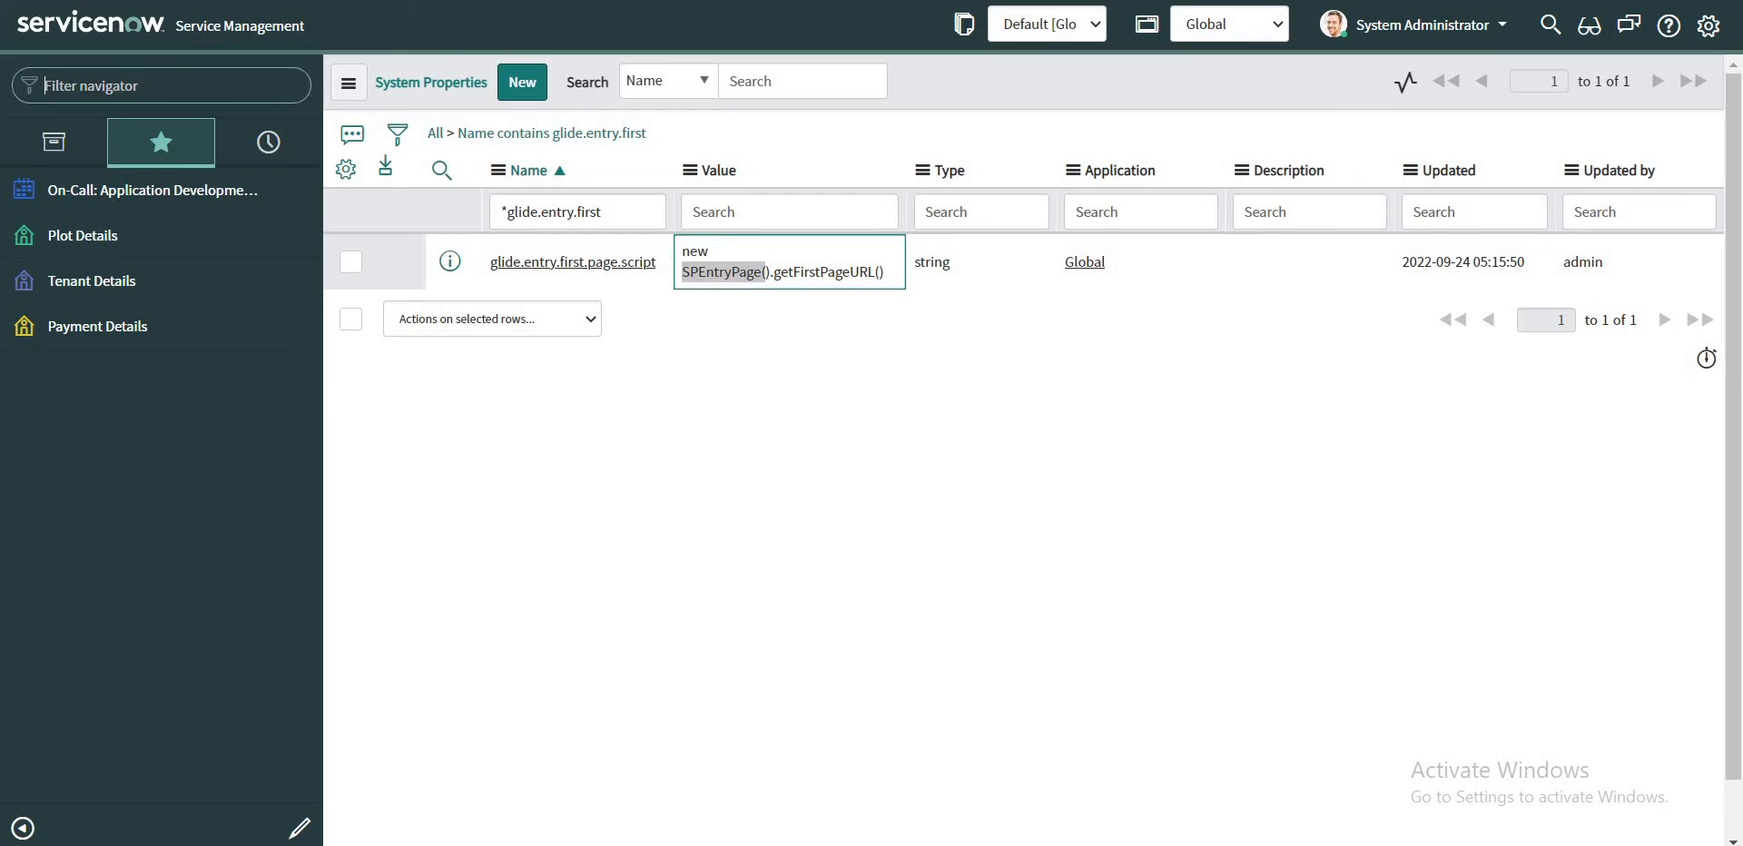
pyautogui.write('script include')
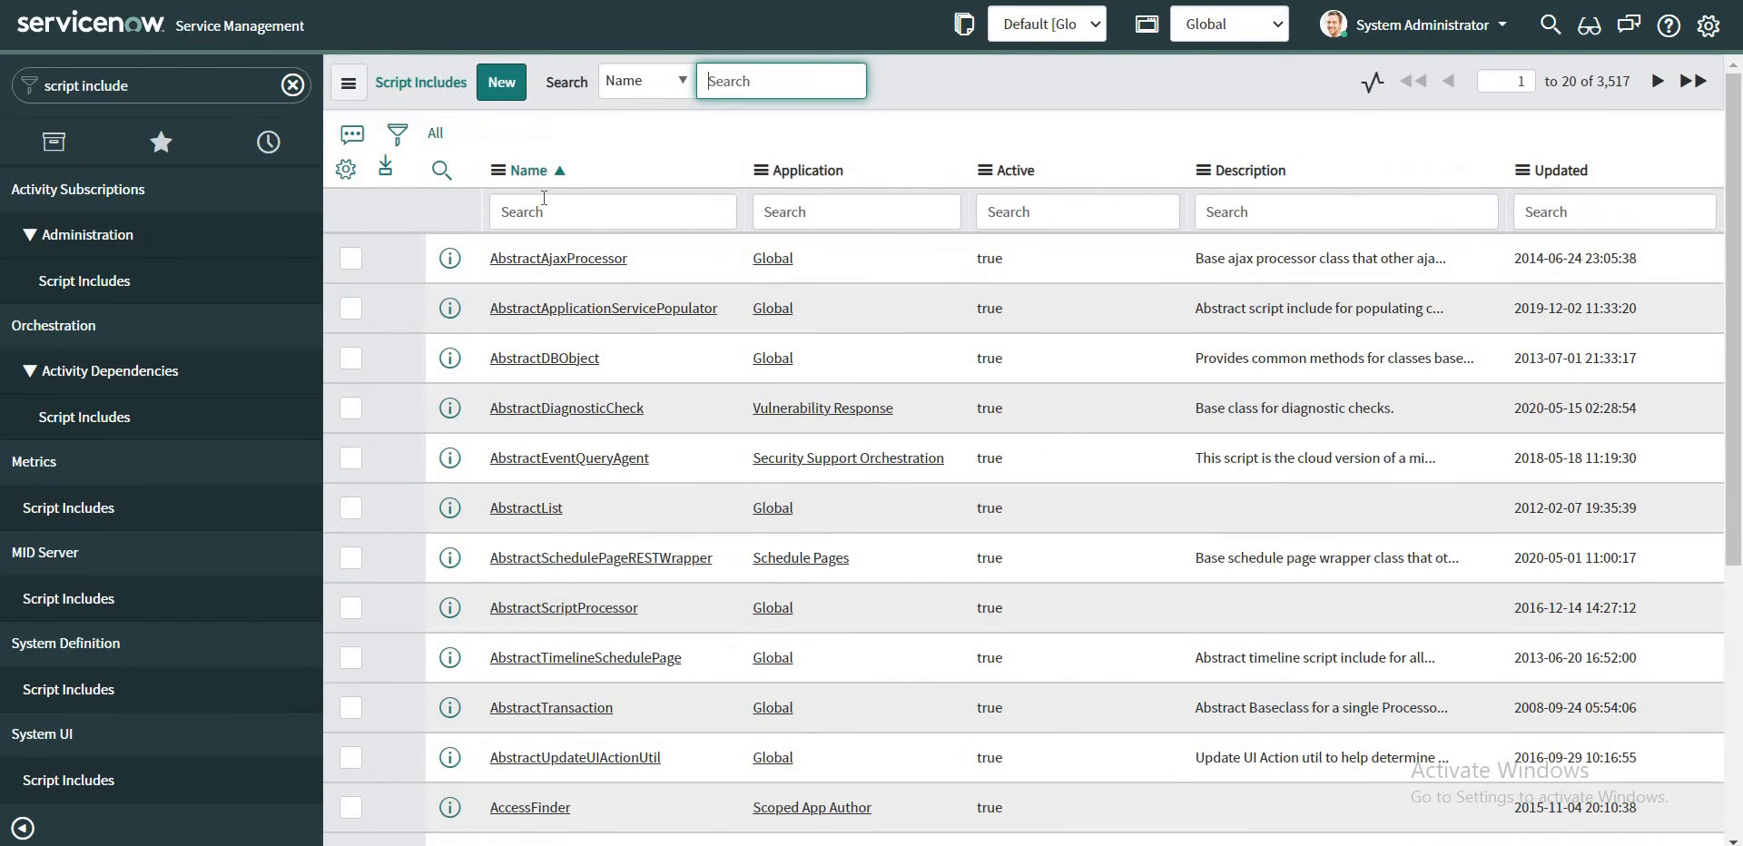
# - Filter Script Includes by name *spentrypage and open the SPEntryPage record
pyautogui.write('*s')
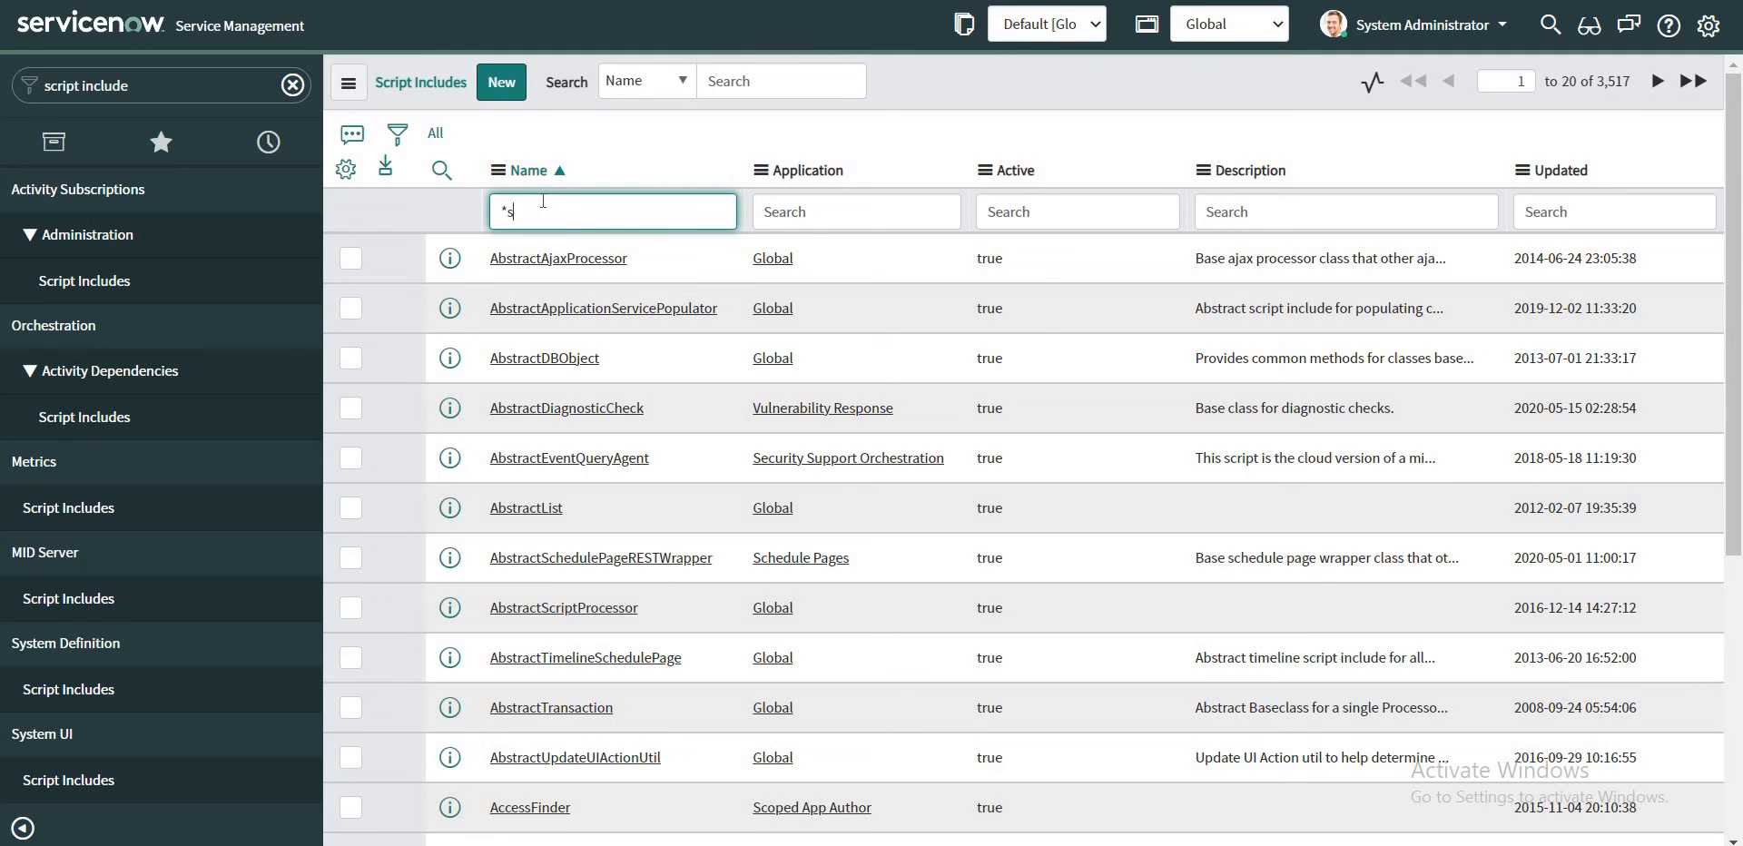
pyautogui.write('spentrypa')
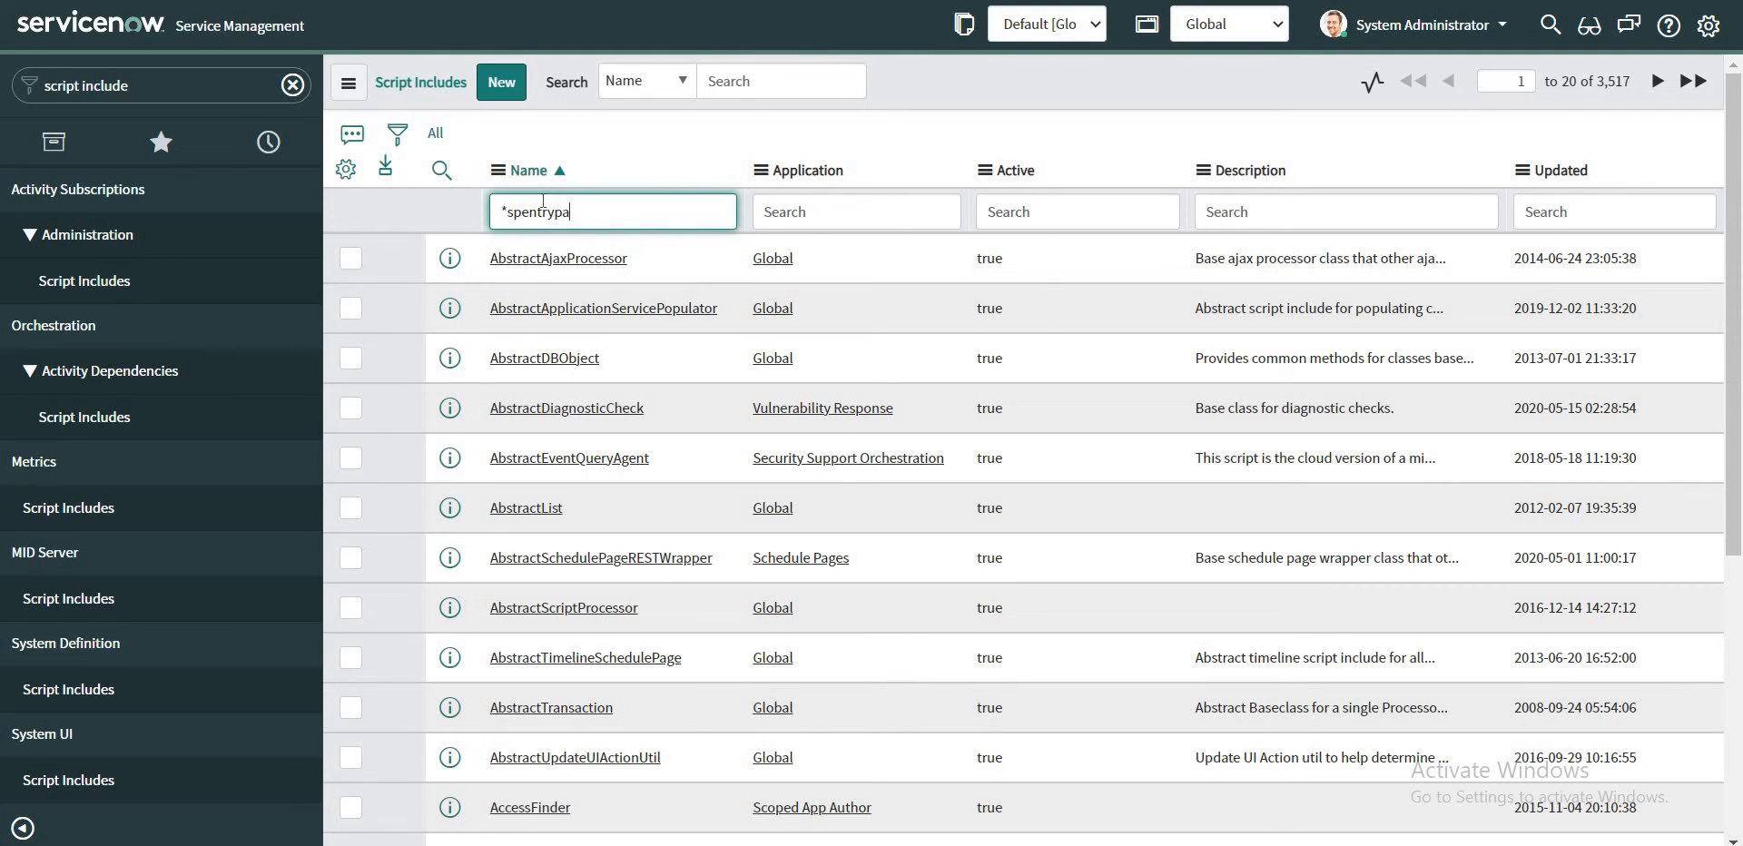
pyautogui.press('Enter')
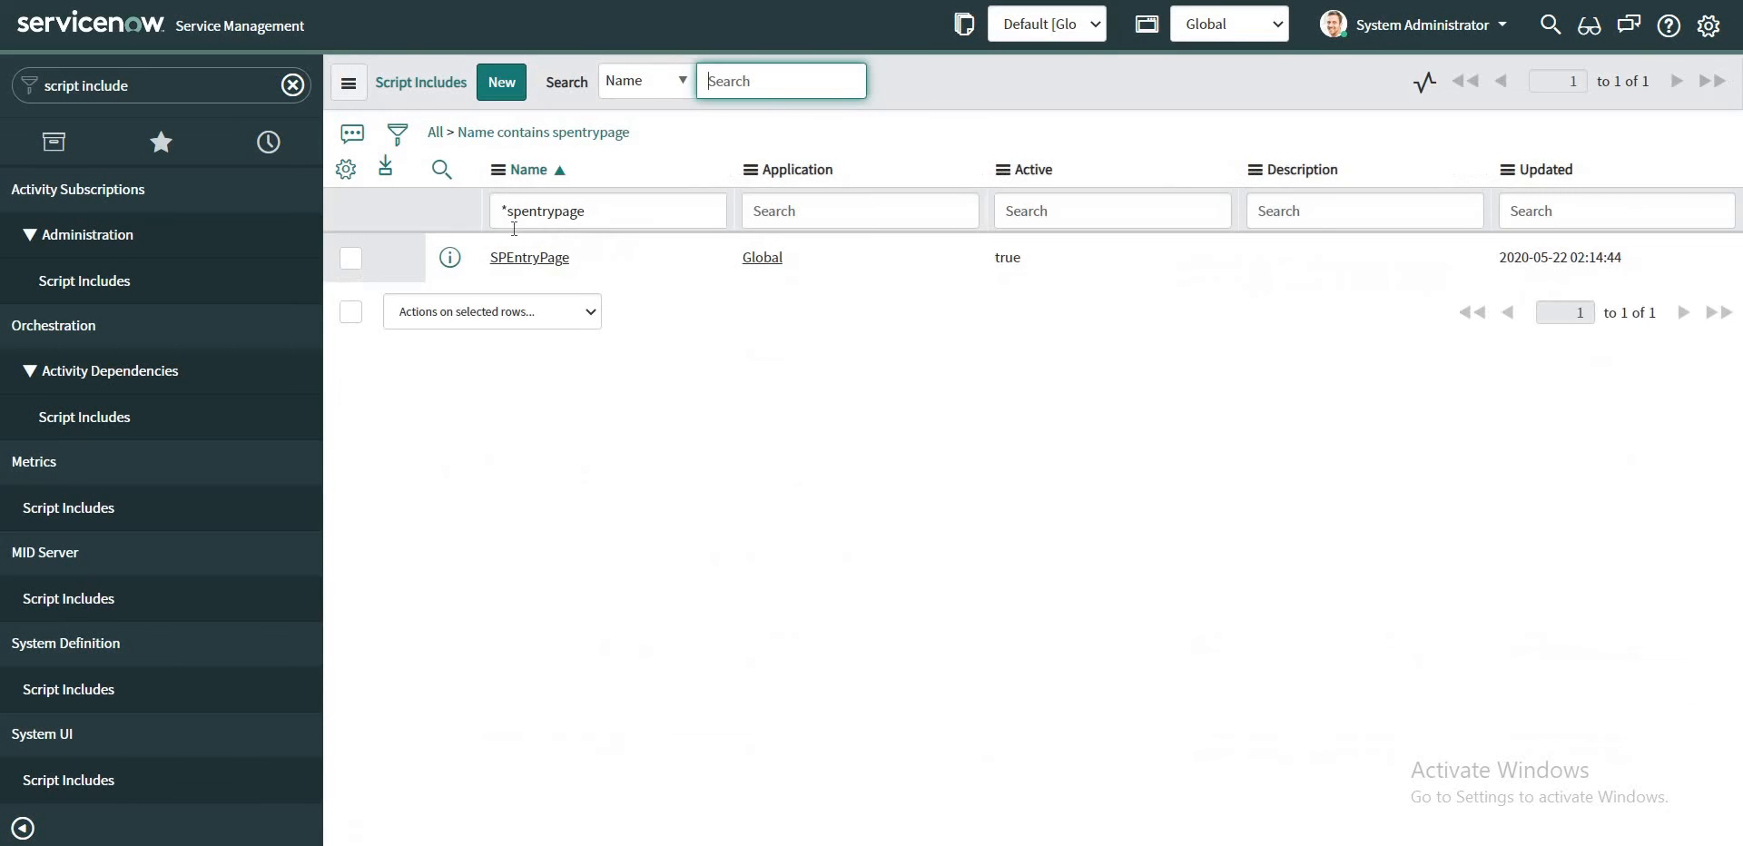
pyautogui.click(529, 258)
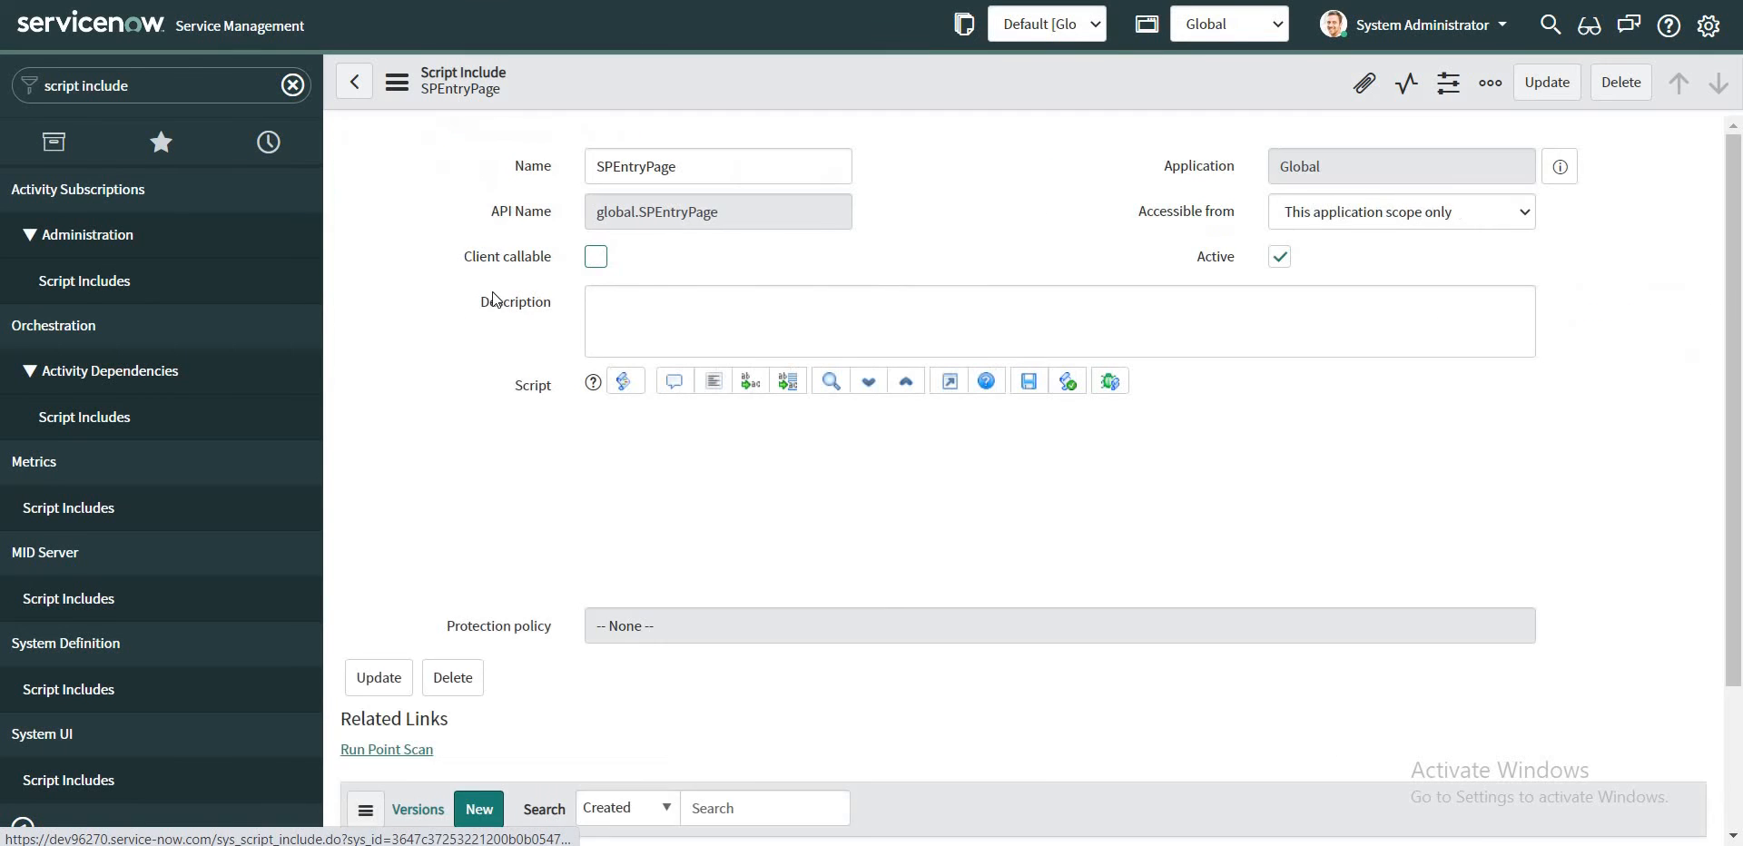
pyautogui.scroll(-3)
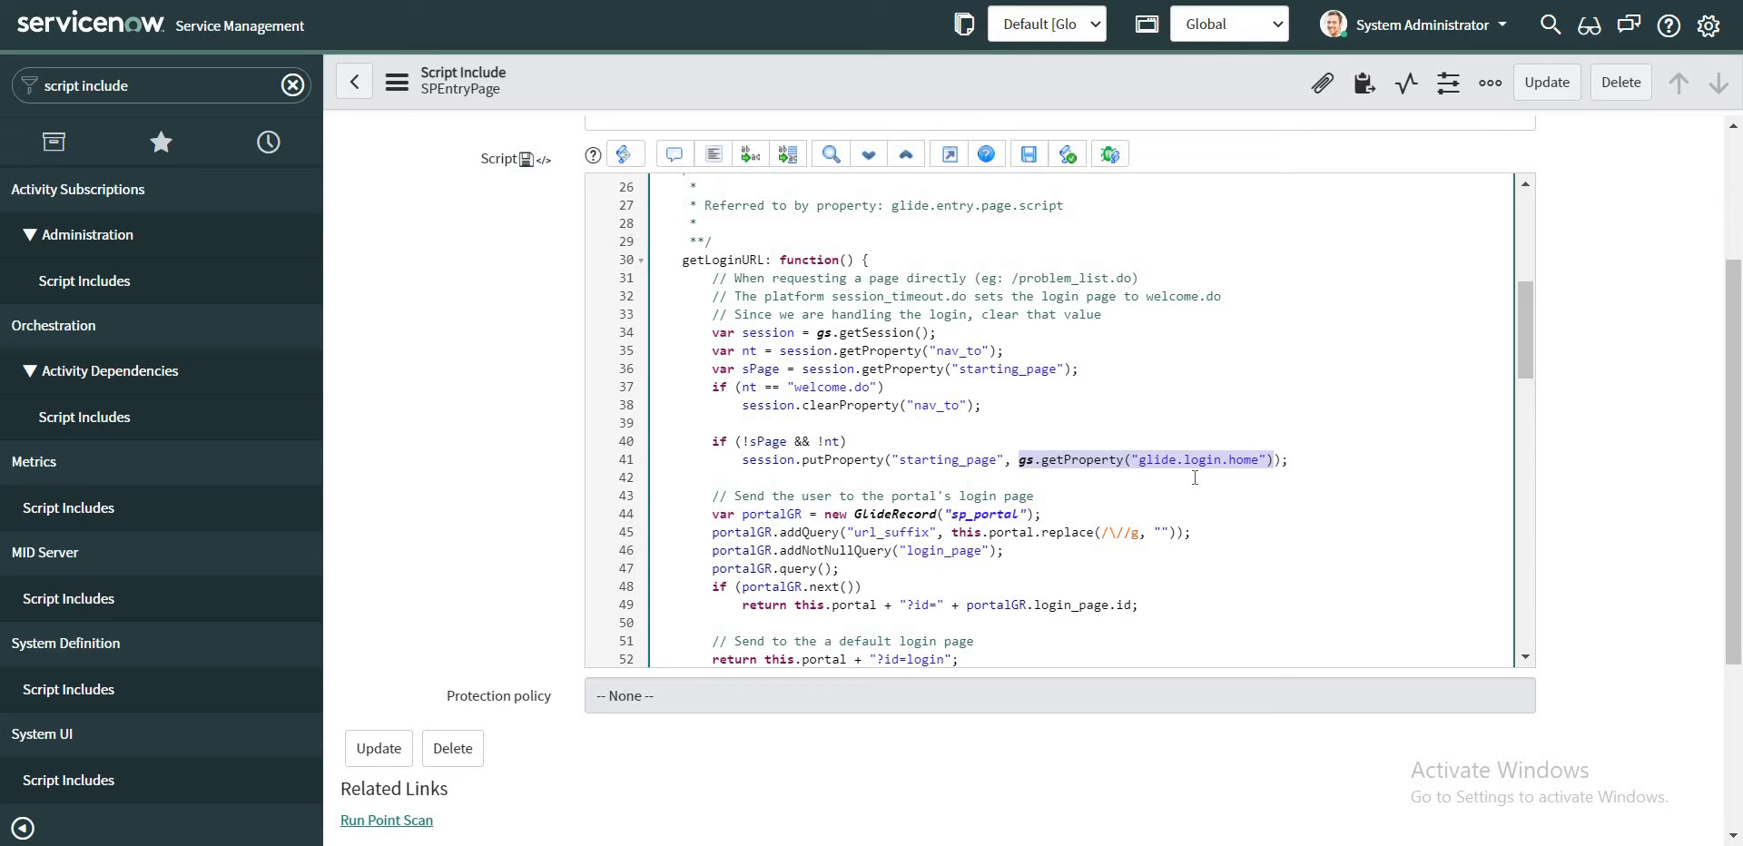
pyautogui.moveTo(1192, 461)
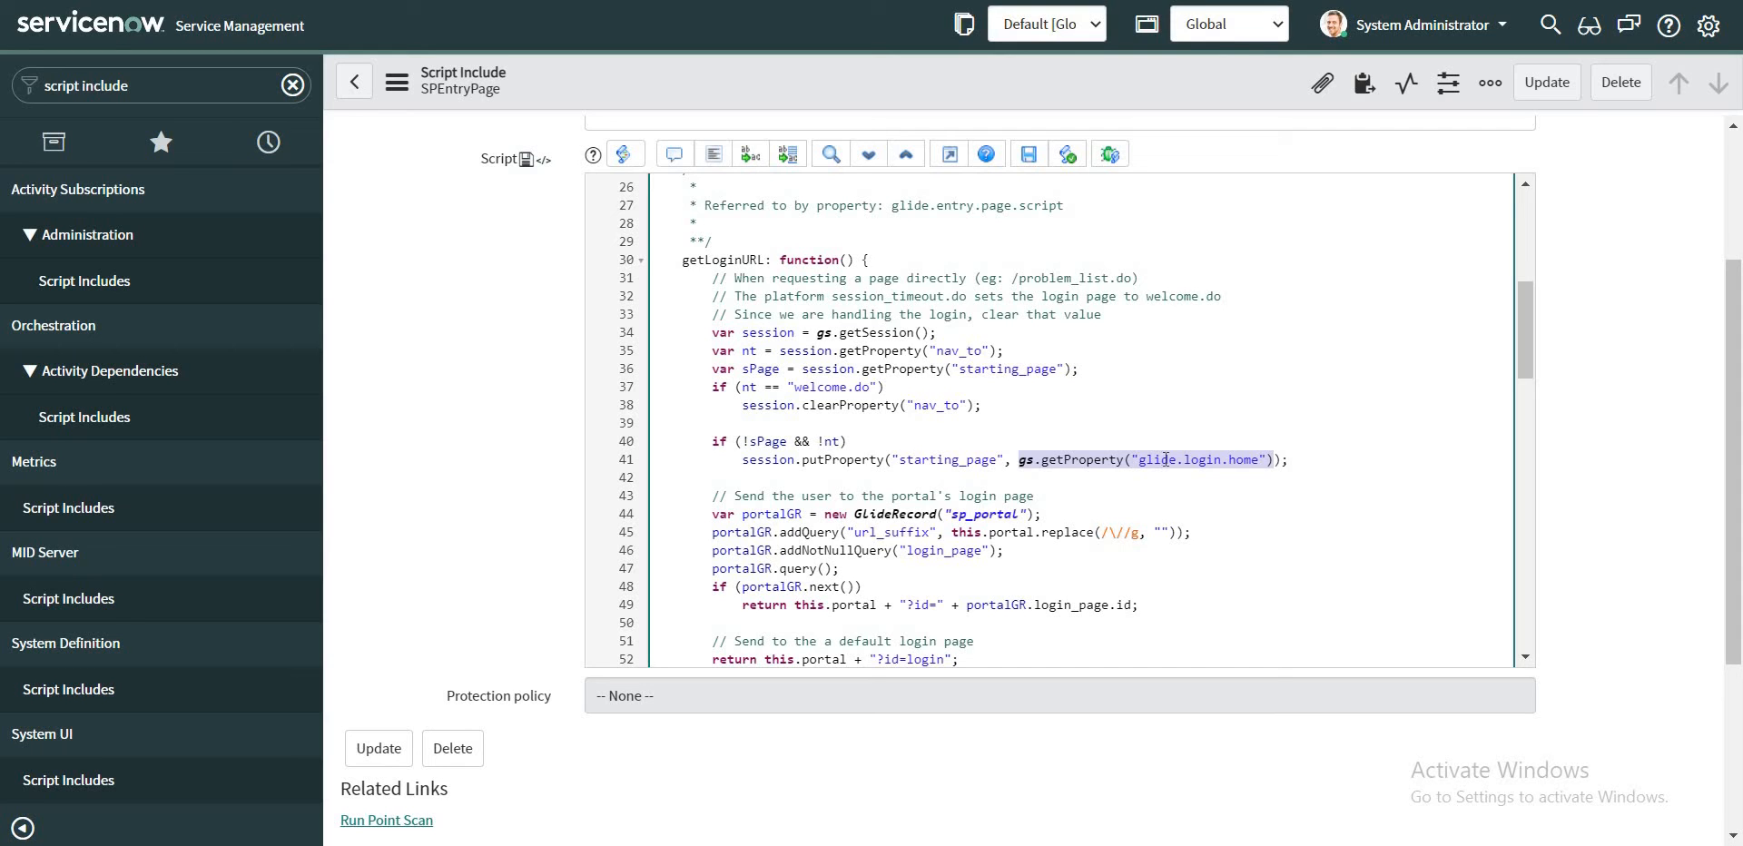
pyautogui.scroll(-3)
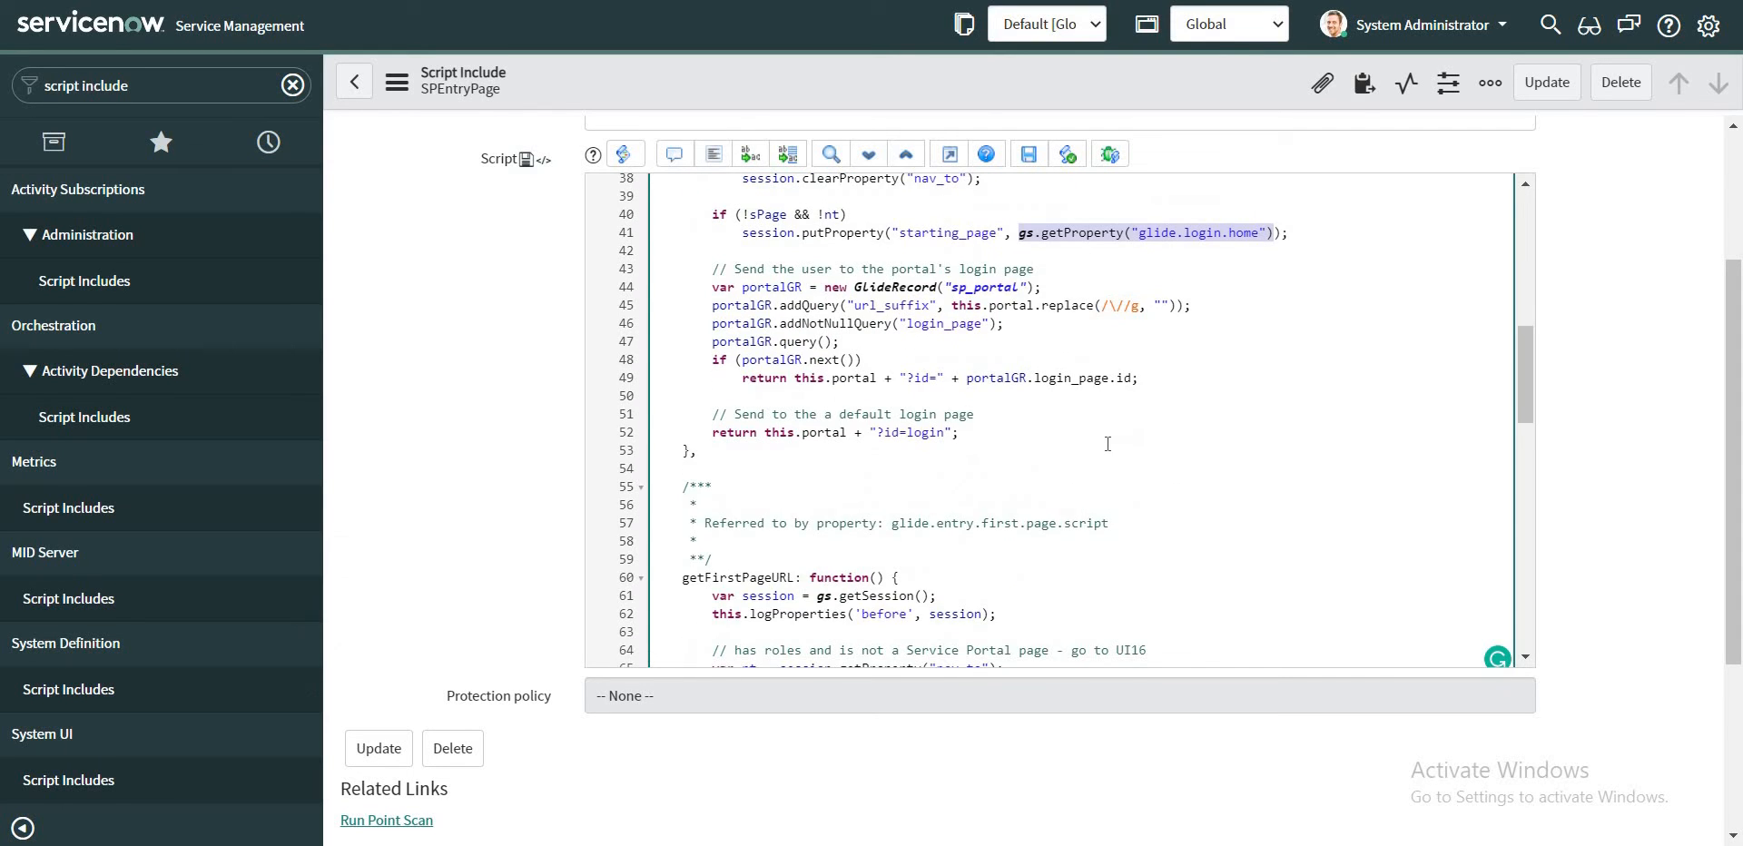
pyautogui.scroll(-3)
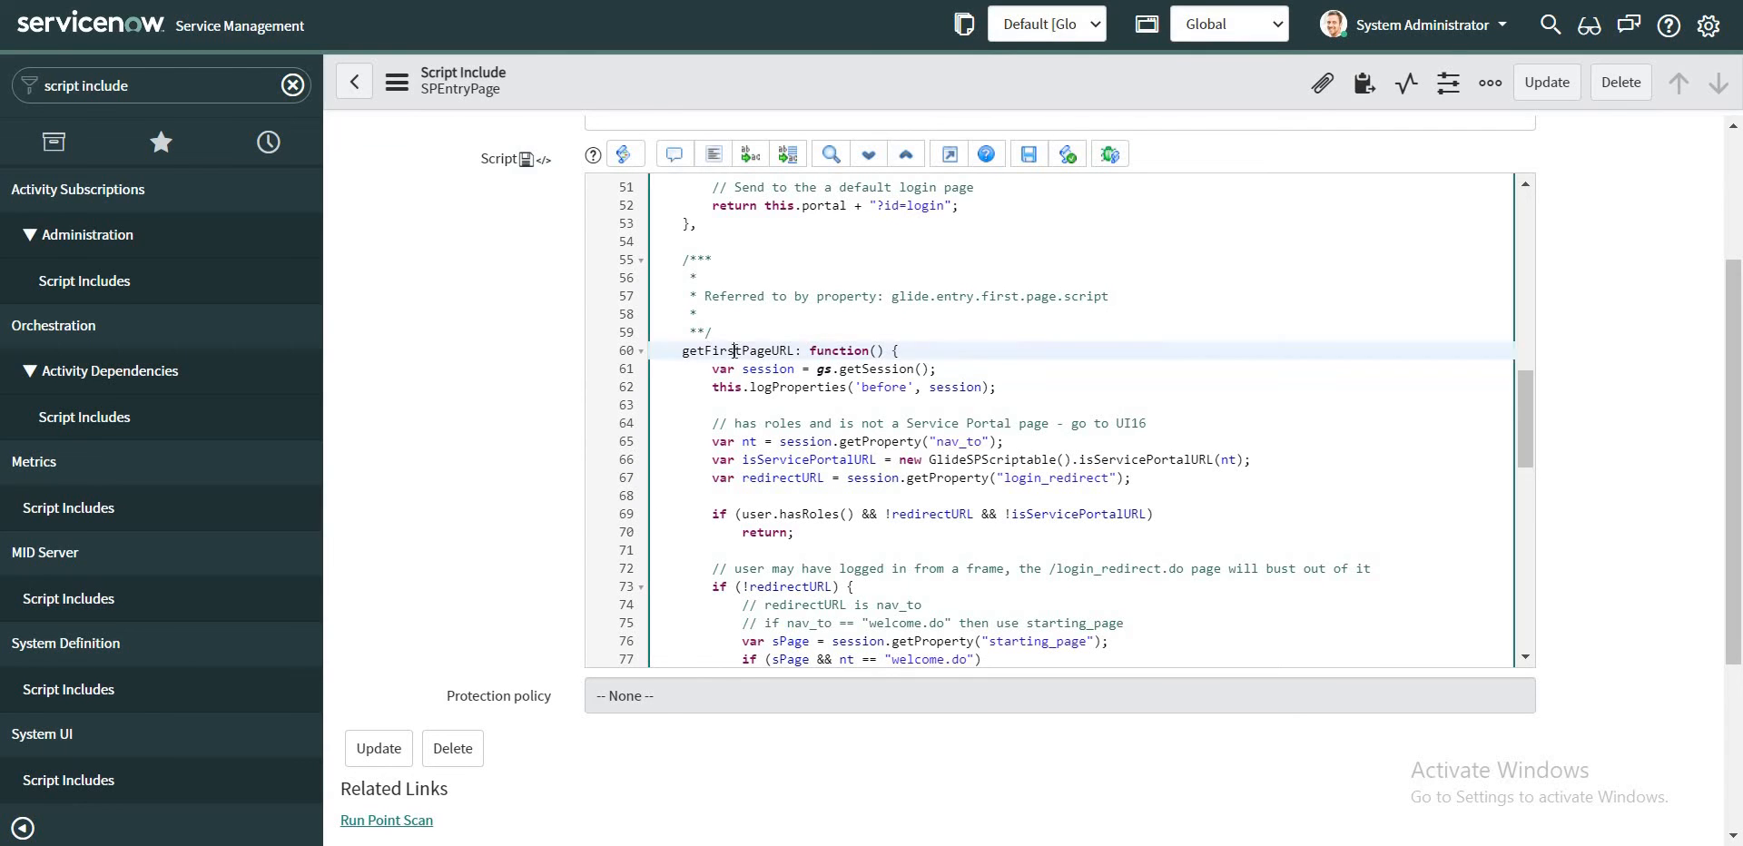
pyautogui.doubleClick(736, 350)
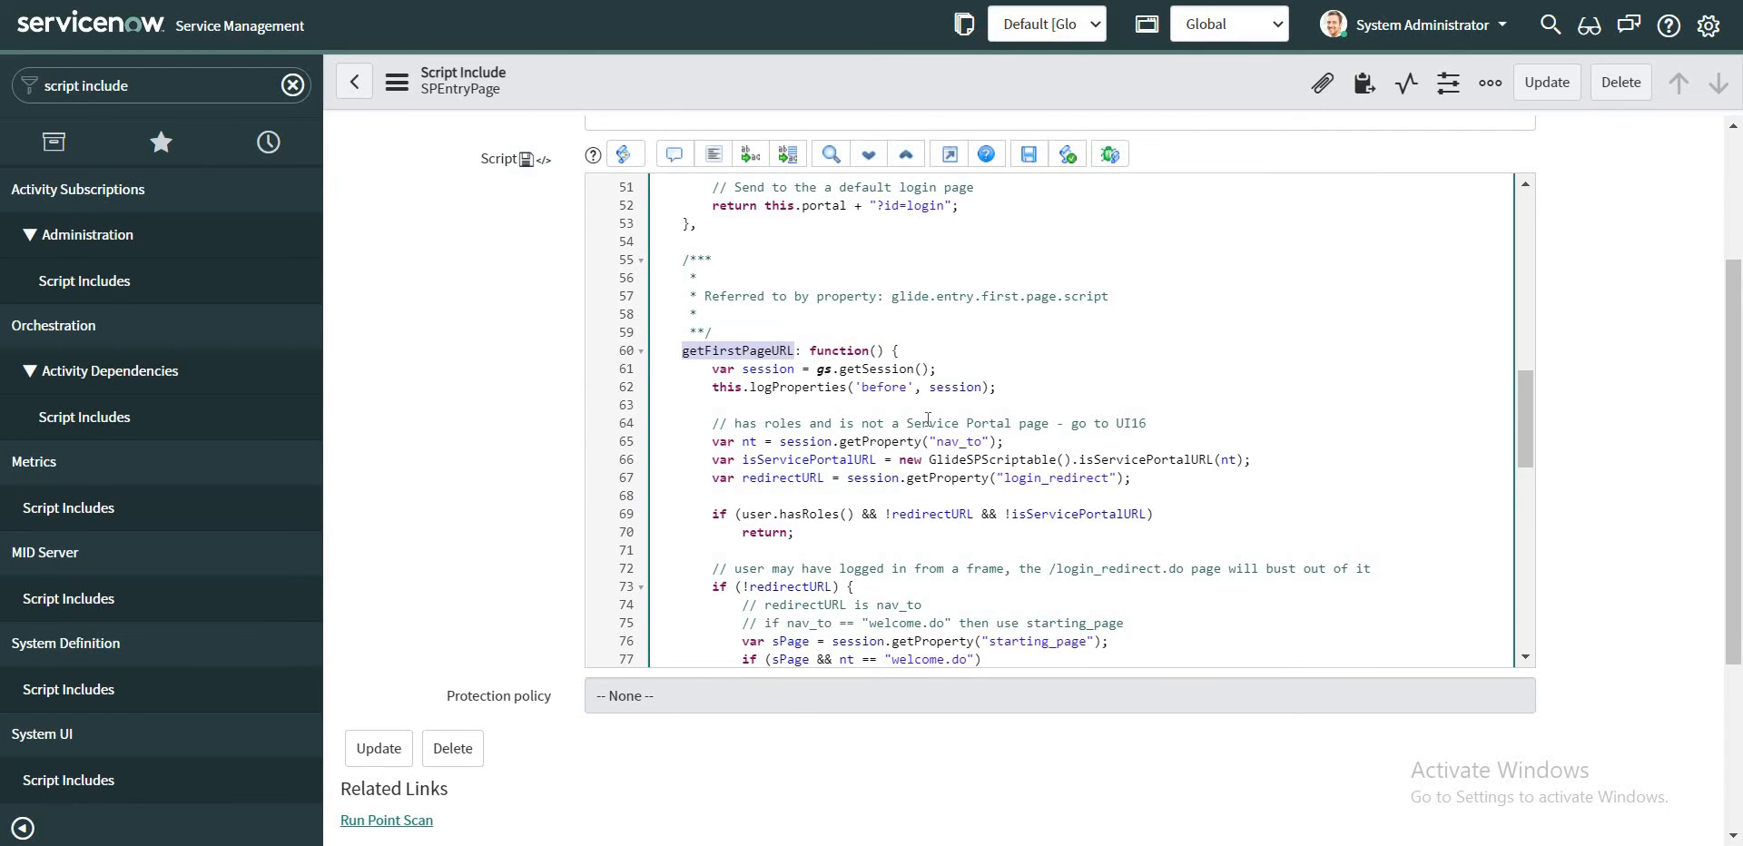
pyautogui.scroll(-3)
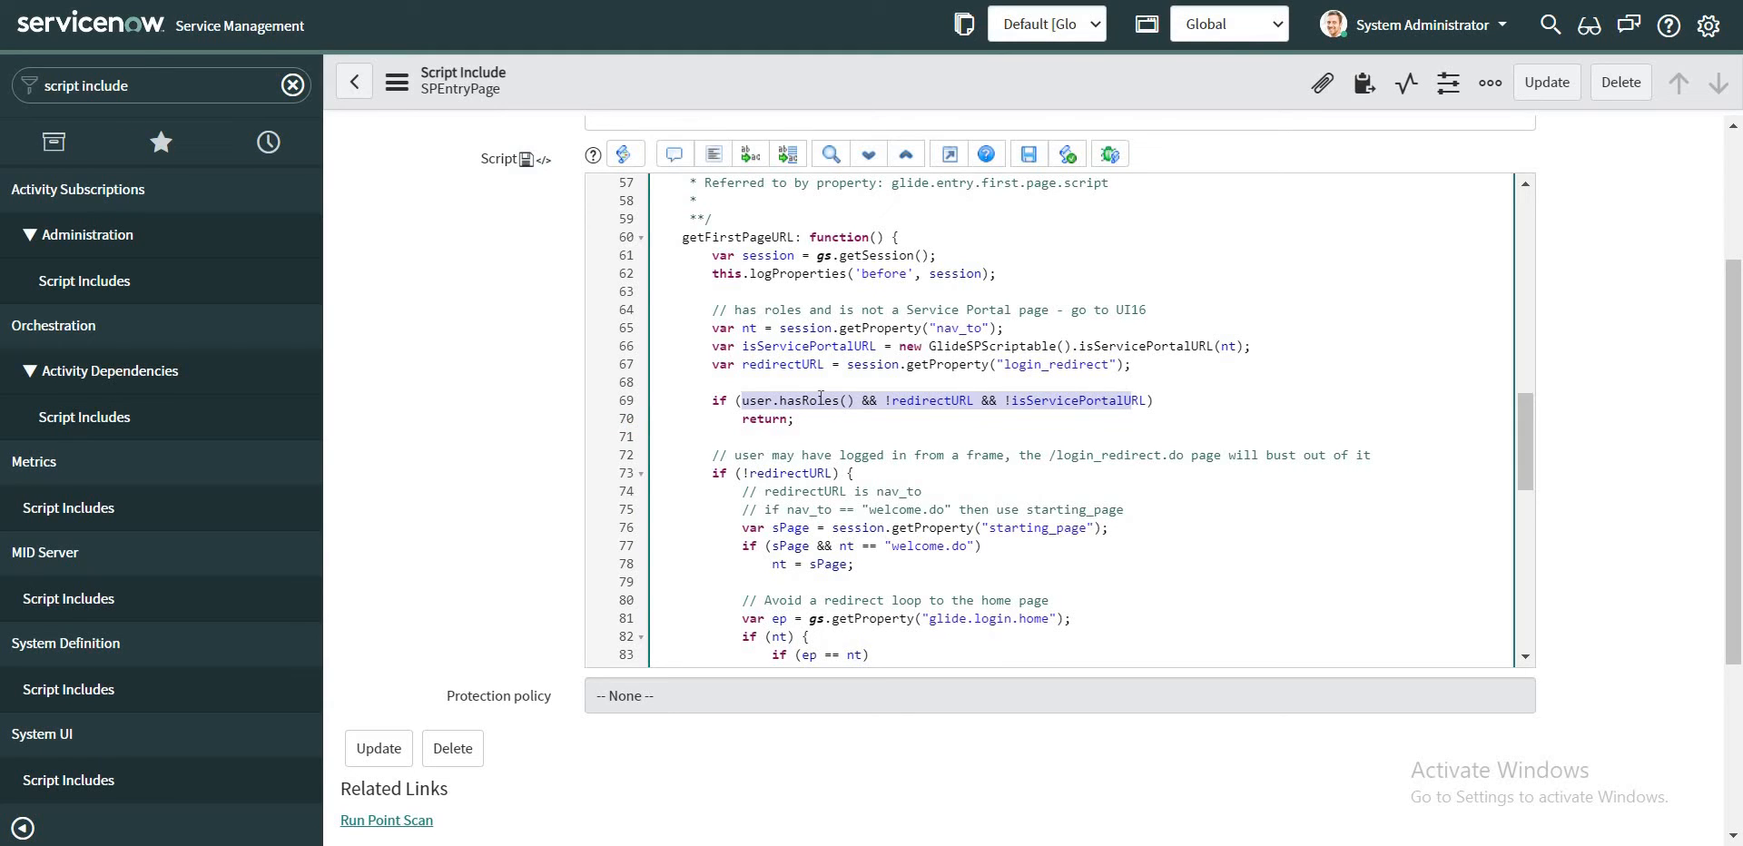
pyautogui.click(935, 401)
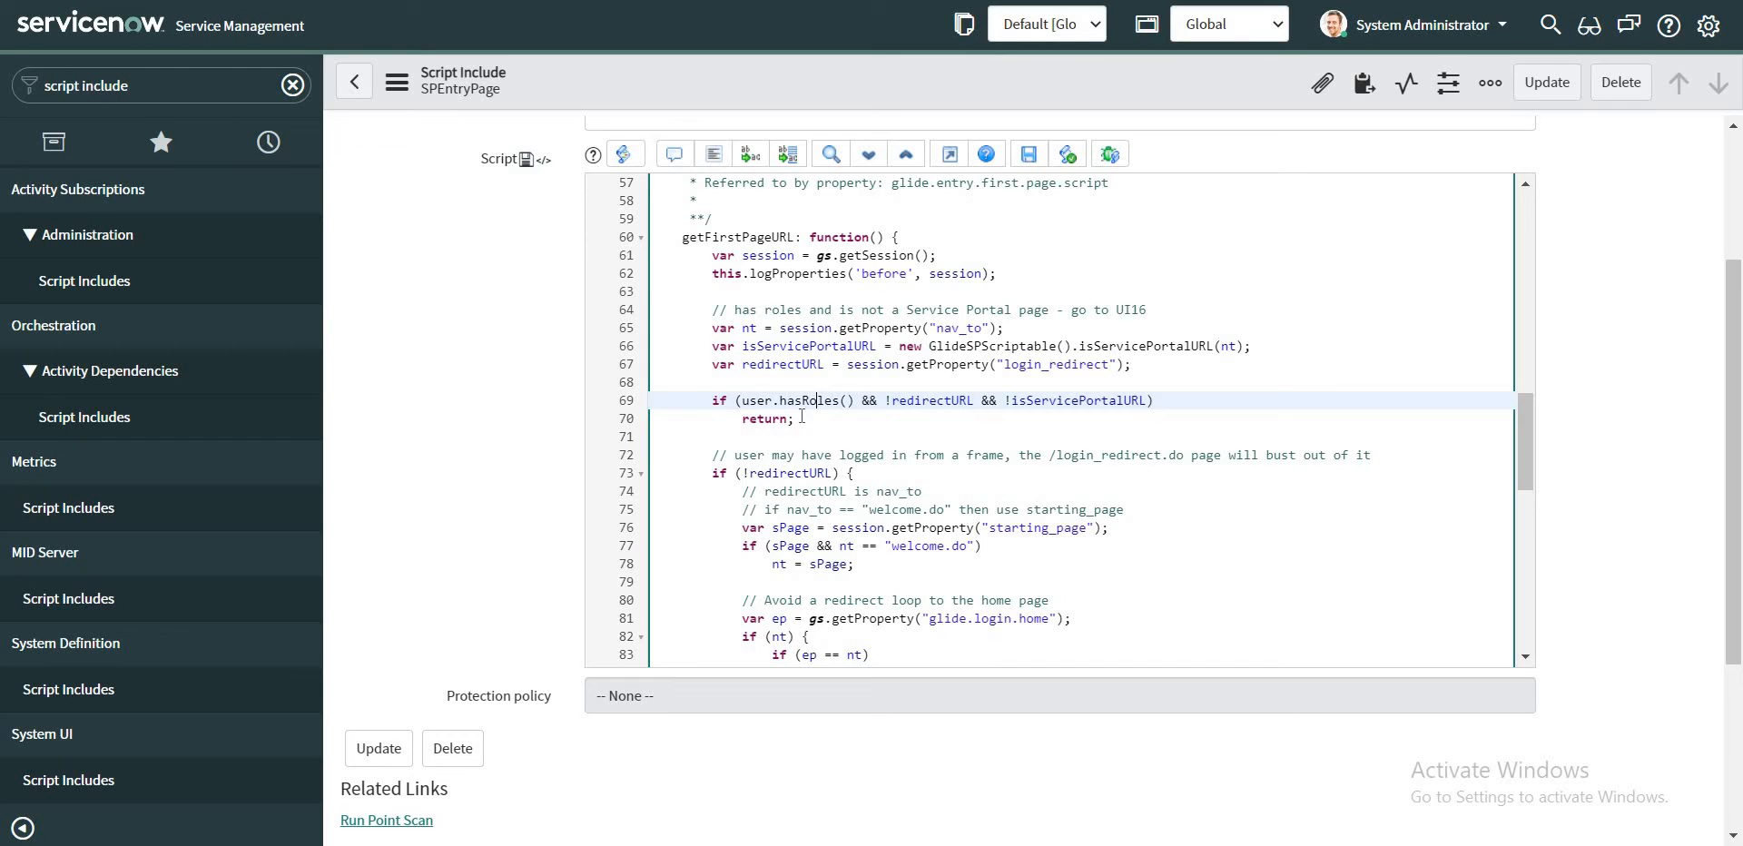
pyautogui.doubleClick(764, 418)
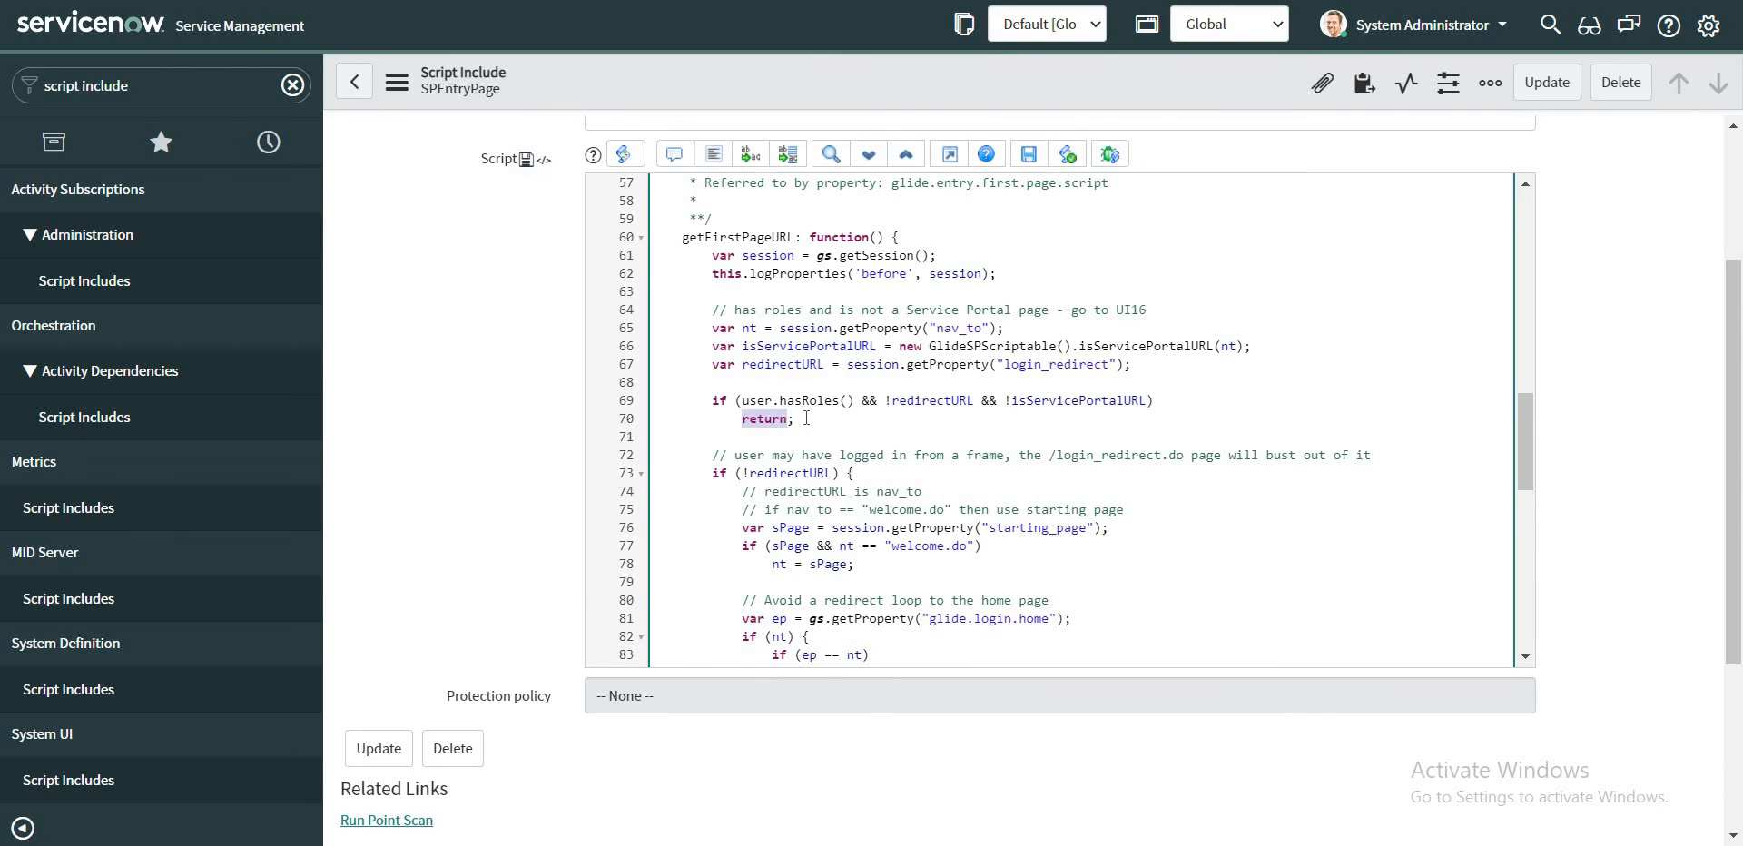
pyautogui.scroll(-3)
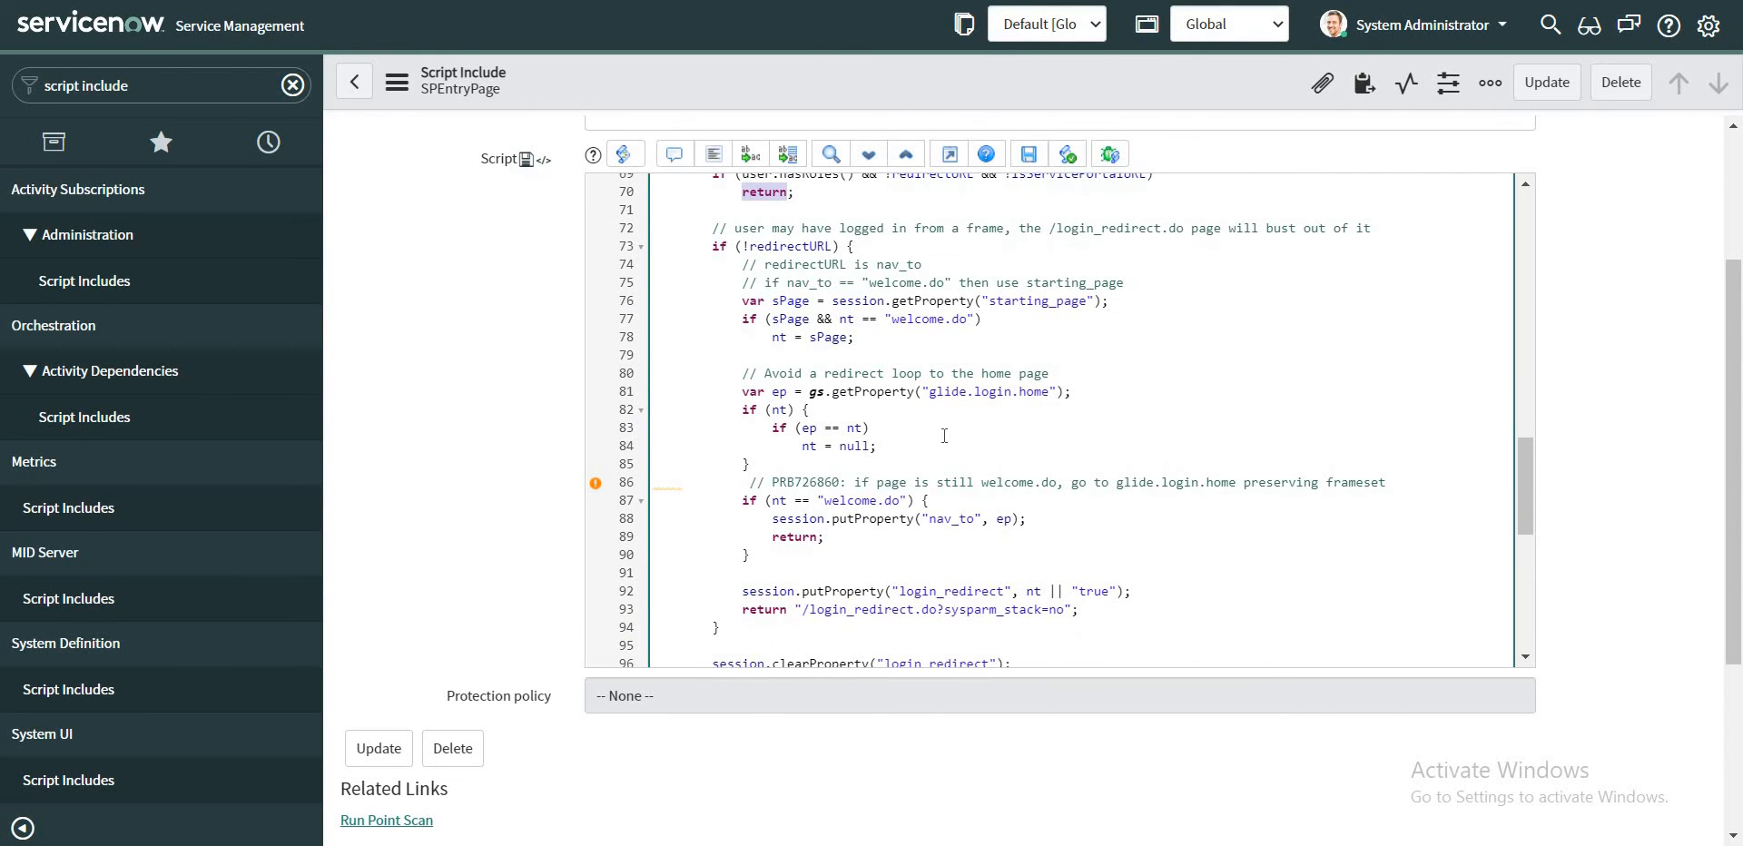
pyautogui.scroll(-3)
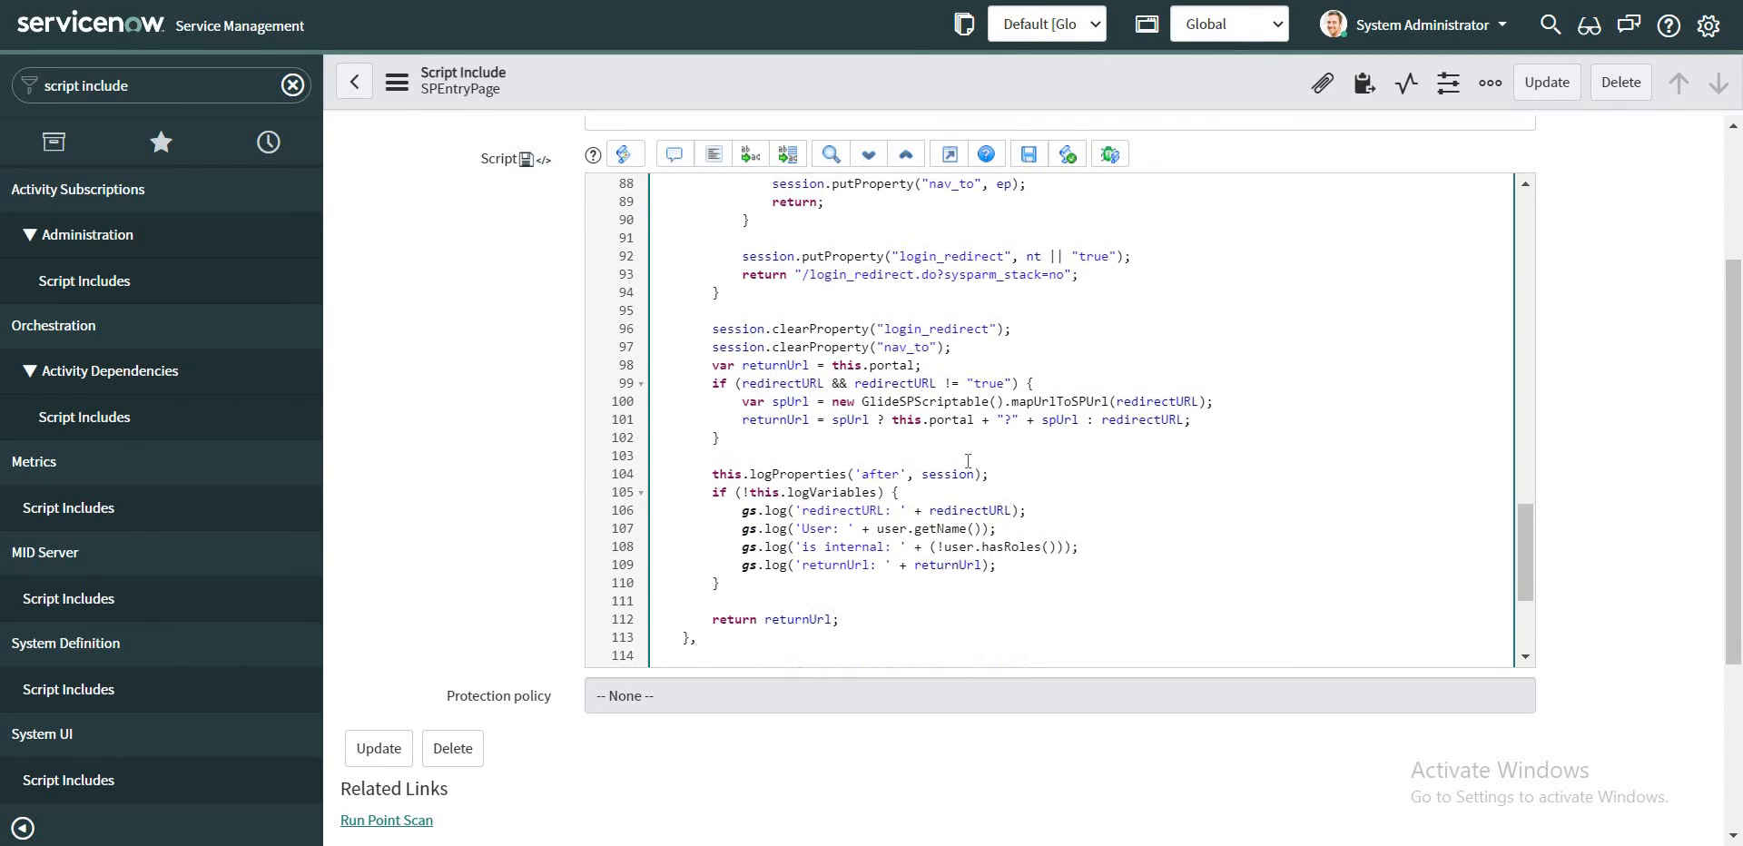
# - Choose Impersonate User from the administrator's account menu
pyautogui.click(1436, 25)
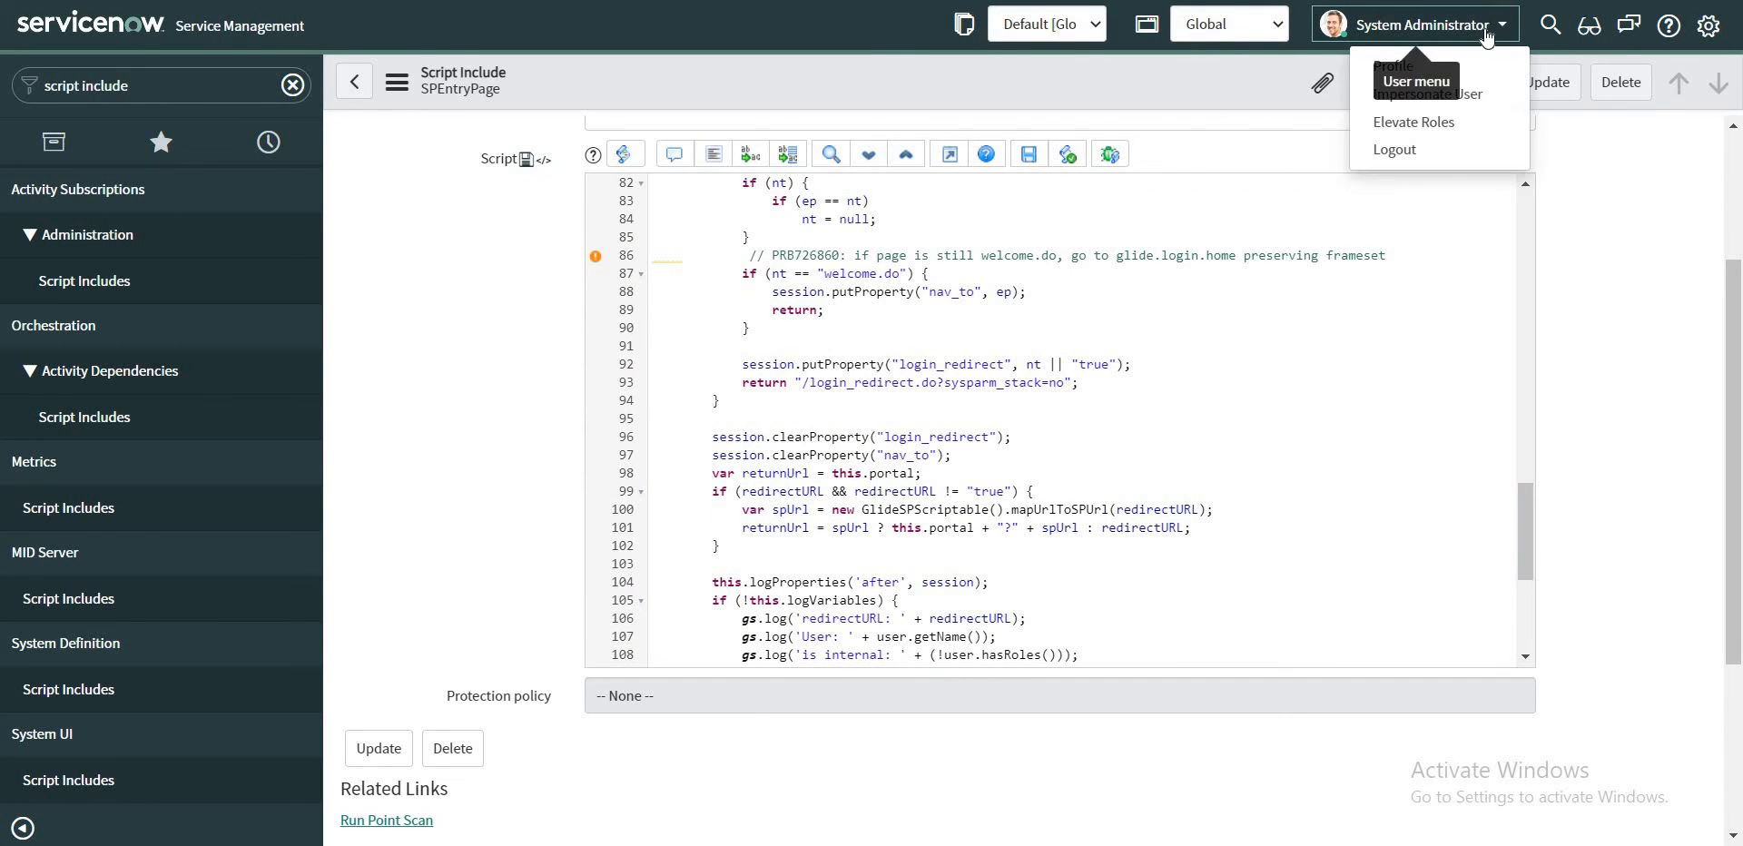
pyautogui.click(1429, 95)
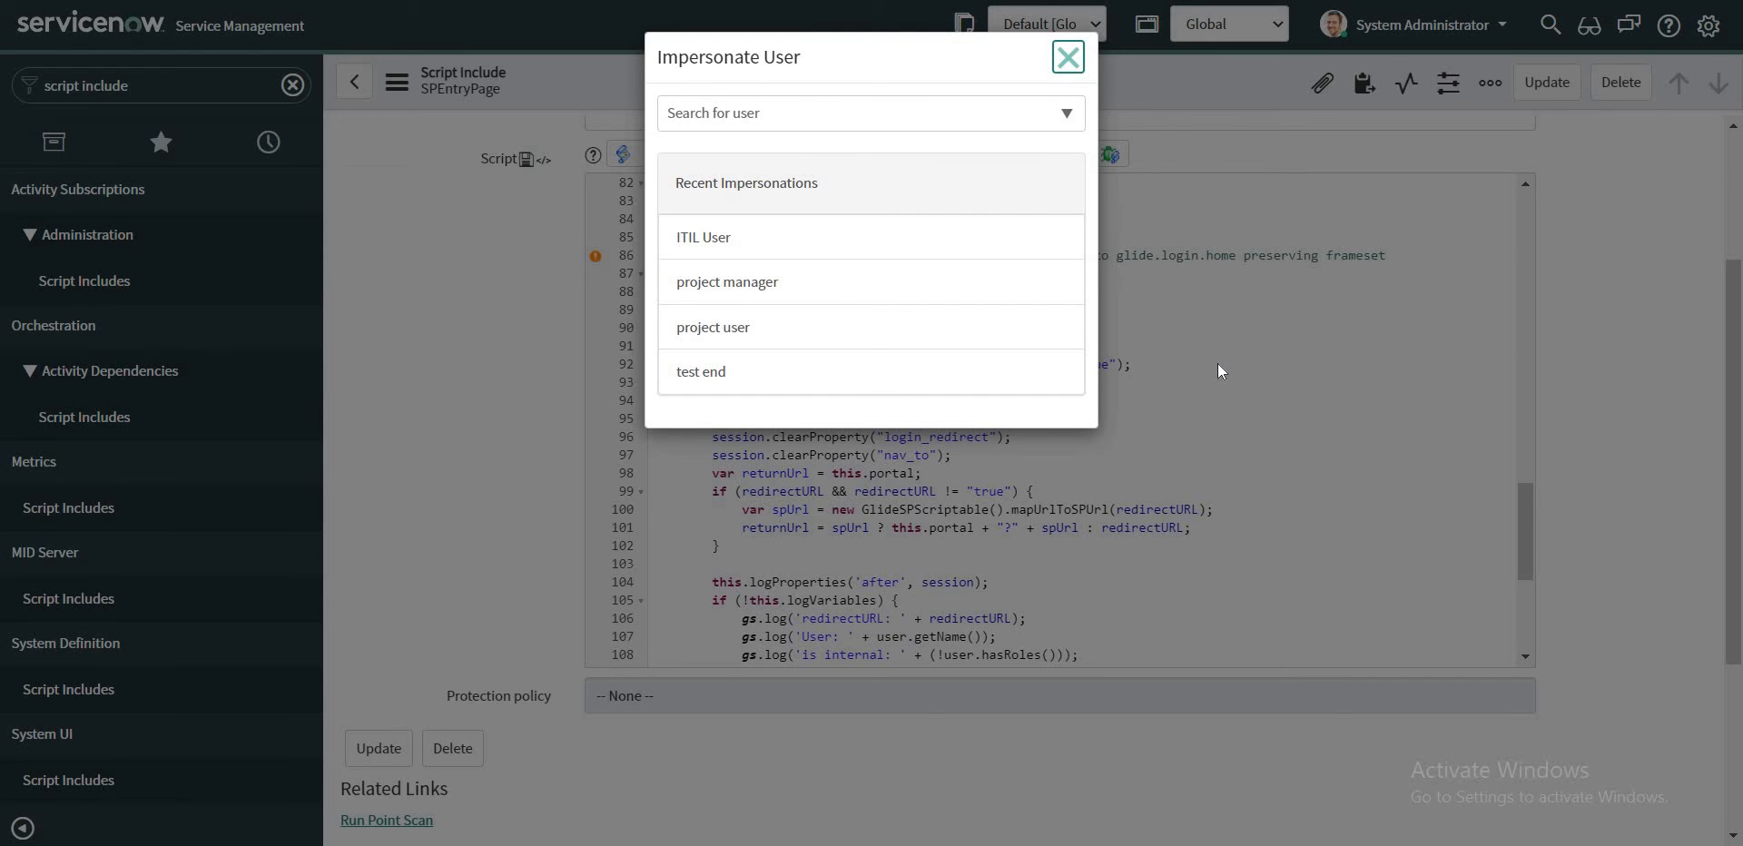
pyautogui.moveTo(718, 371)
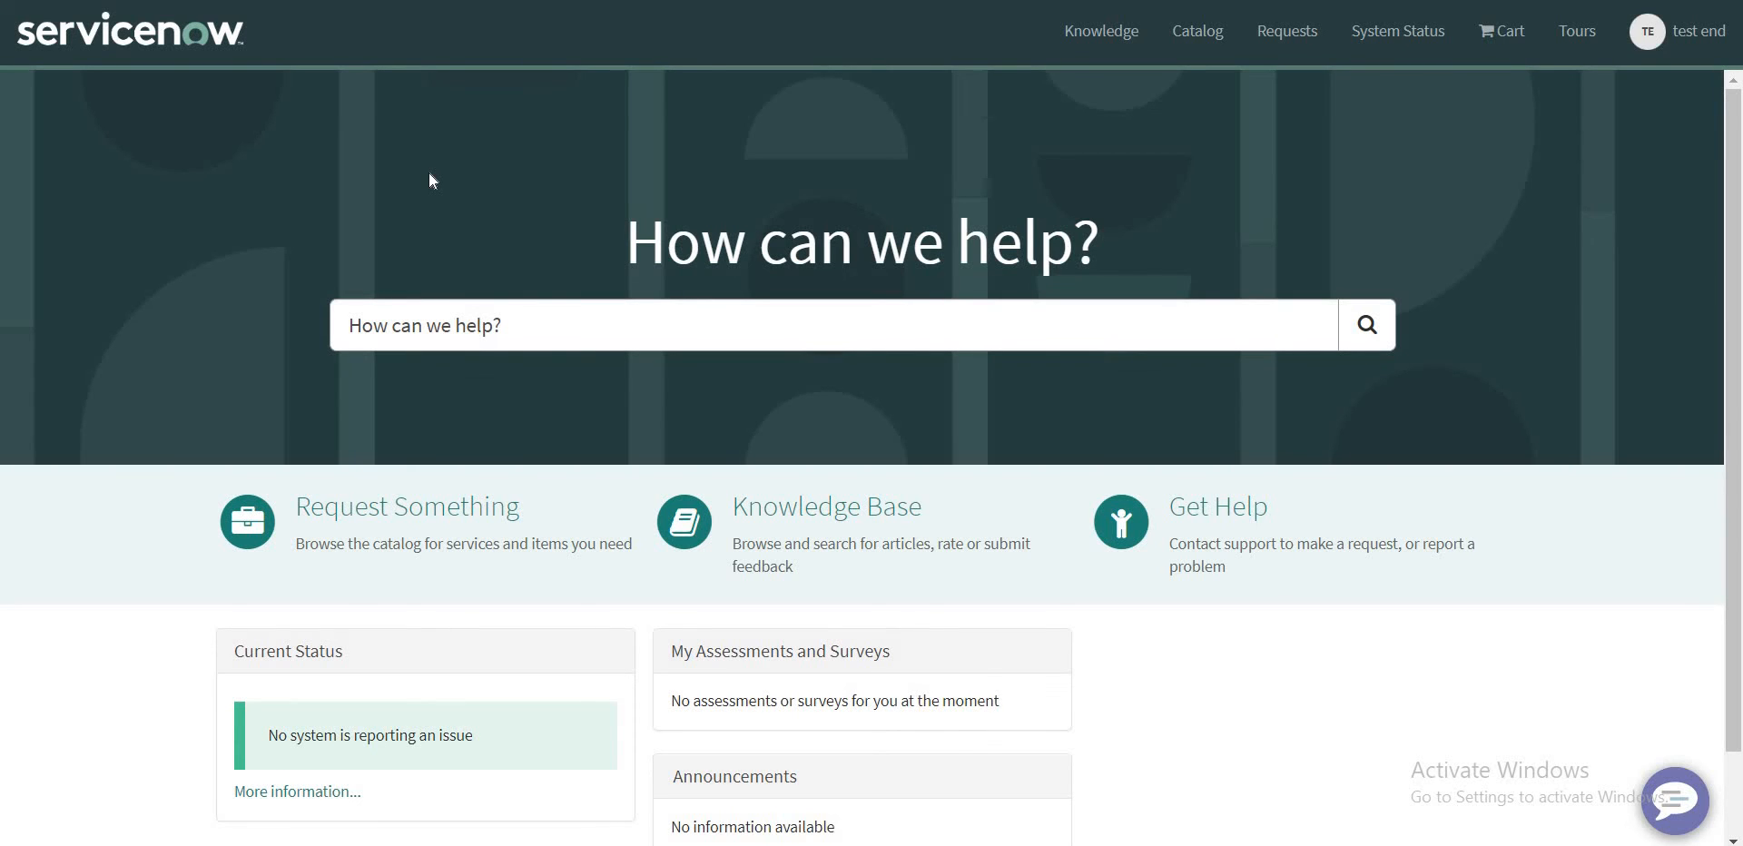
# - Log test end out of the Service Portal and return to the administrator window
pyautogui.click(1698, 30)
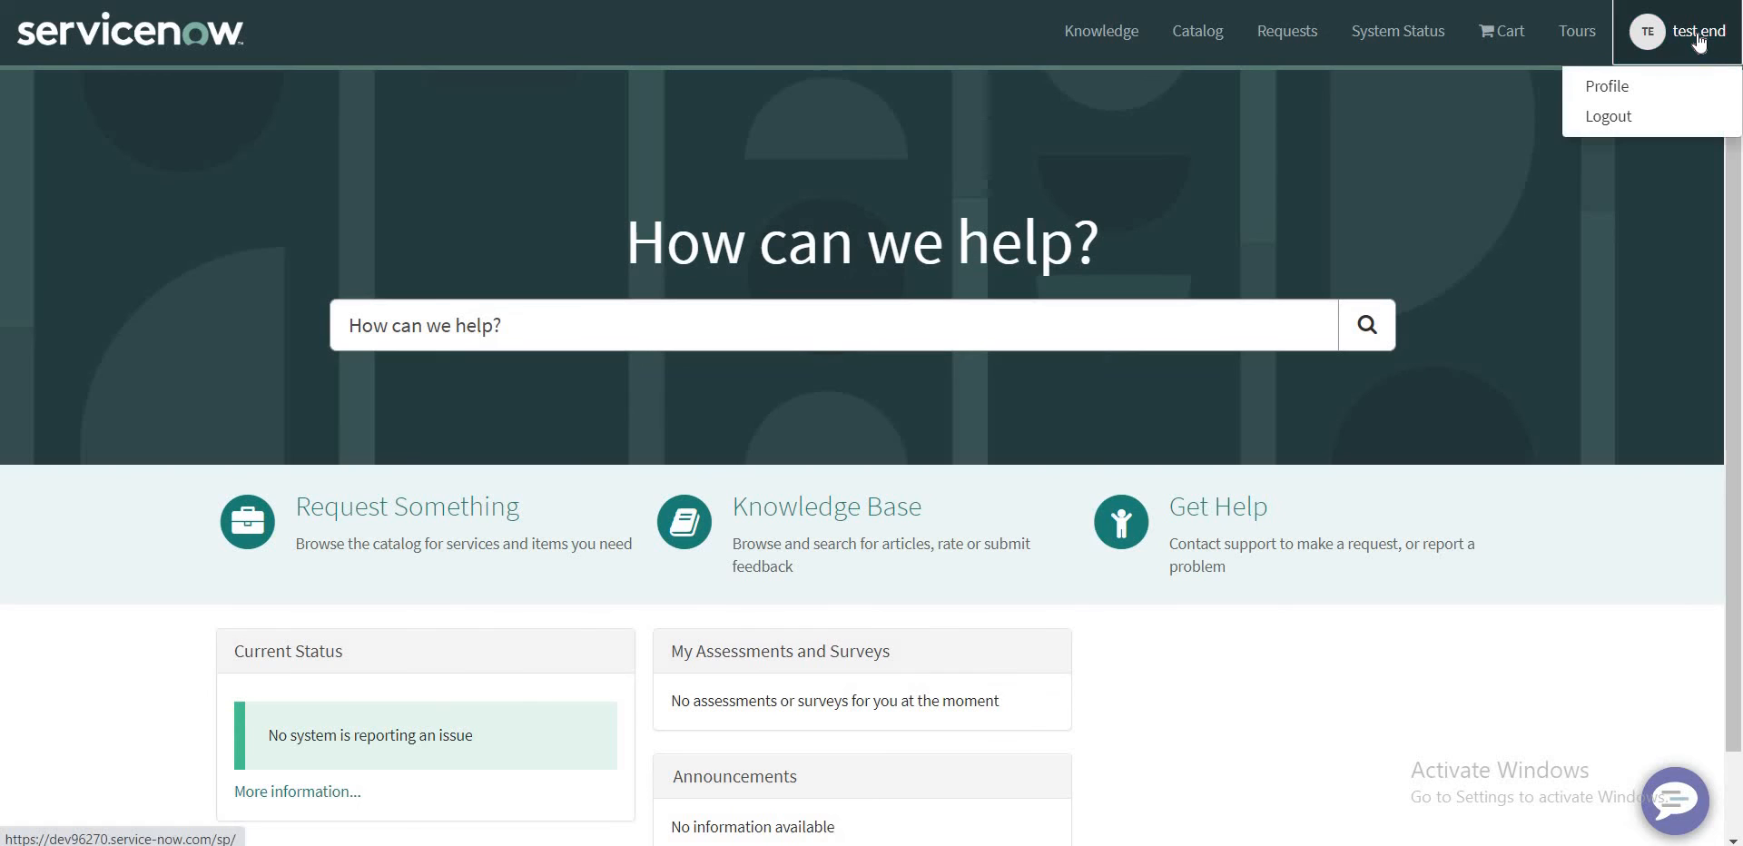
pyautogui.moveTo(1481, 116)
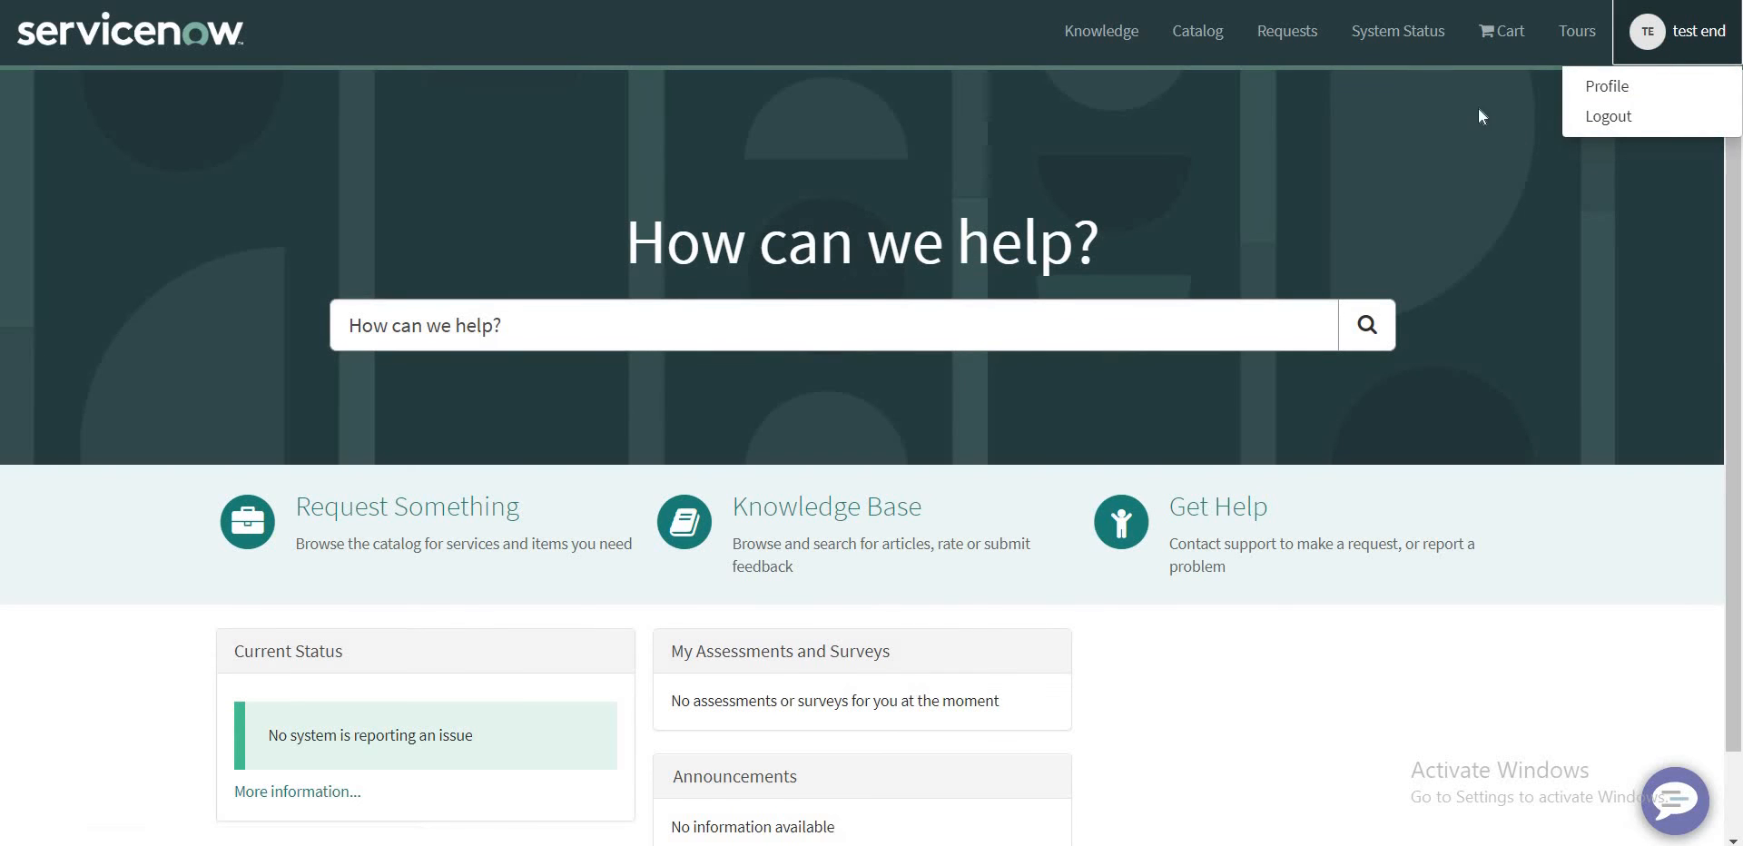
pyautogui.moveTo(1464, 142)
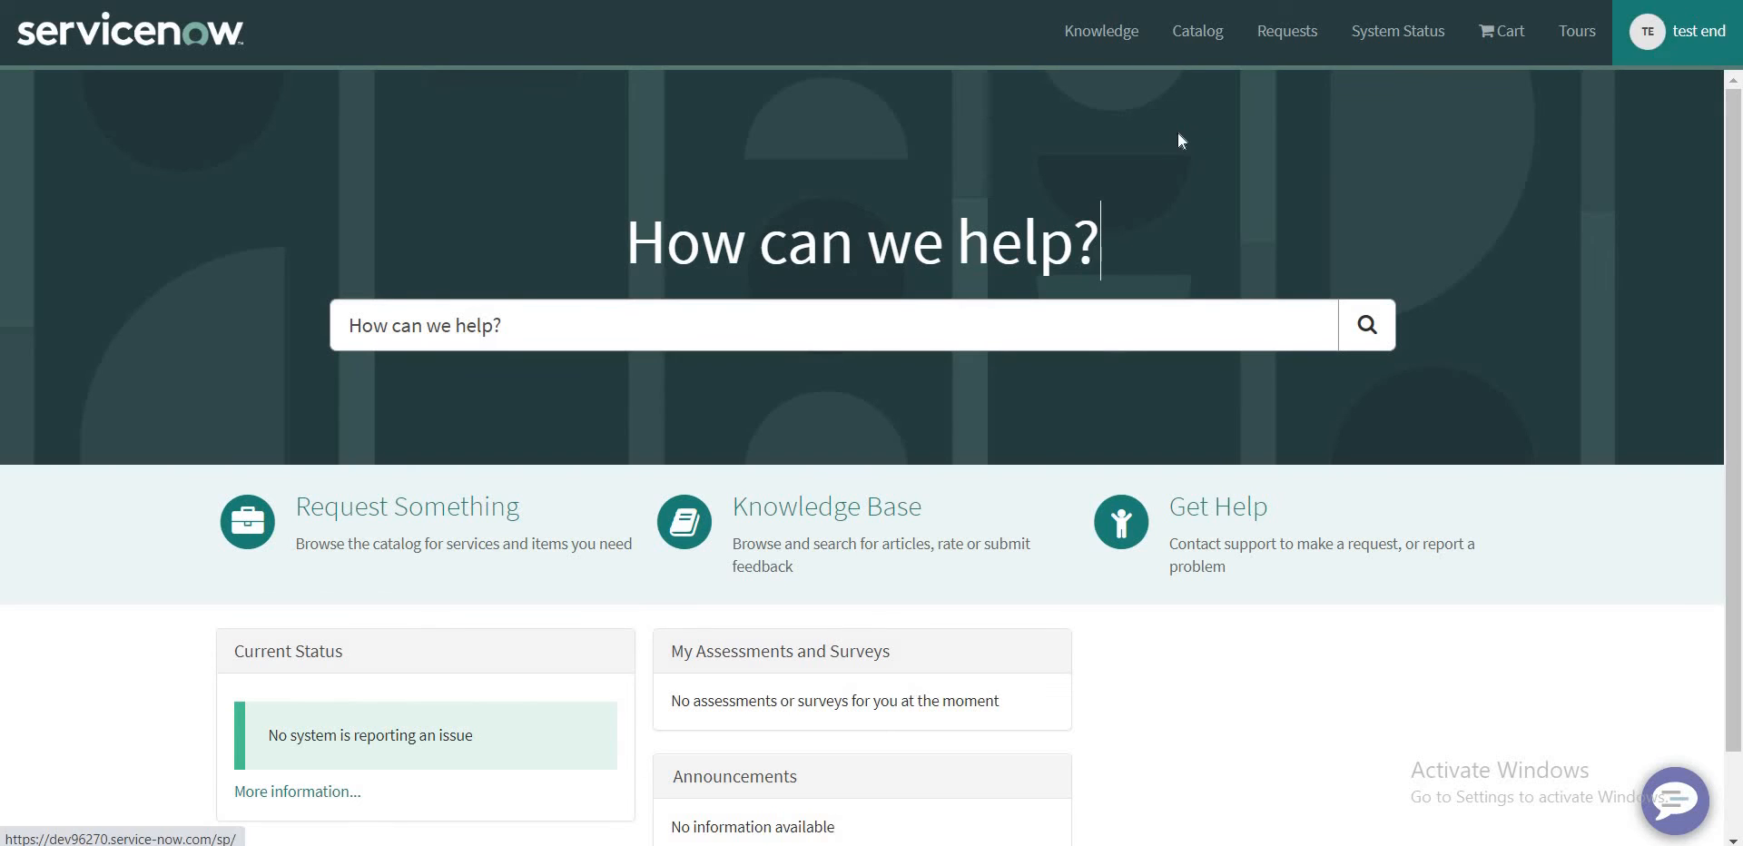
pyautogui.moveTo(1670, 38)
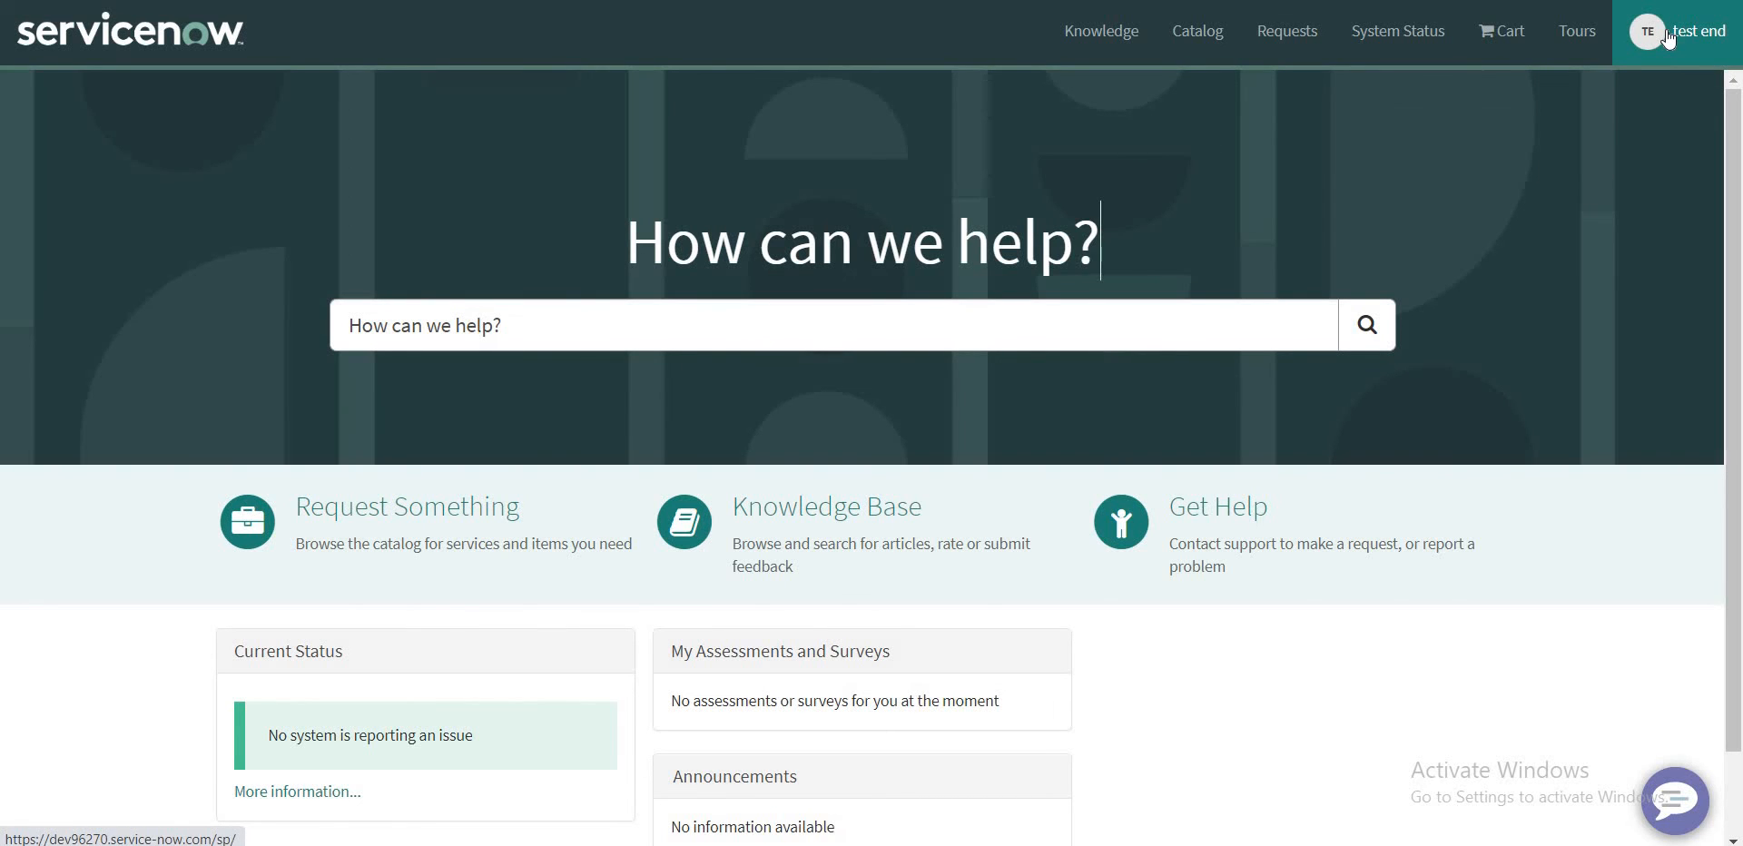
pyautogui.moveTo(700, 71)
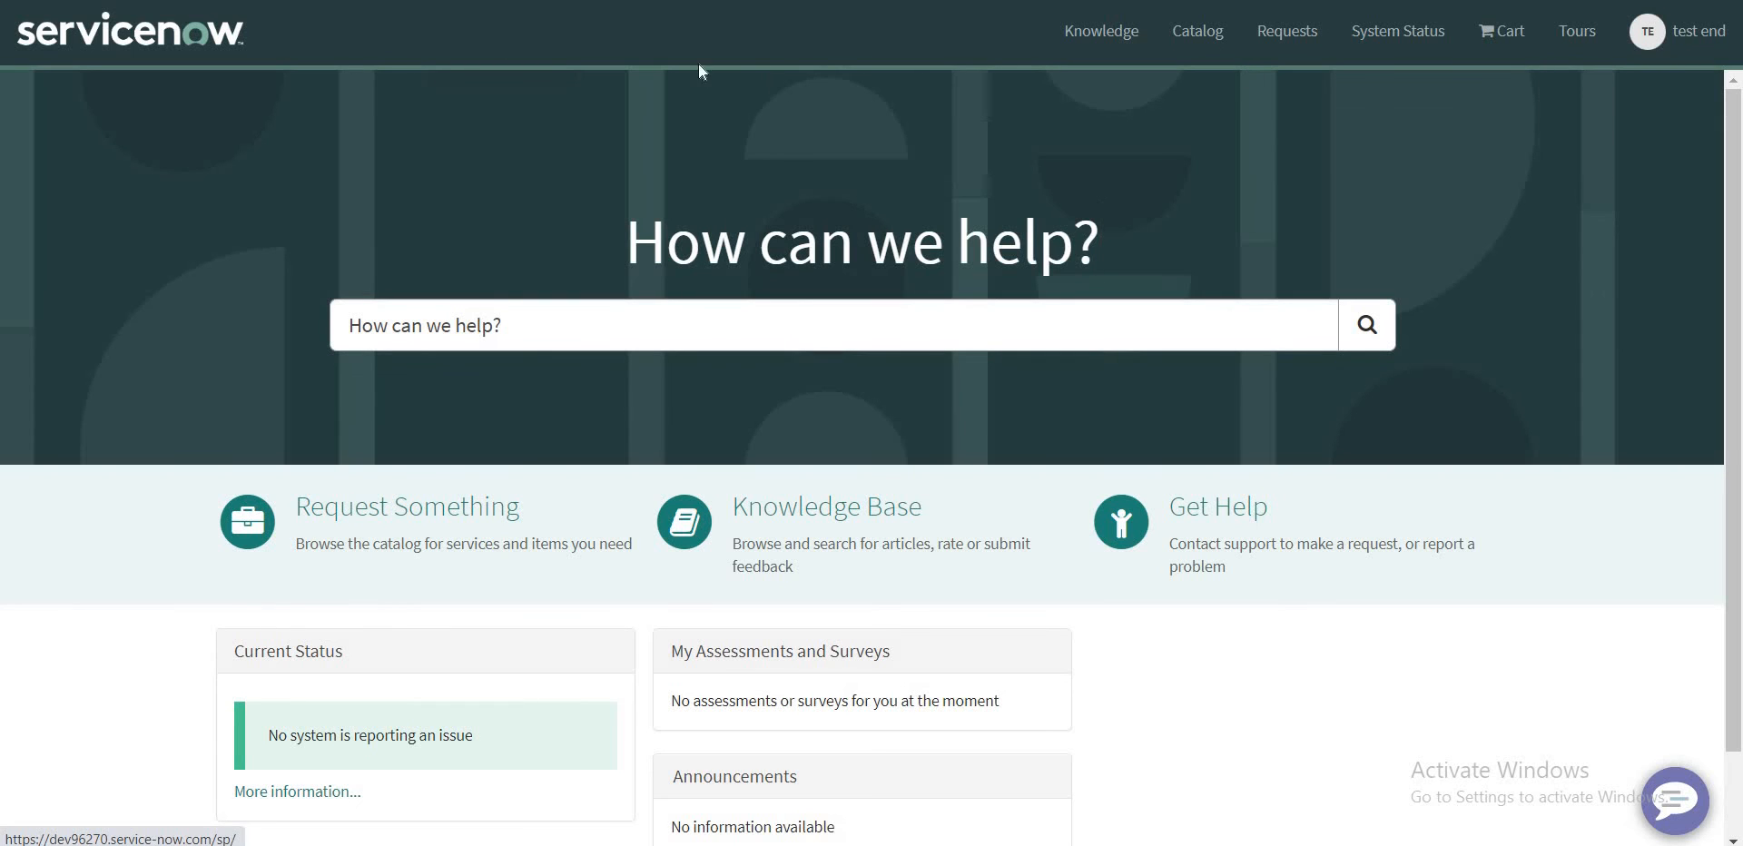
pyautogui.click(1698, 30)
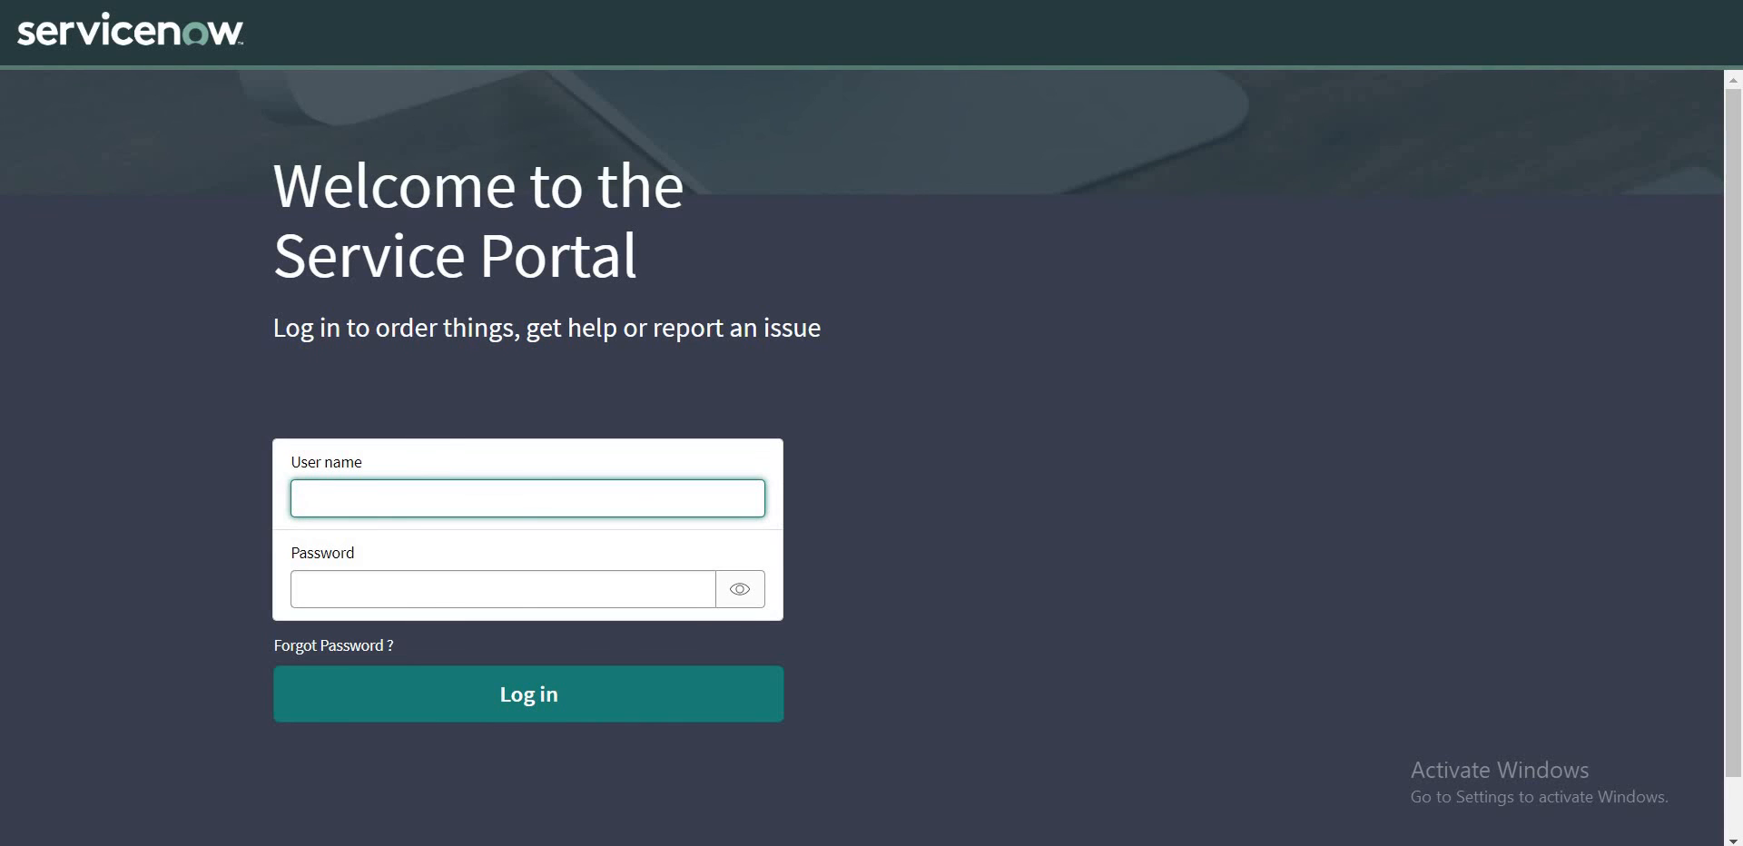
pyautogui.click(528, 693)
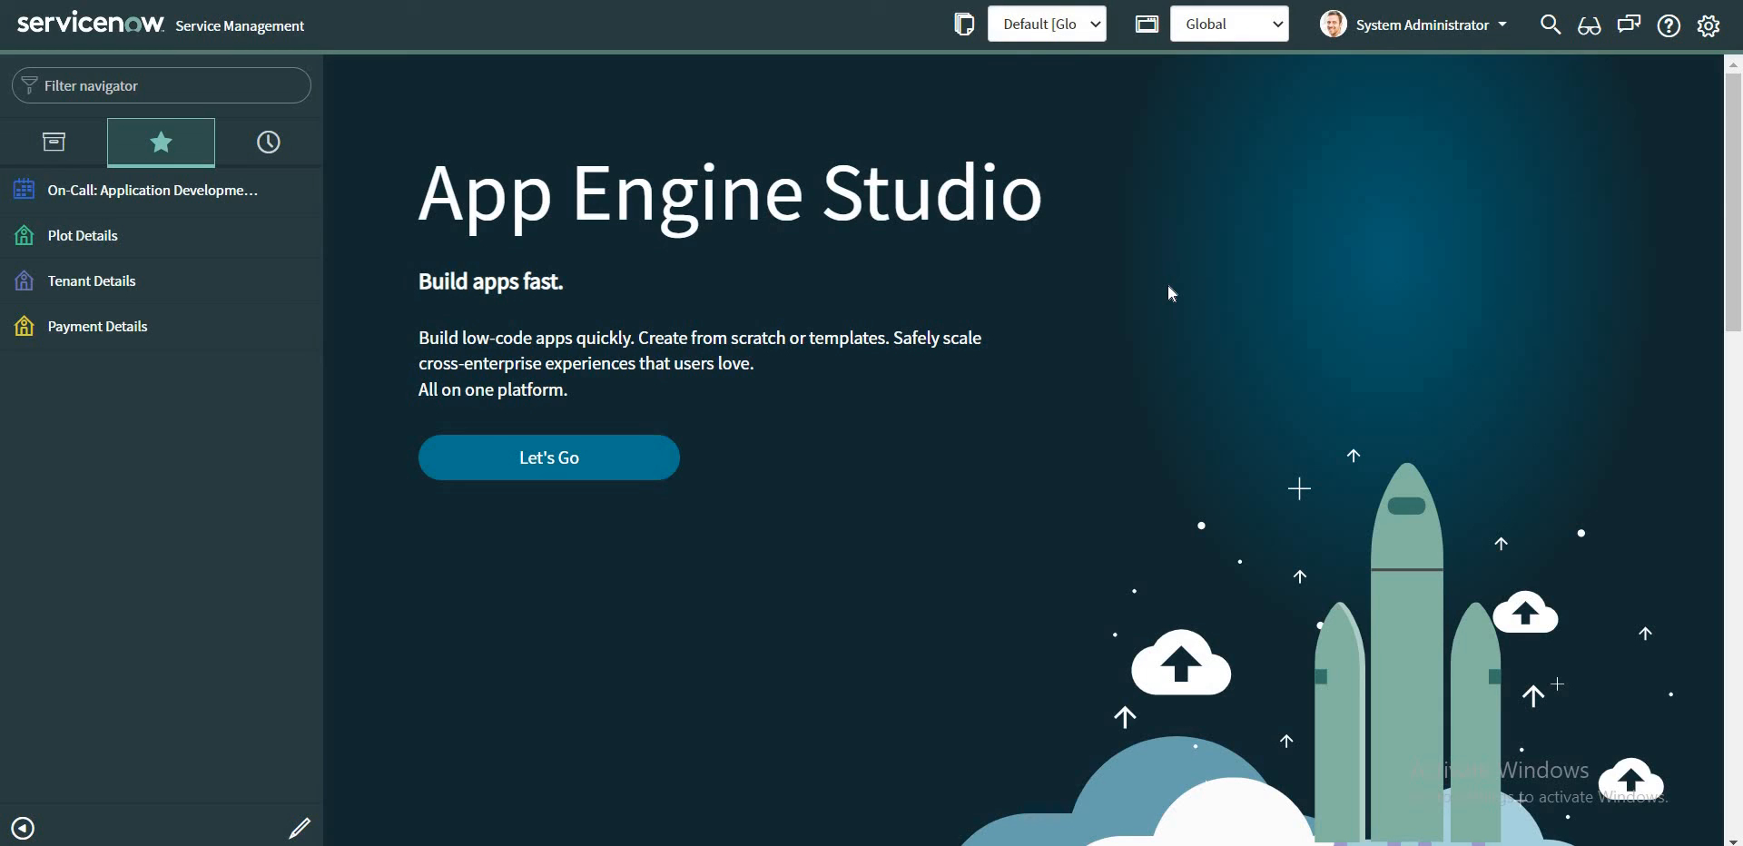
pyautogui.moveTo(1371, 163)
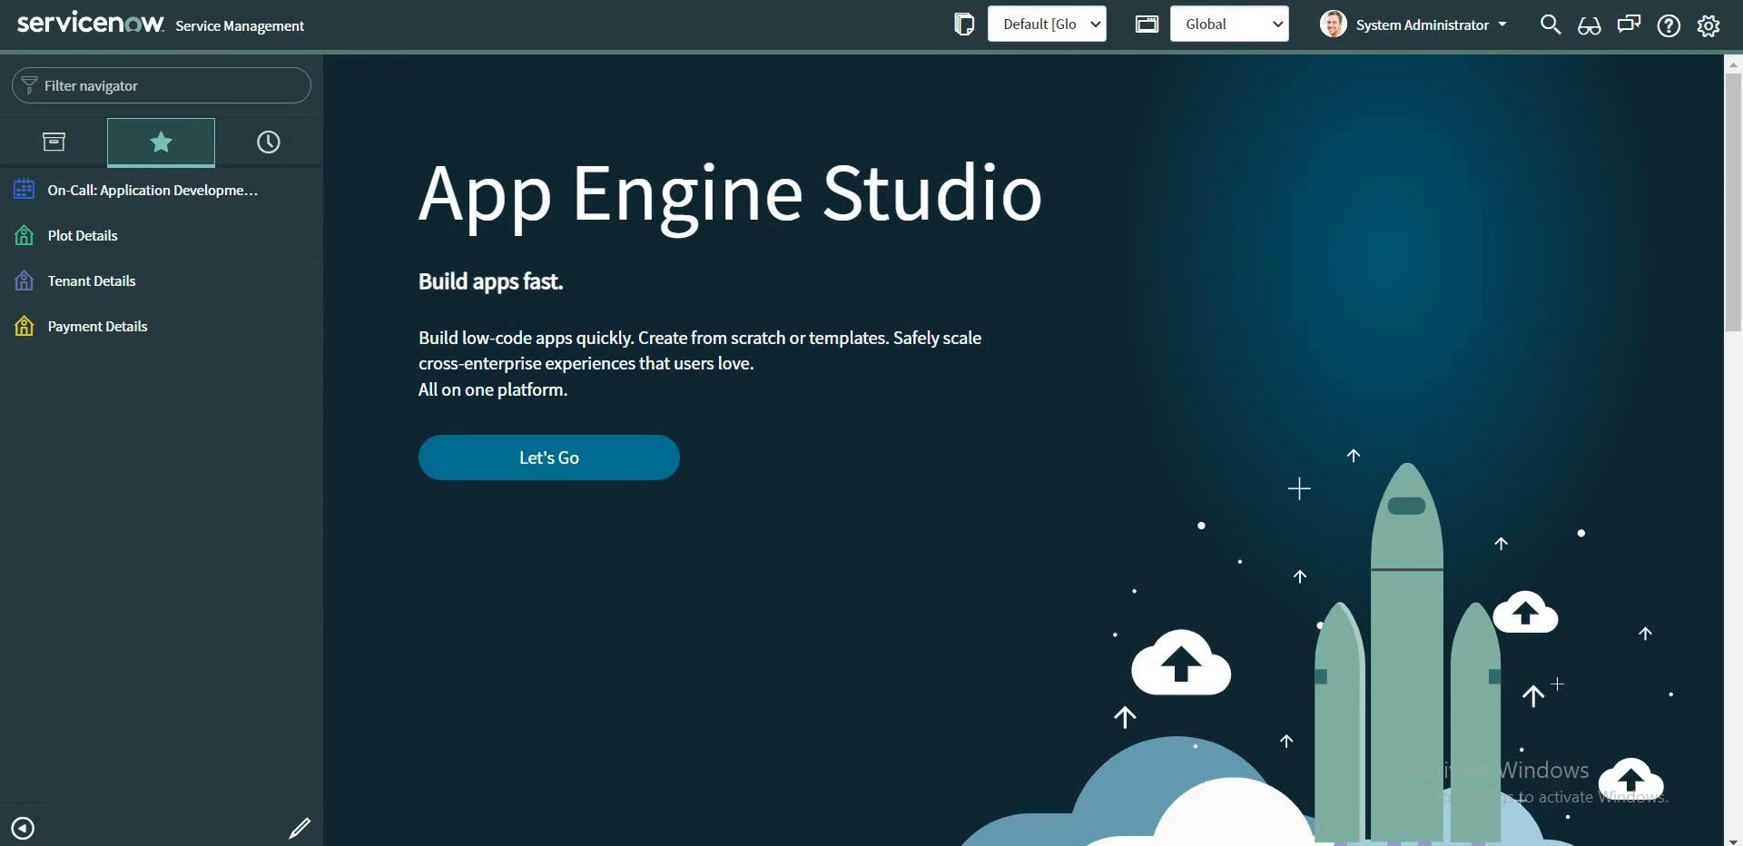
# - Filter System Properties by name *glide.login and open the glide.login.home record
pyautogui.write('sys_properties.l')
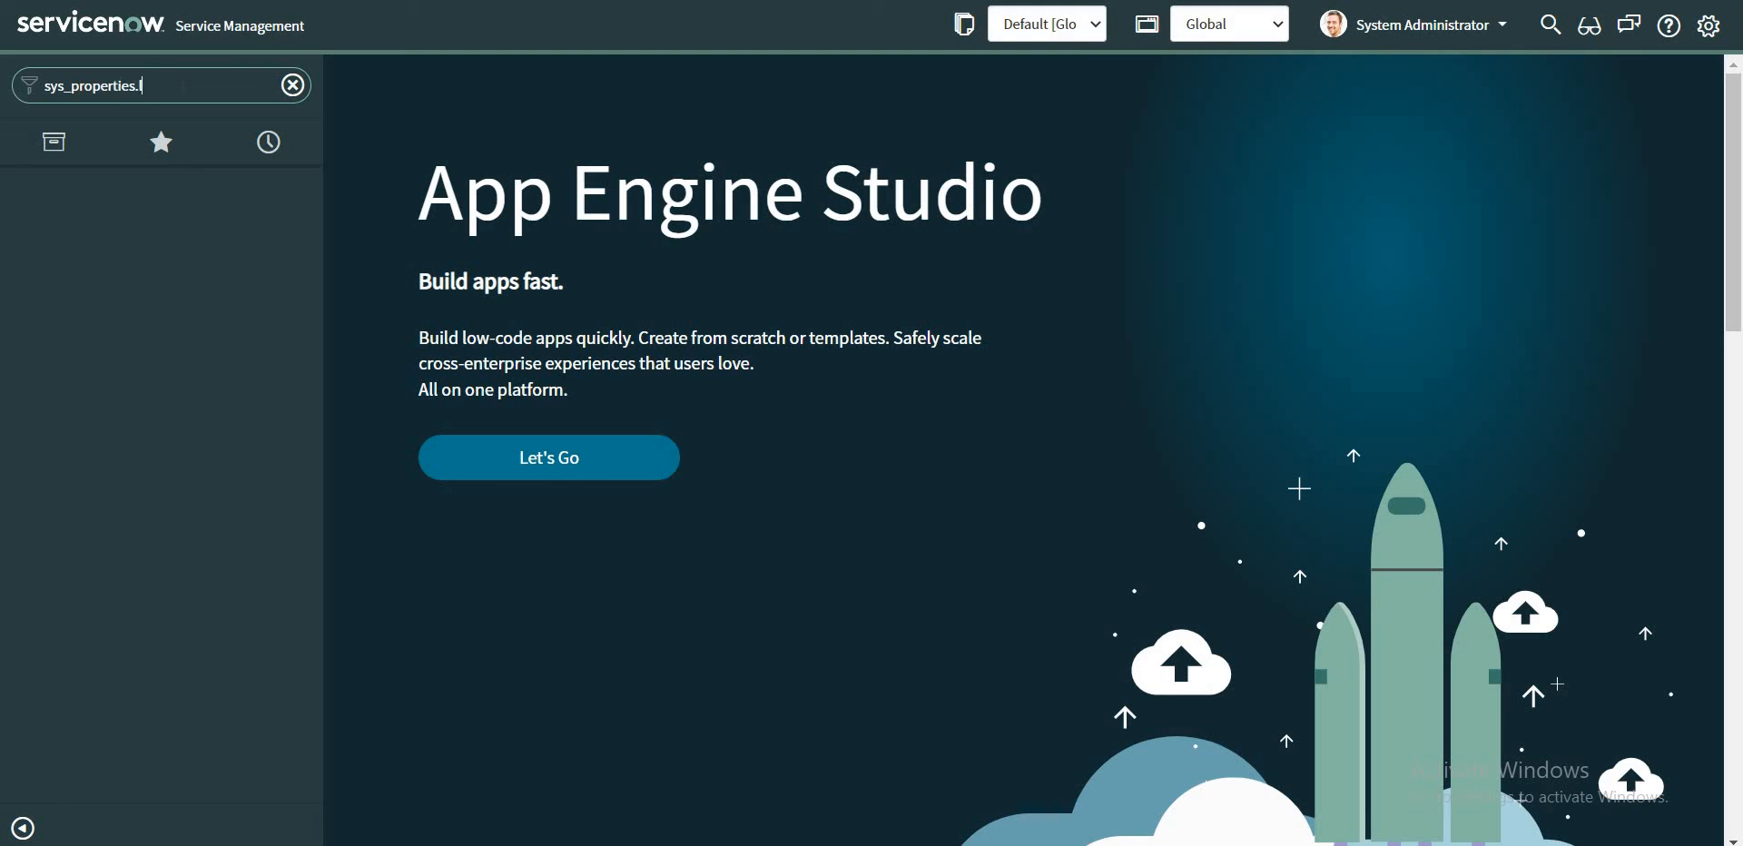
pyautogui.click(161, 142)
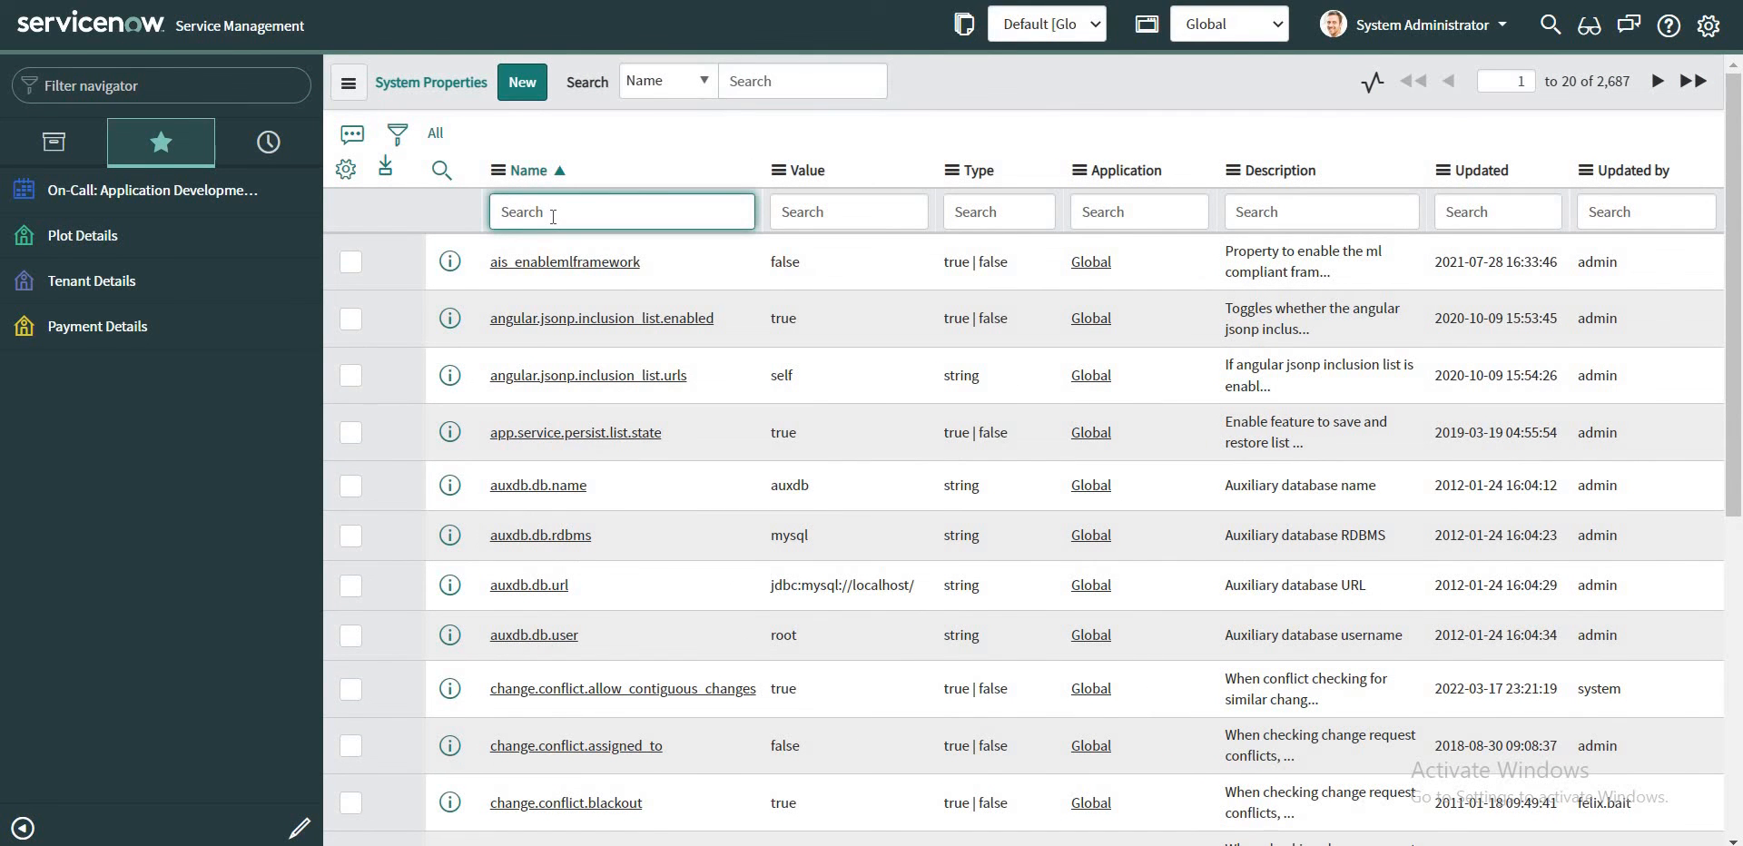
pyautogui.write('*glide.login')
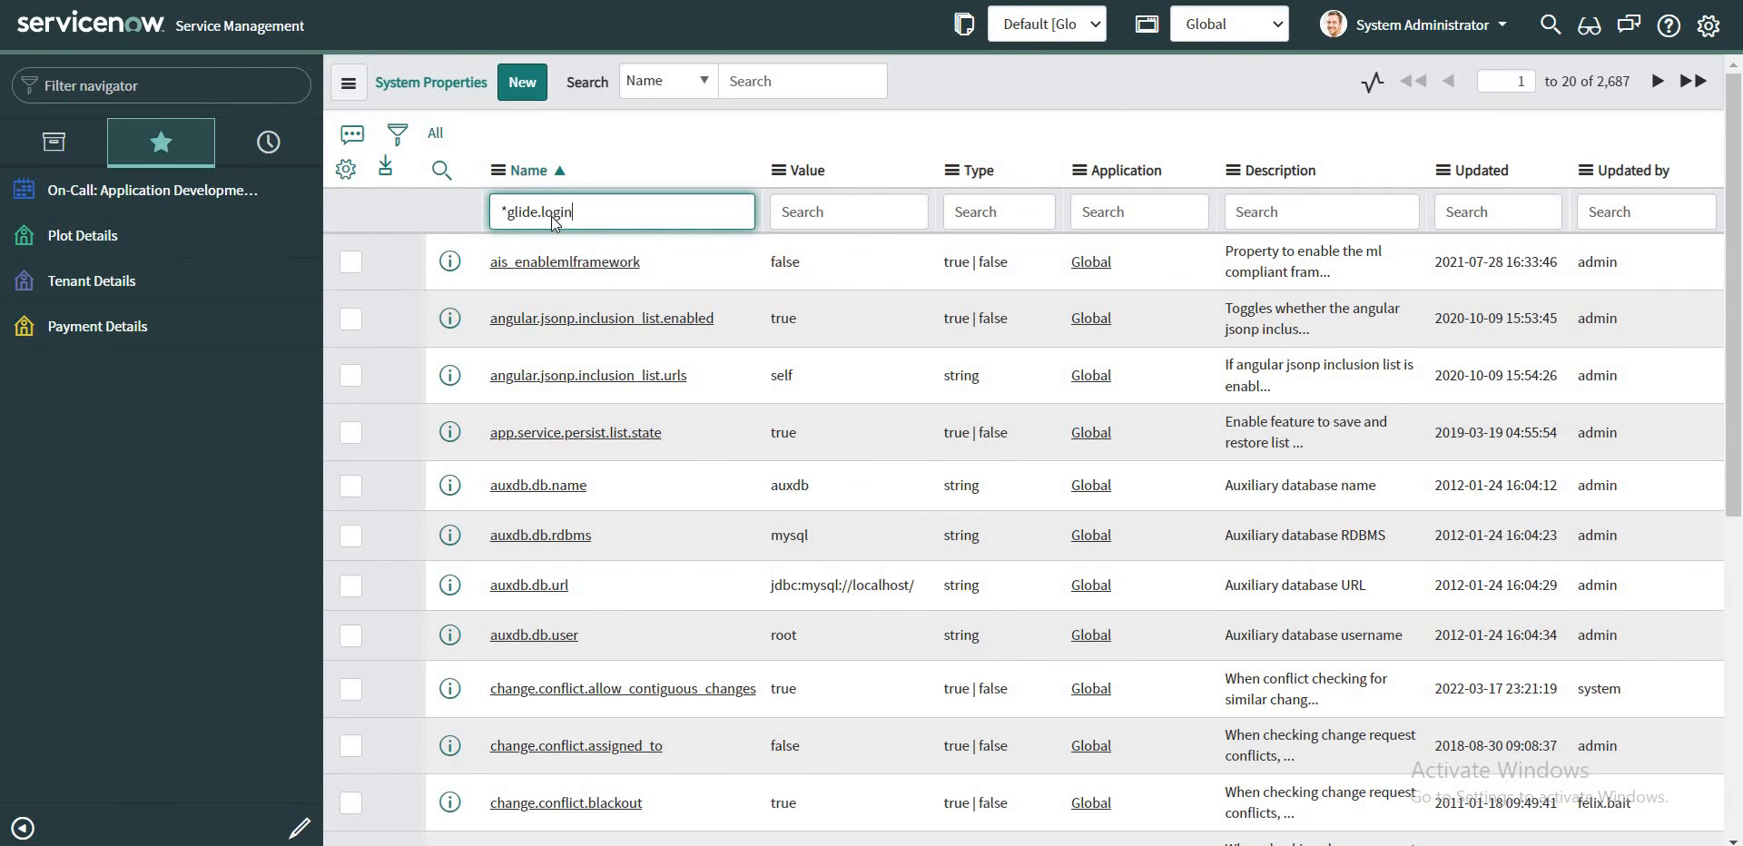
pyautogui.press('Enter')
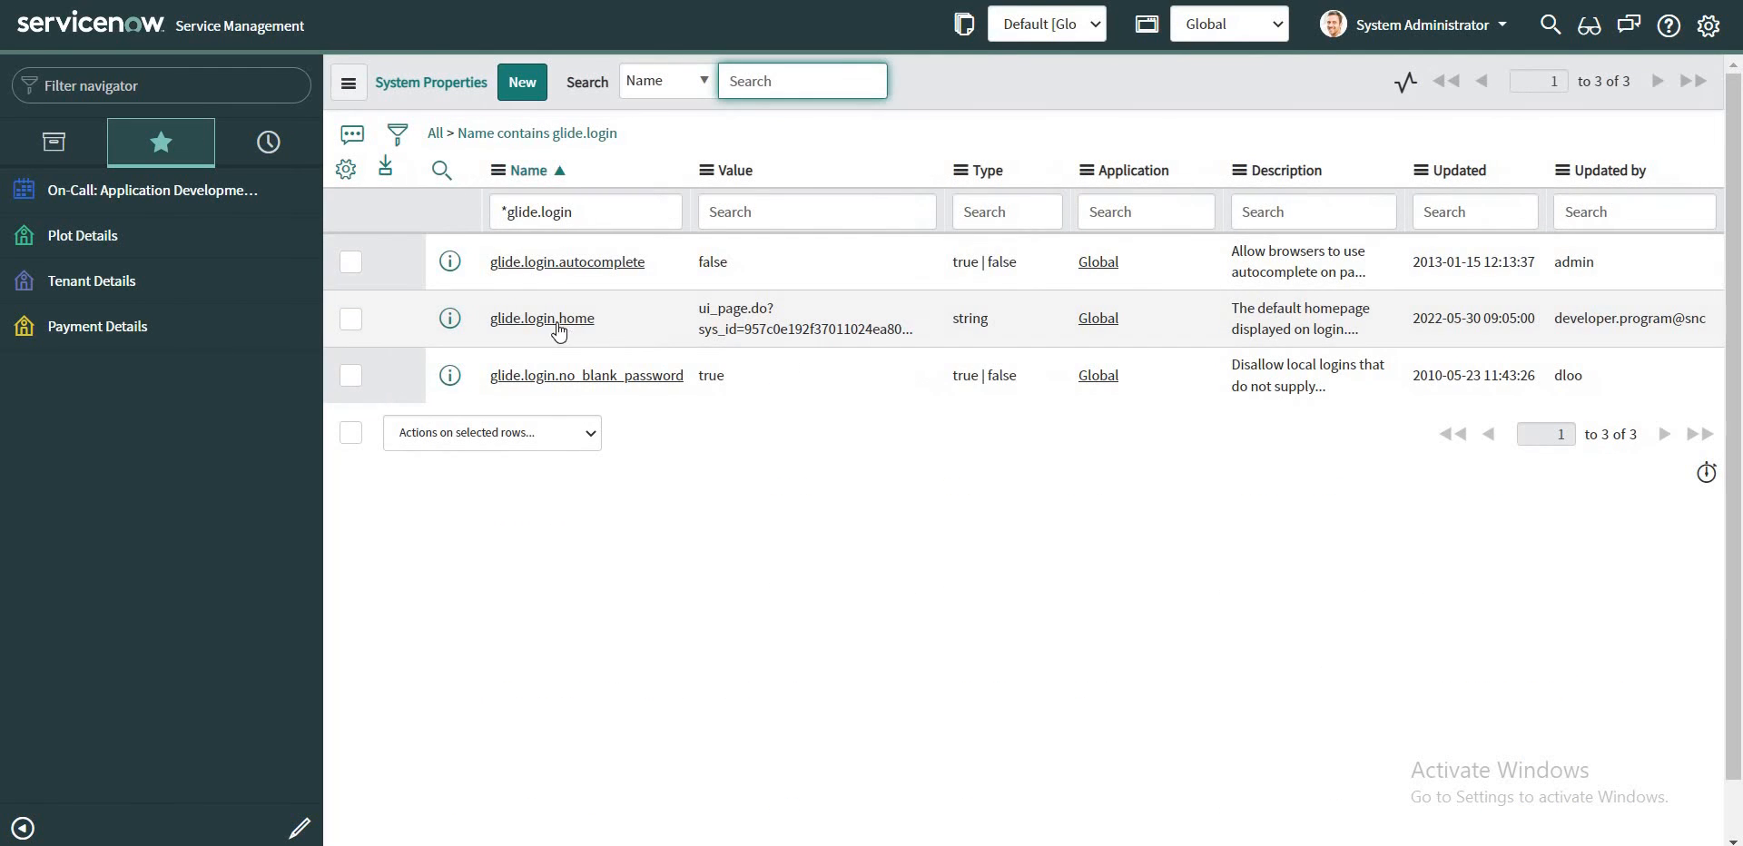
pyautogui.click(541, 318)
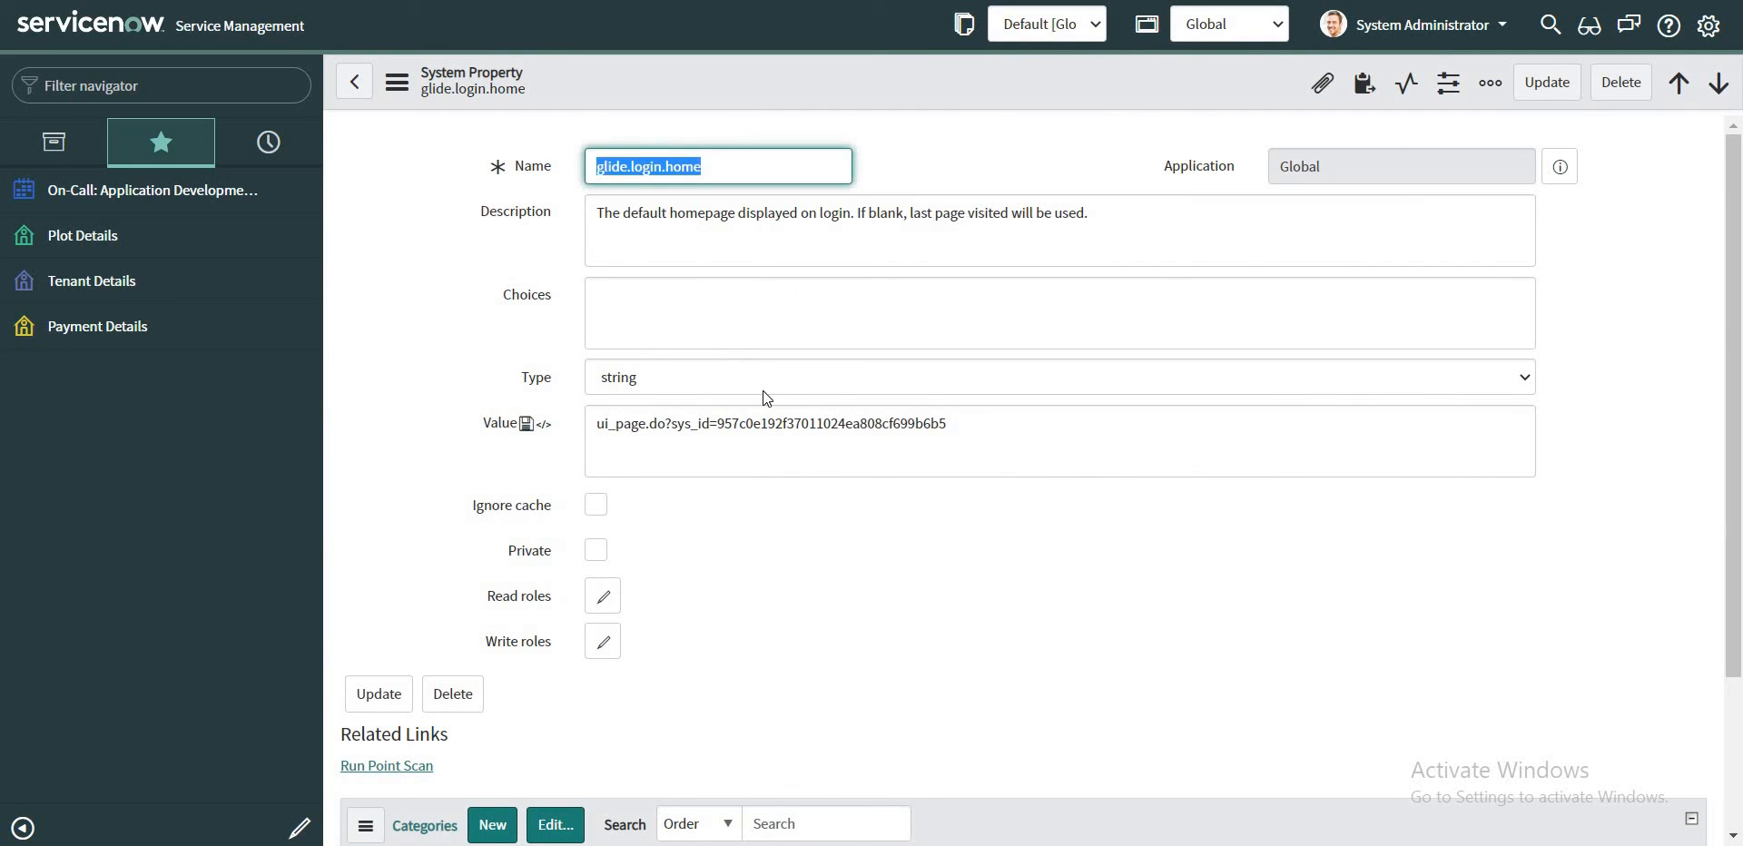
# - Highlight the sys_id in the glide.login.home value, then open the UI Pages list
pyautogui.moveTo(719, 424); pyautogui.dragTo(875, 424)
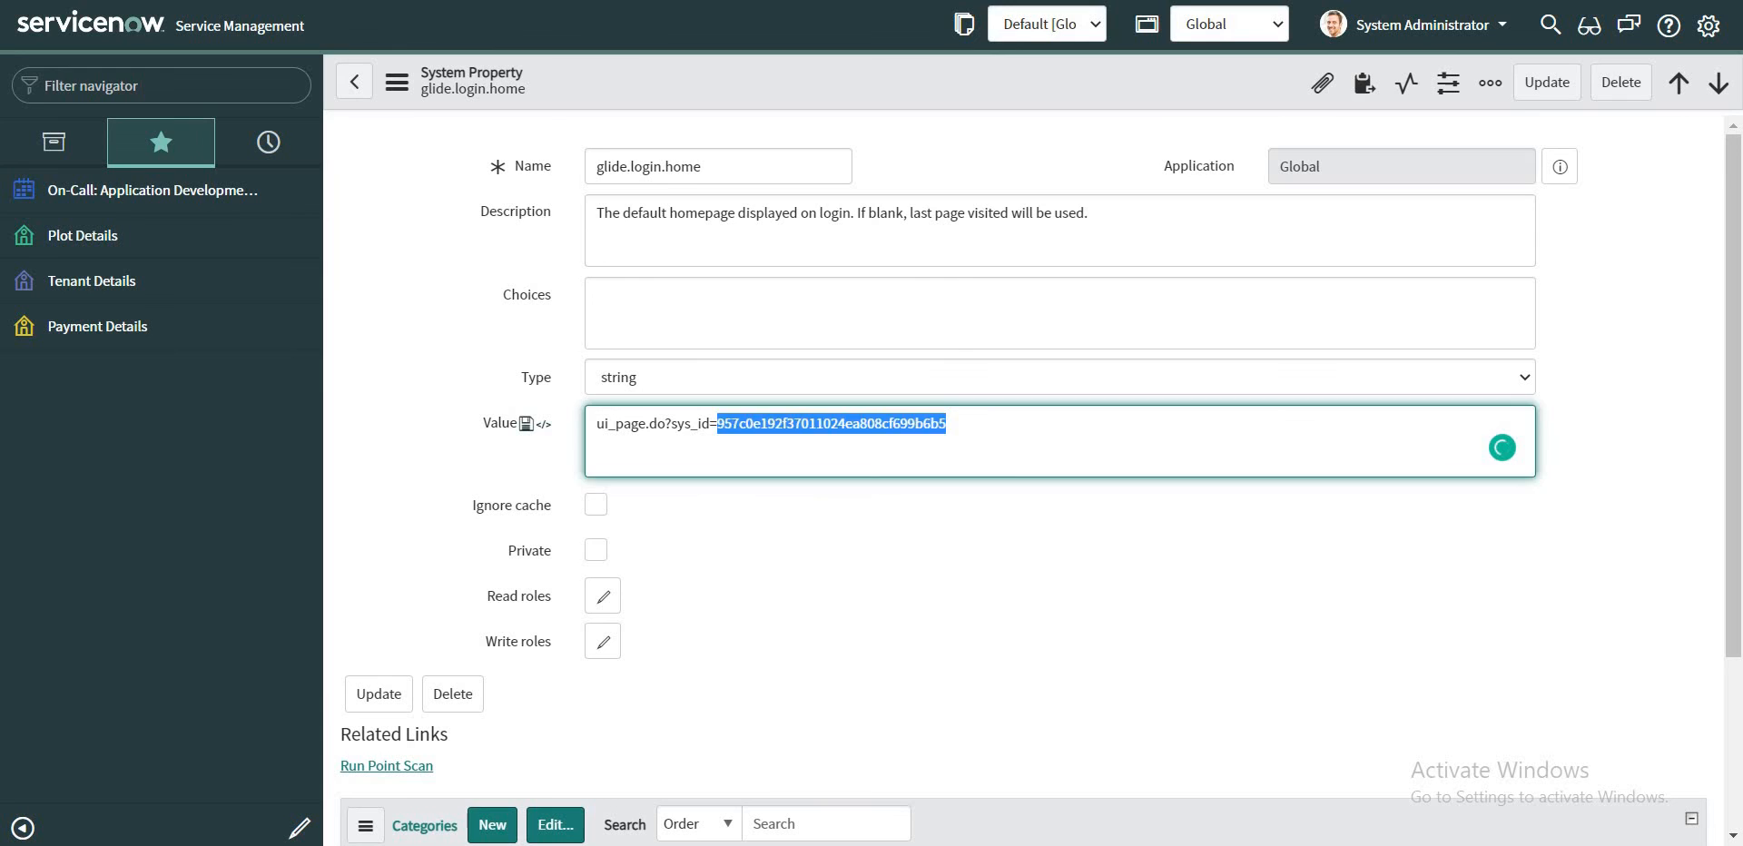
pyautogui.write('ui page')
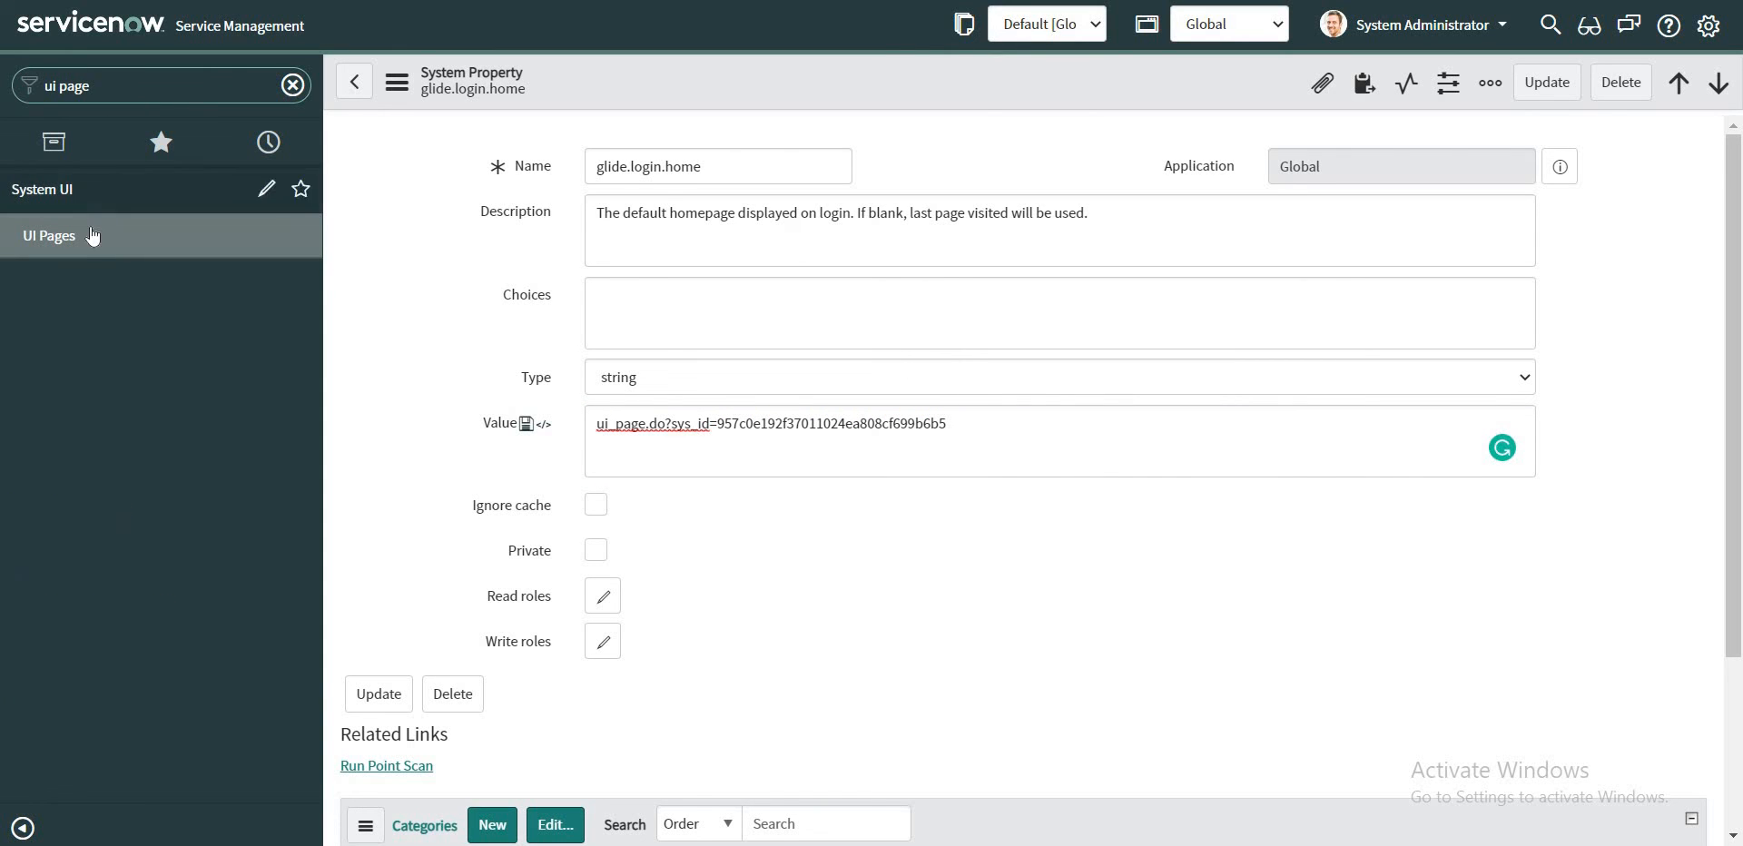
pyautogui.click(48, 235)
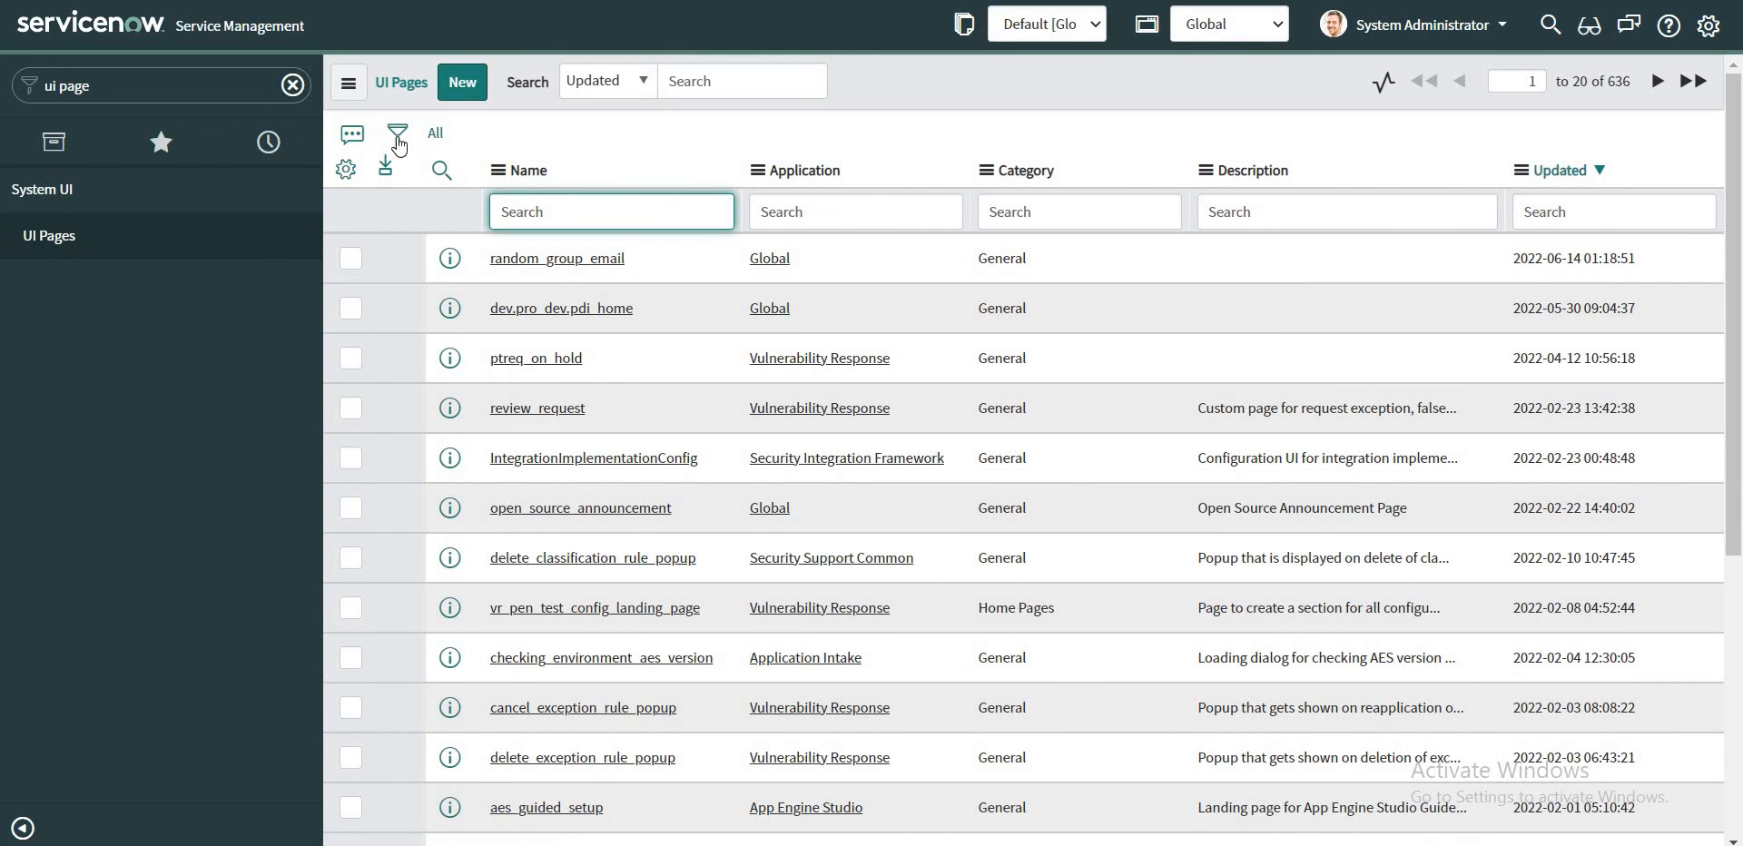
# - Filter UI Pages to Sys ID starting with 957c0e192f37011024ea808cf699b6b5
pyautogui.click(395, 134)
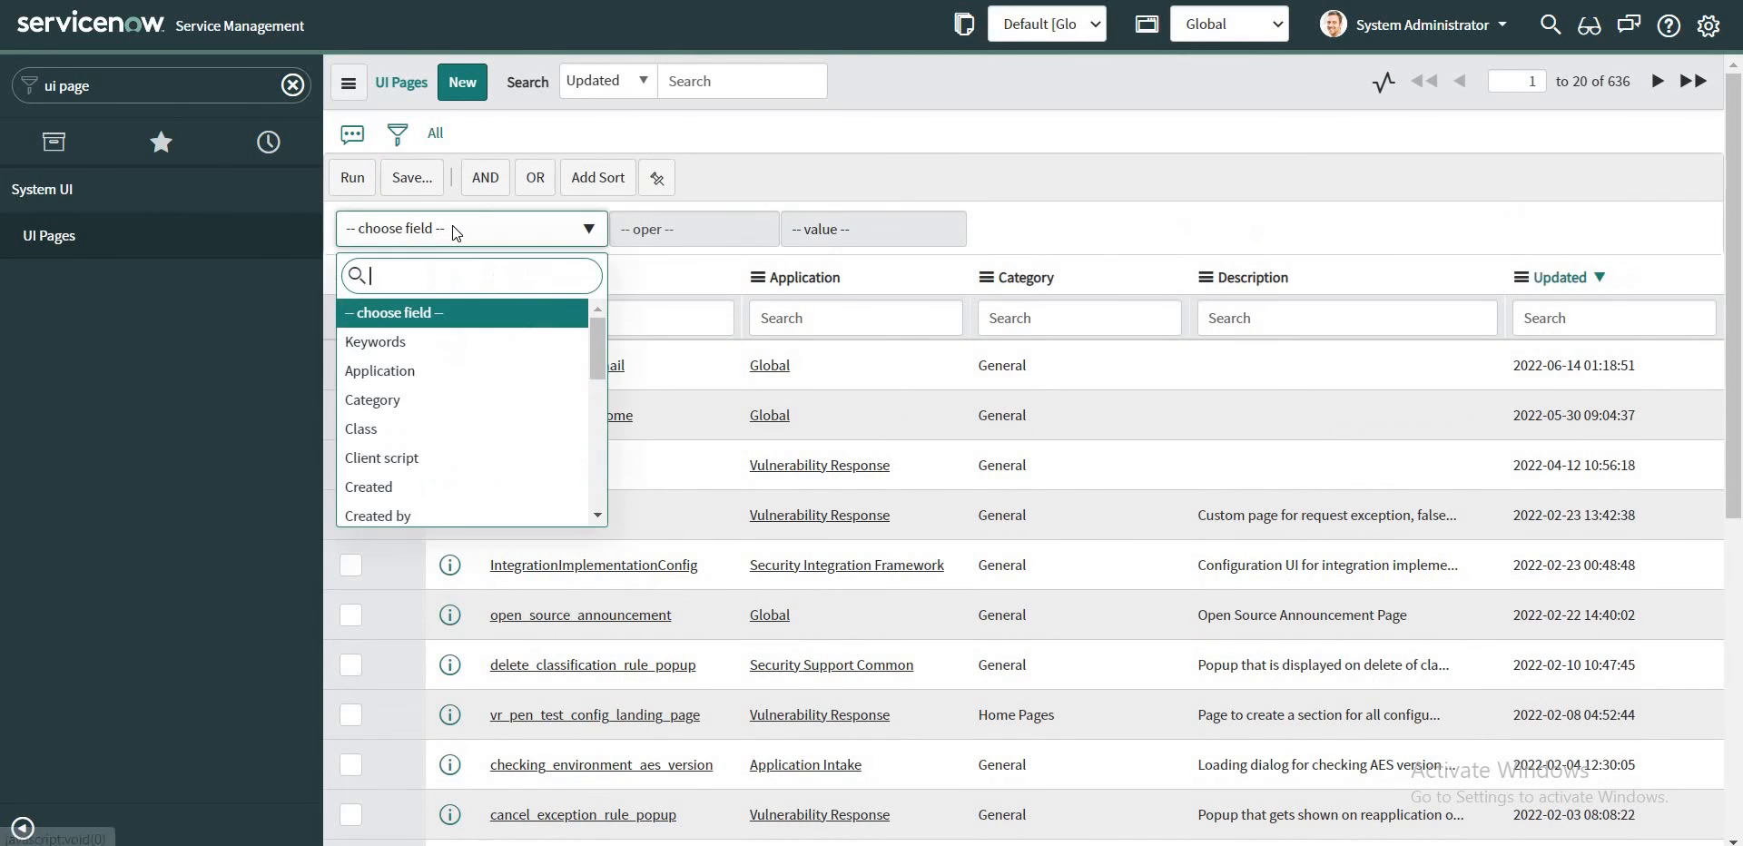
pyautogui.write('sys')
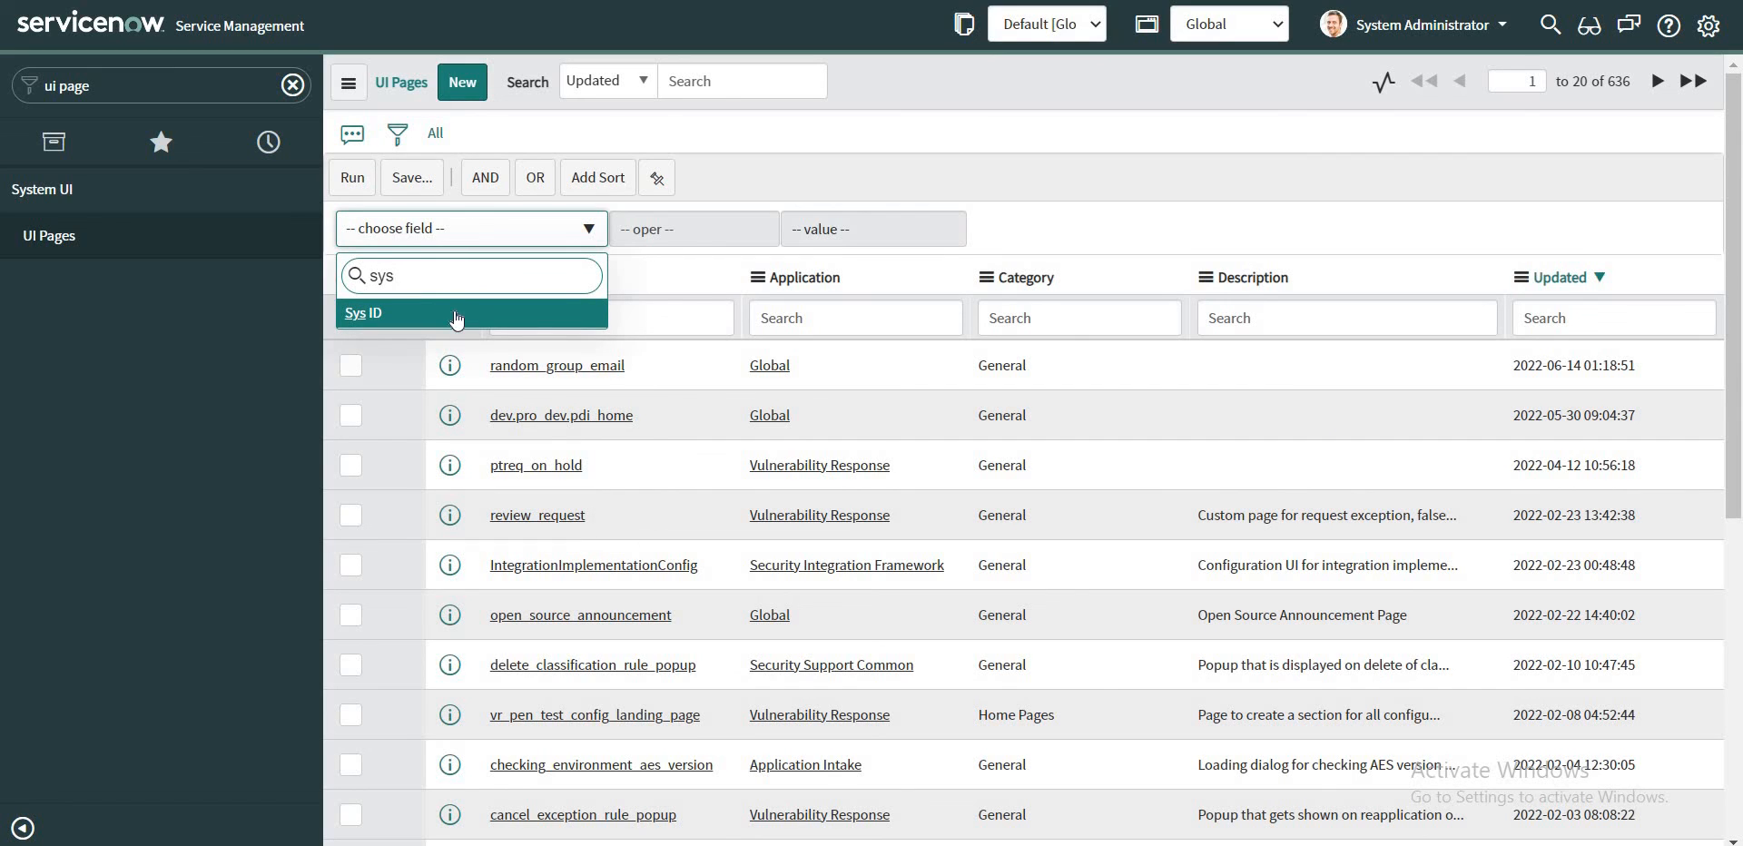
pyautogui.click(363, 313)
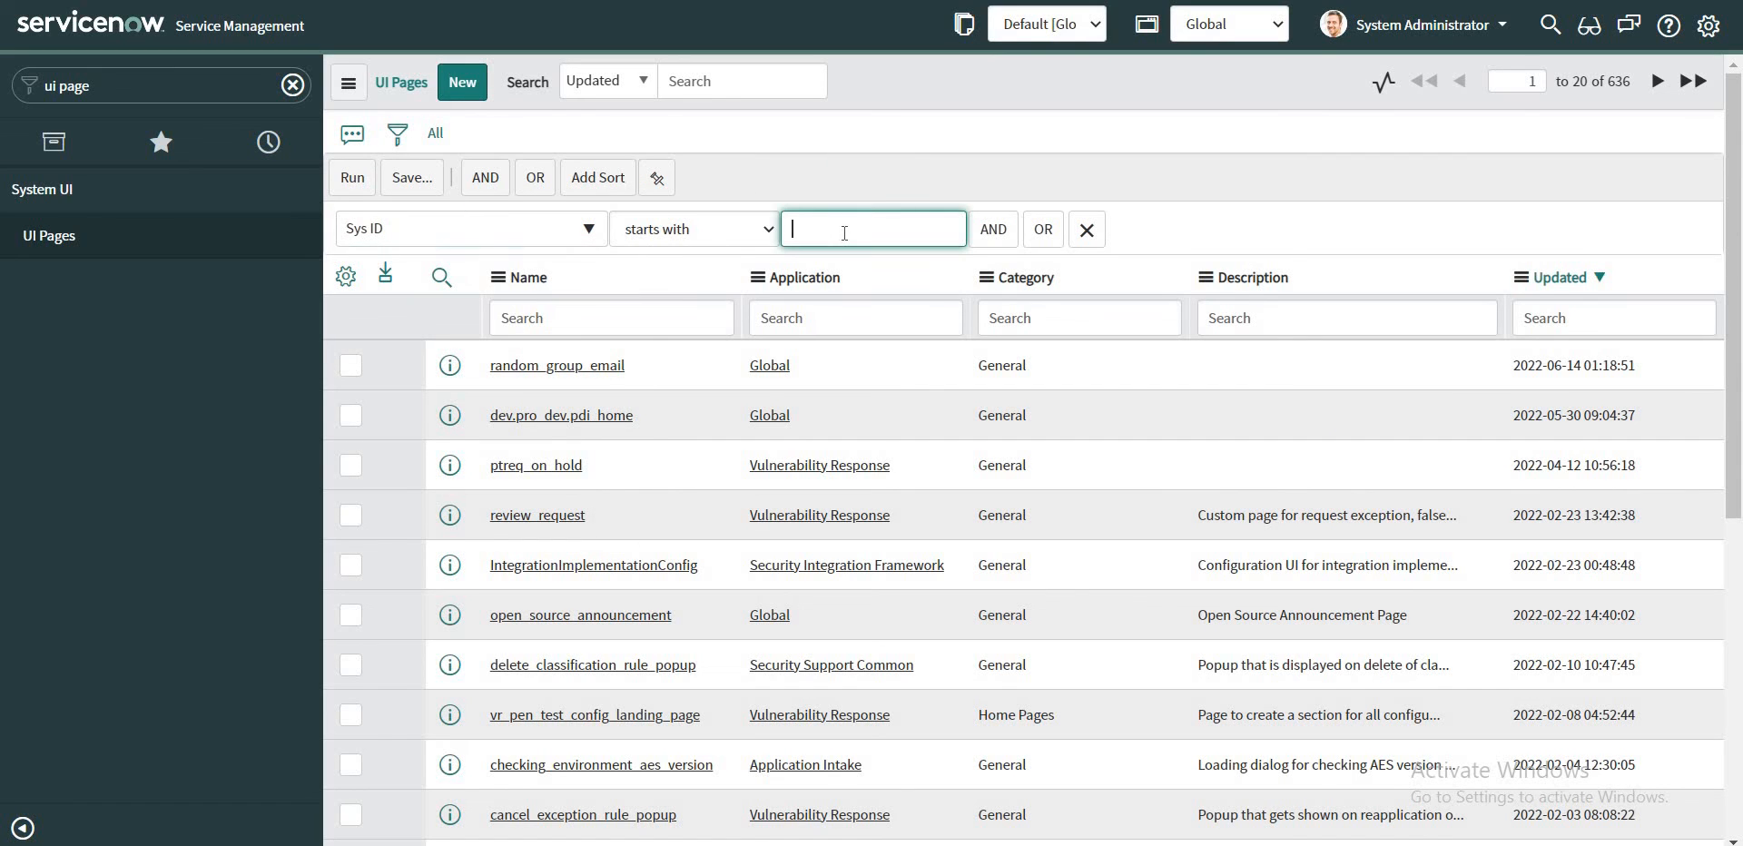
pyautogui.write('f37011024ea808cf699b6b5')
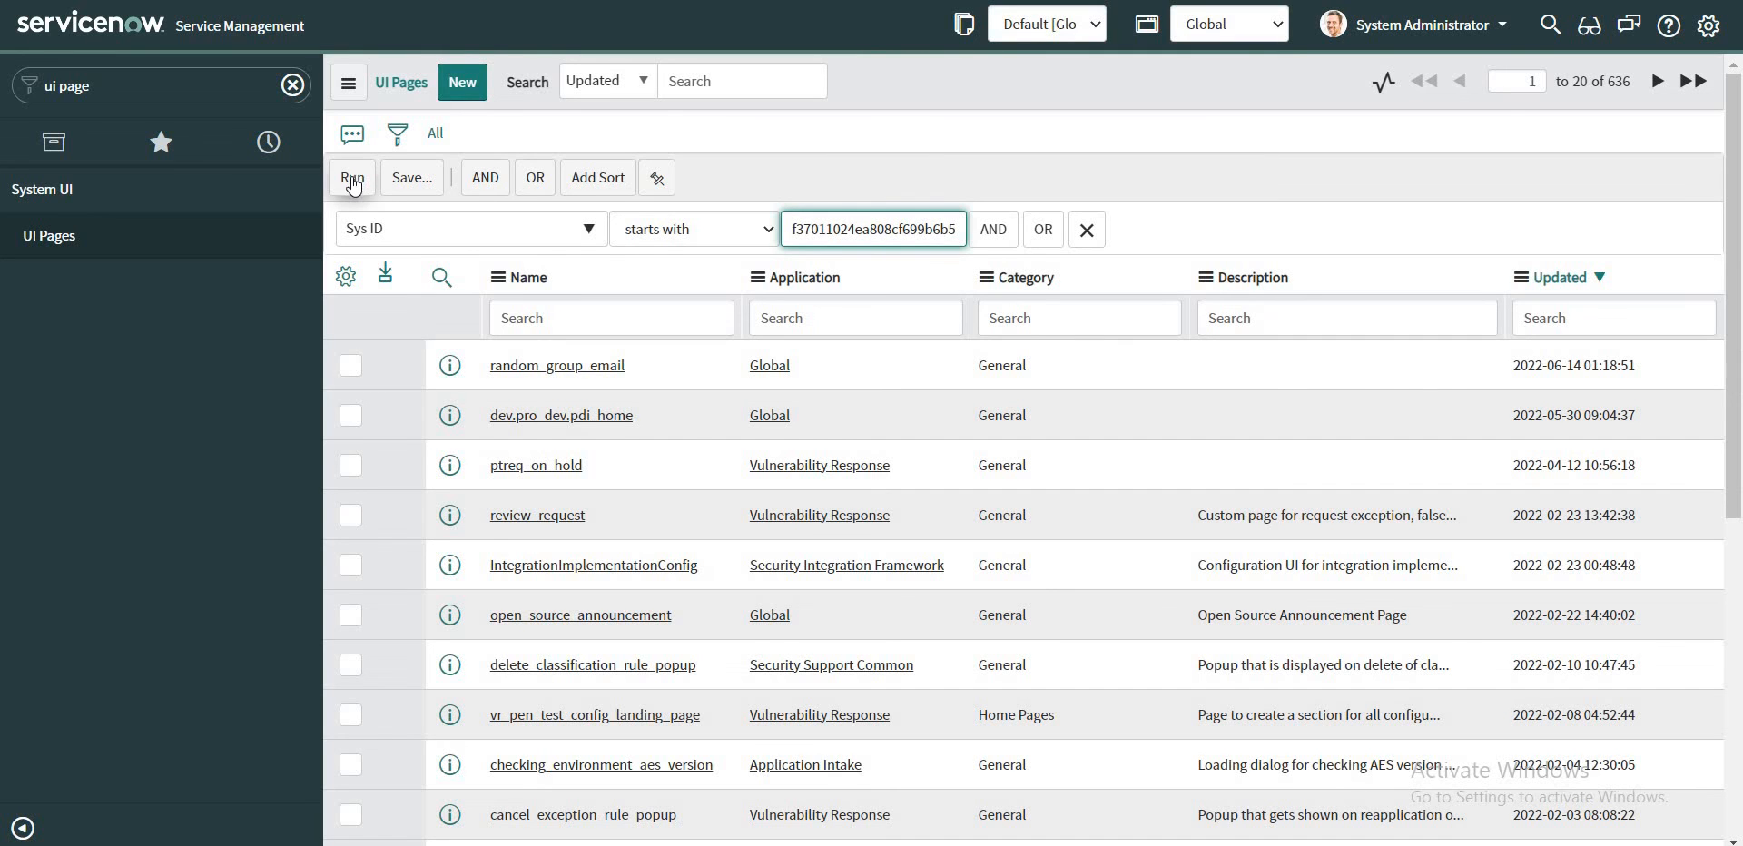
pyautogui.click(352, 177)
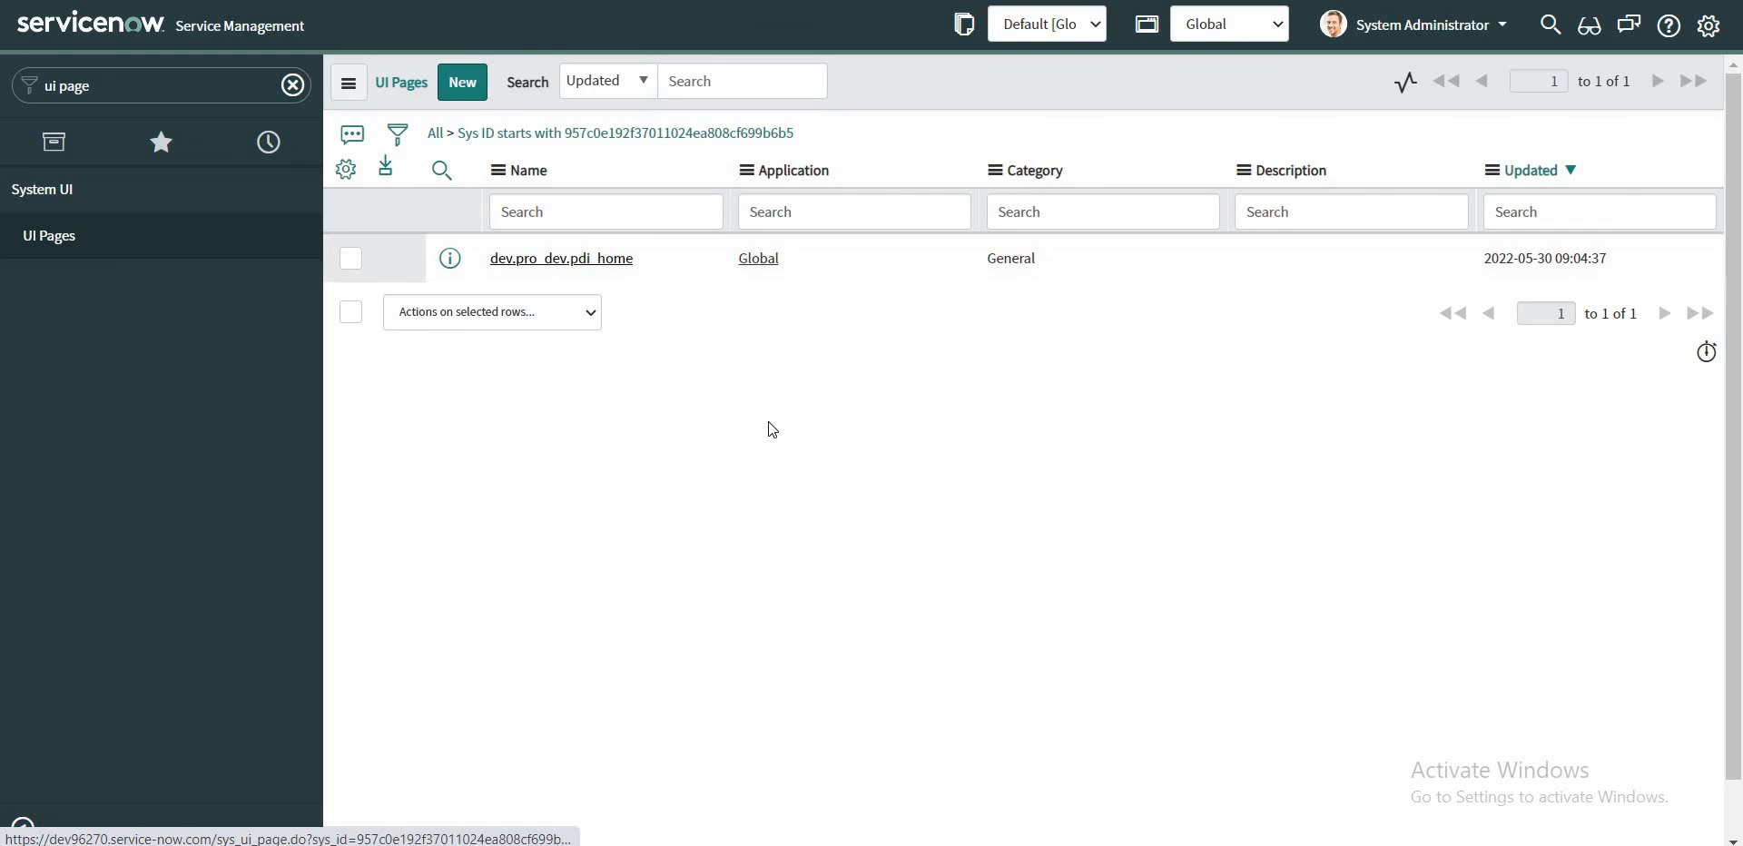
# - Open the dev.pro_dev.pdi_home UI page and dismiss the read-only protection notice
pyautogui.click(561, 258)
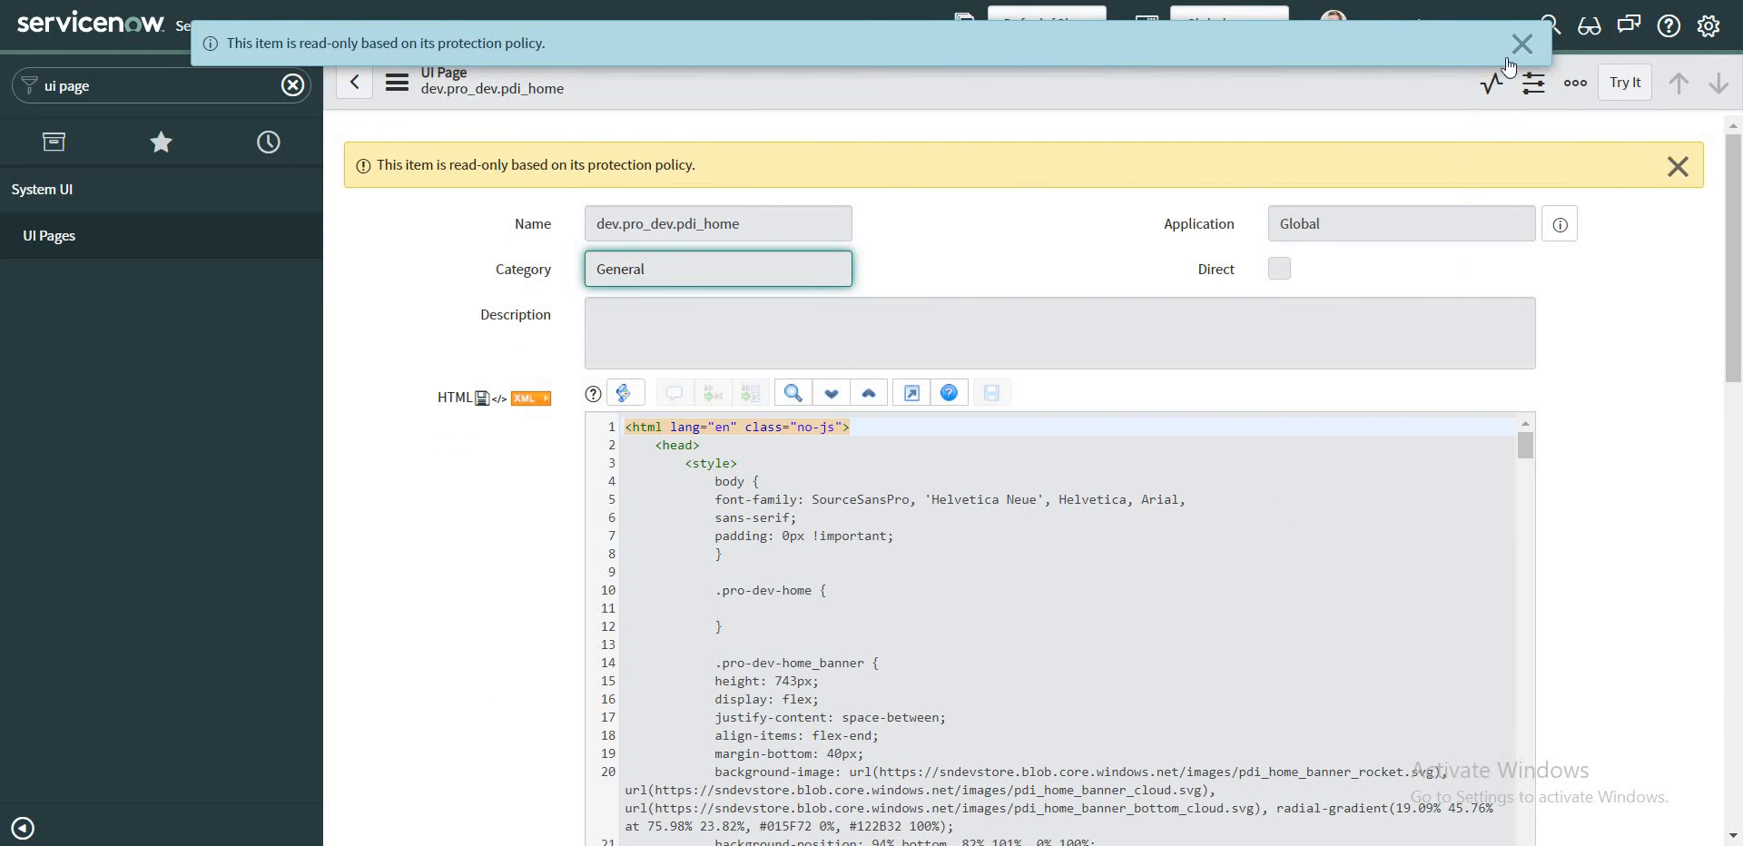
pyautogui.click(1522, 43)
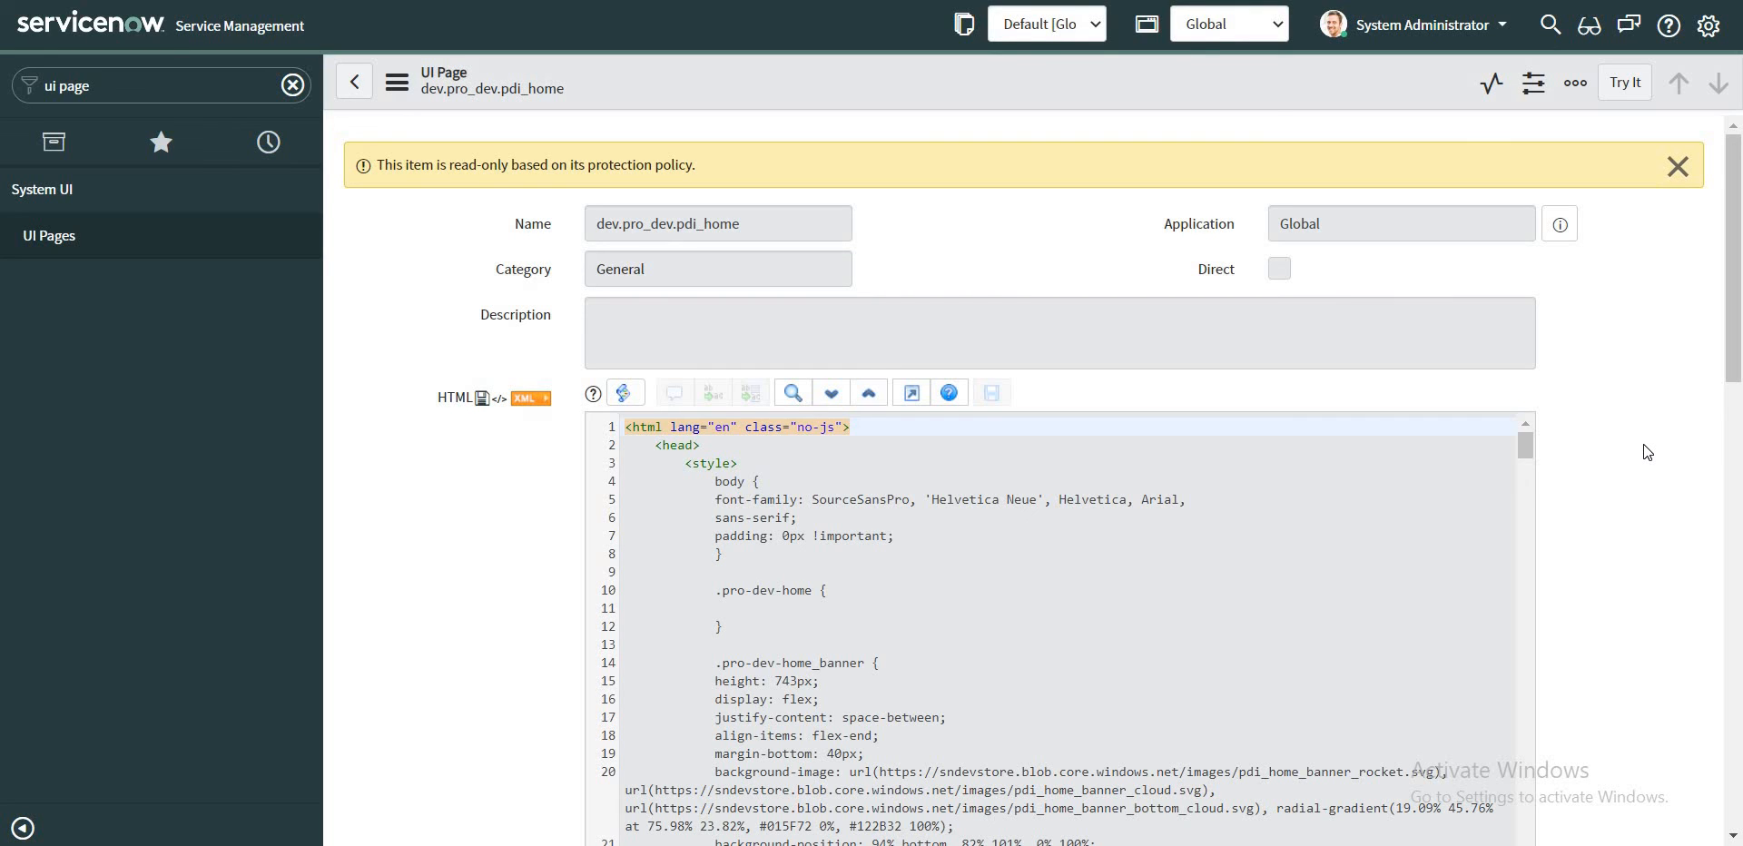
pyautogui.moveTo(1661, 460)
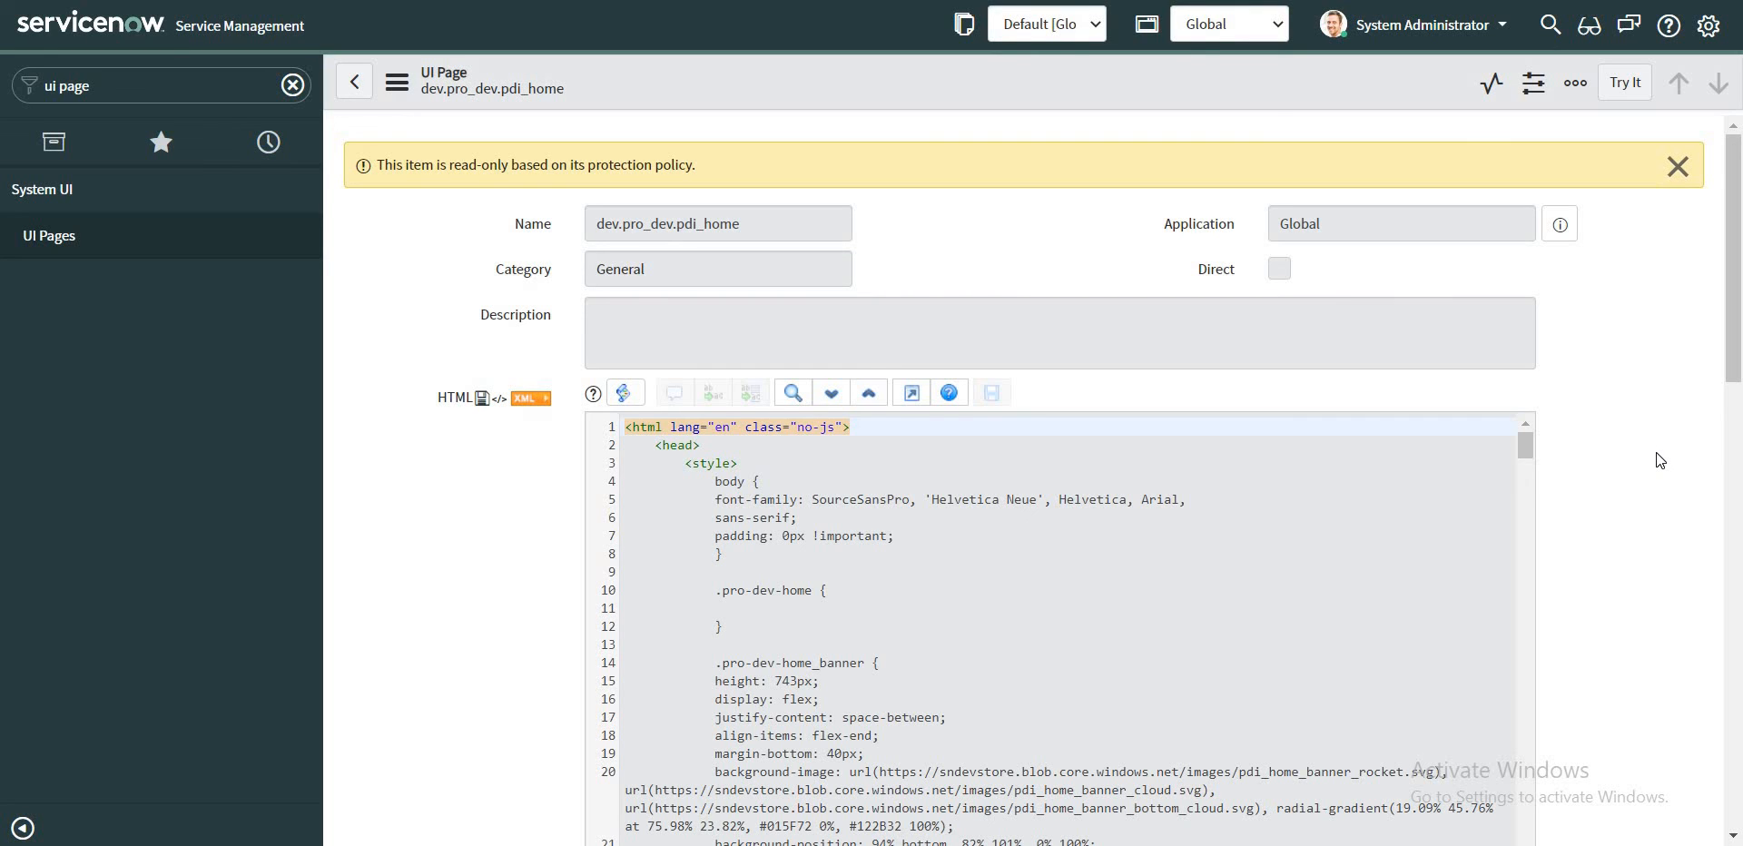
pyautogui.moveTo(1644, 120)
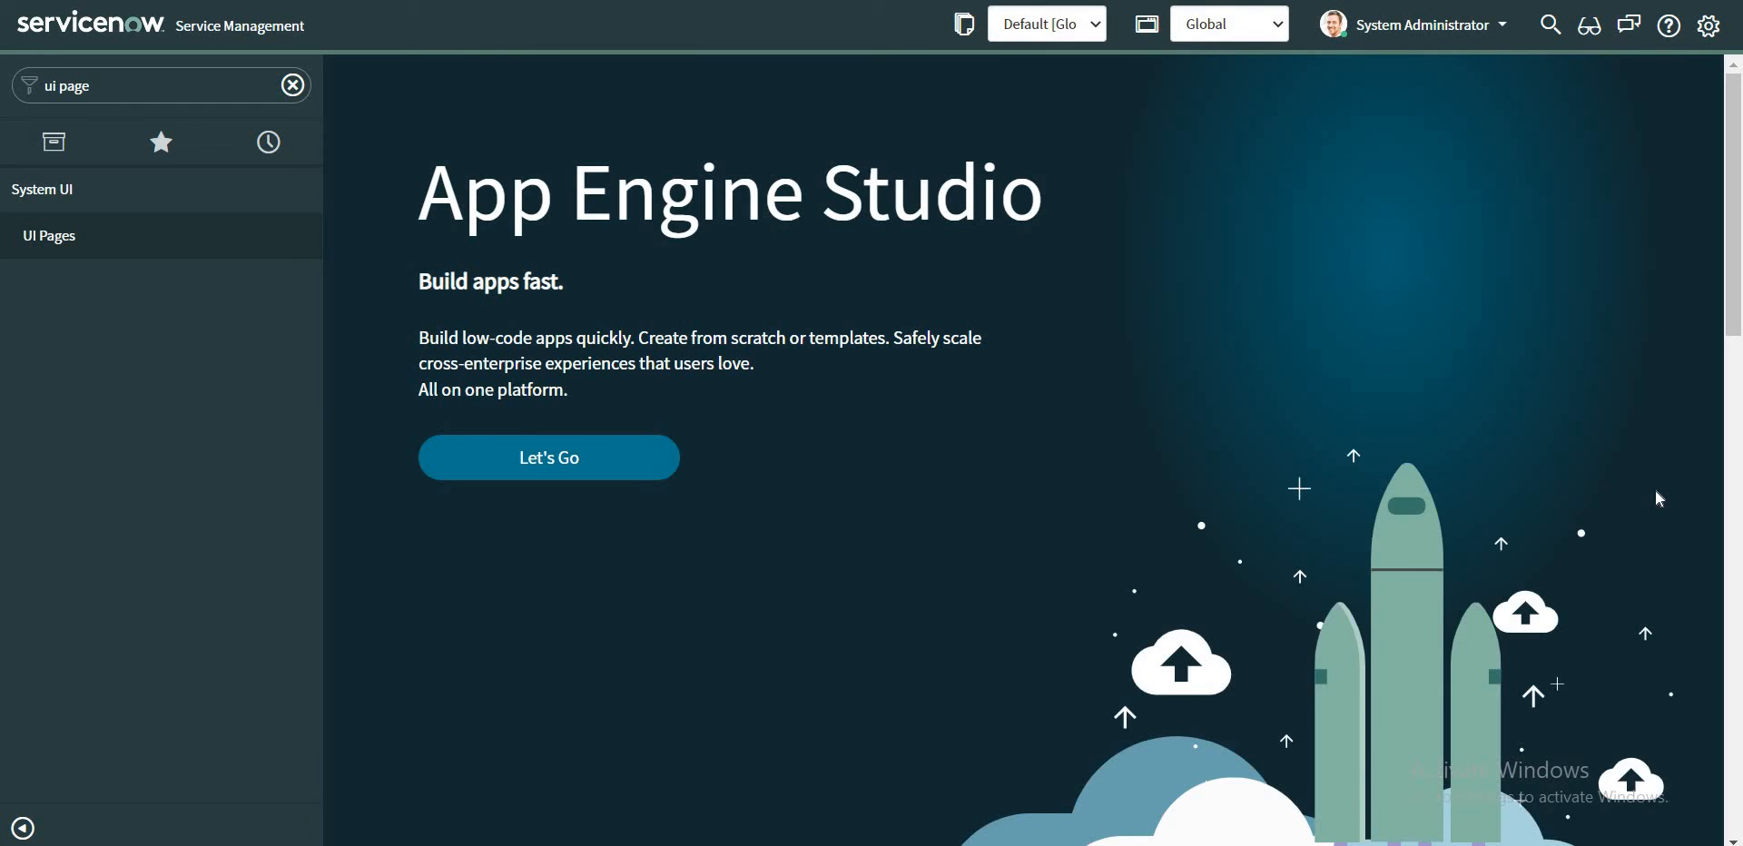
pyautogui.moveTo(1247, 481)
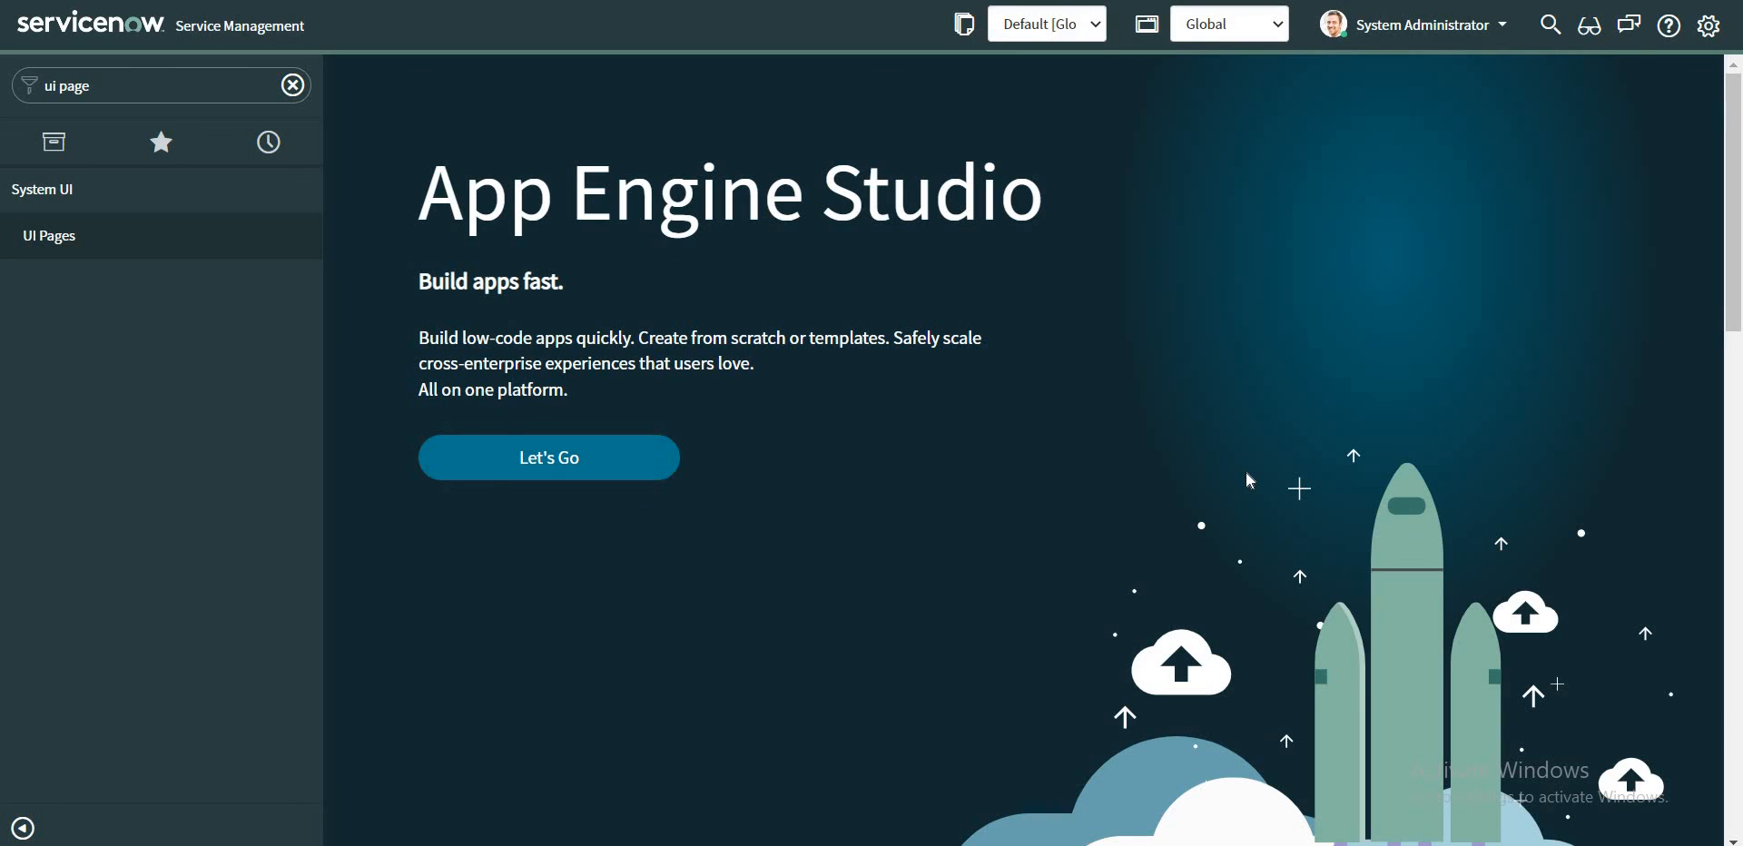